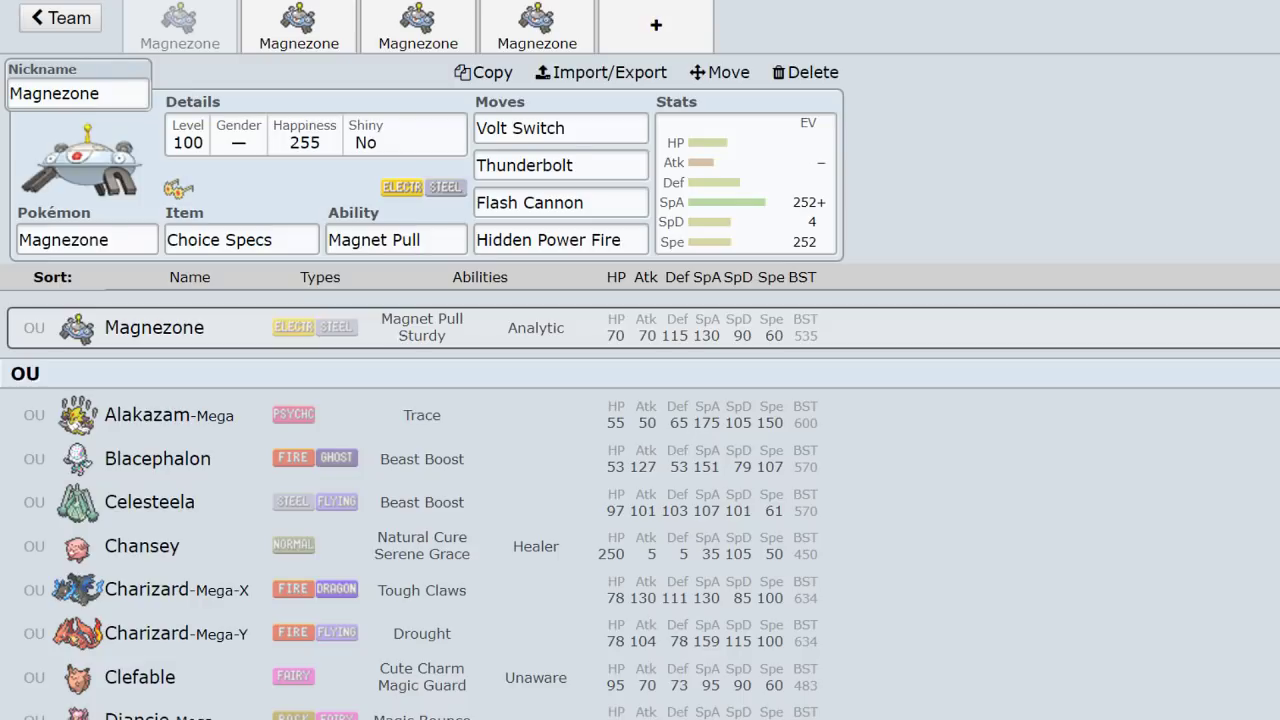
mouse_move(798, 560)
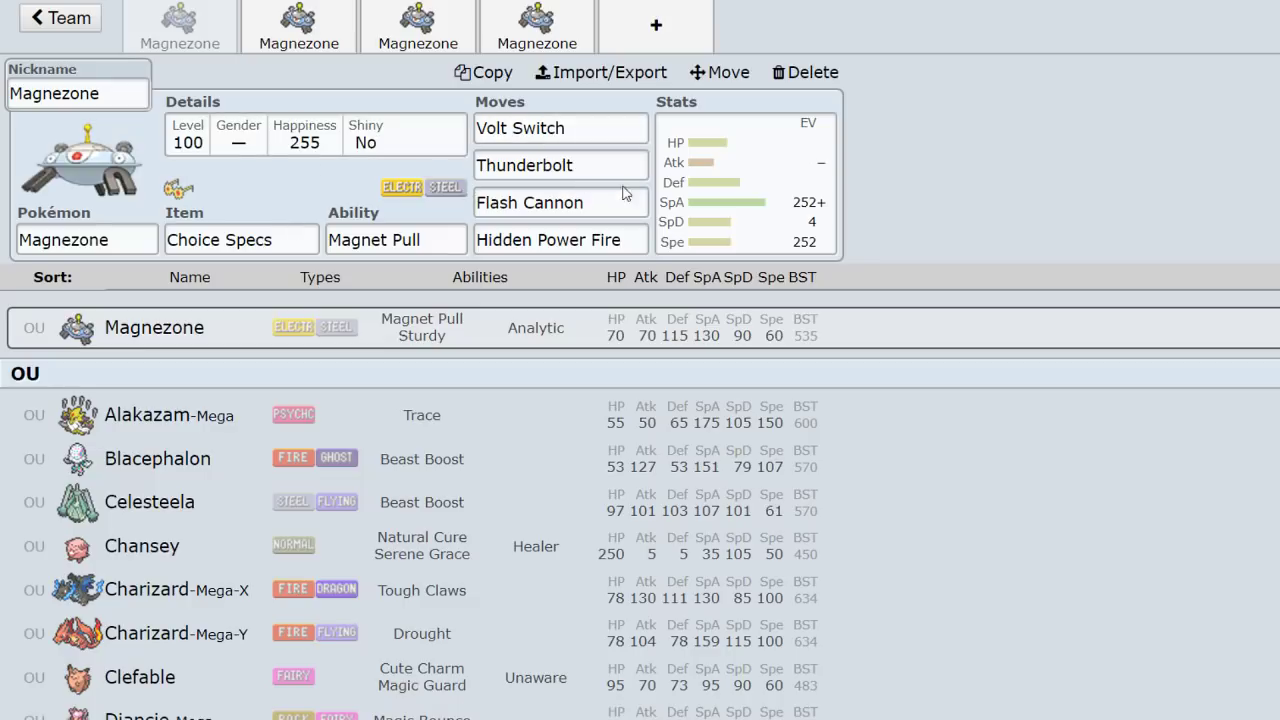
Flip through the Choice Scarf, first, and Assault Vest Magnezone tabs in the team bar.
click(560, 202)
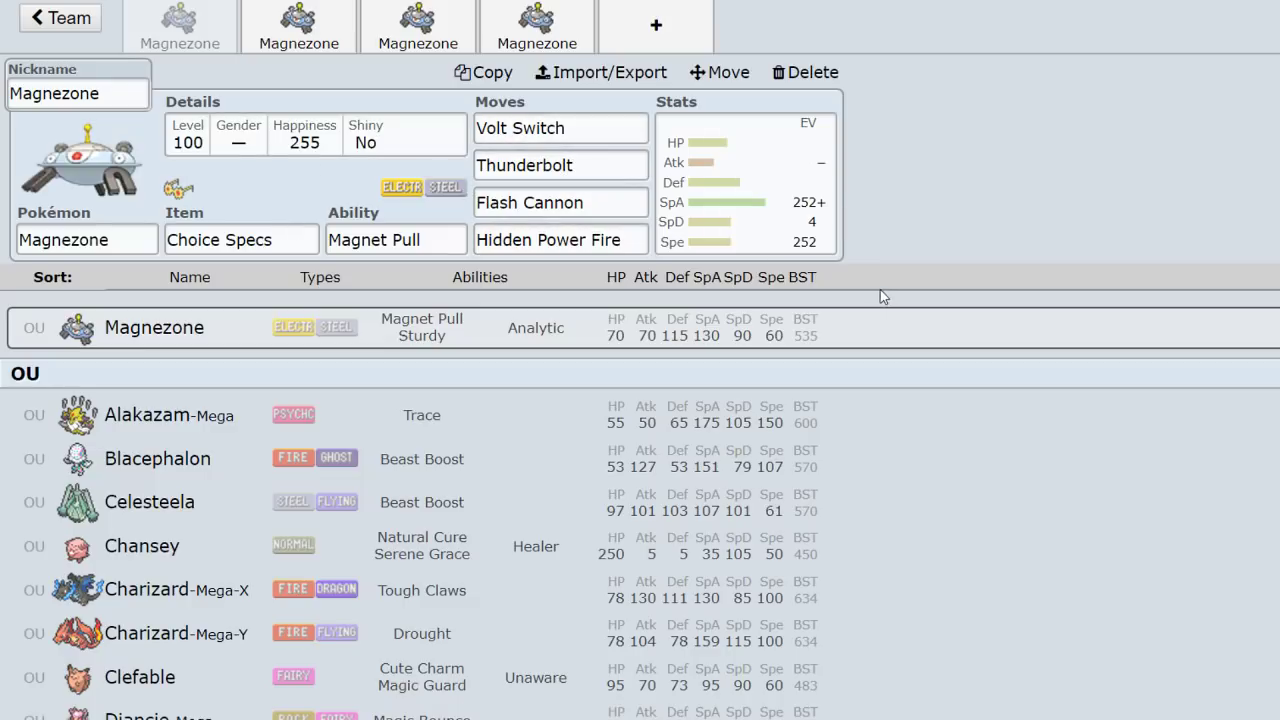
click(560, 164)
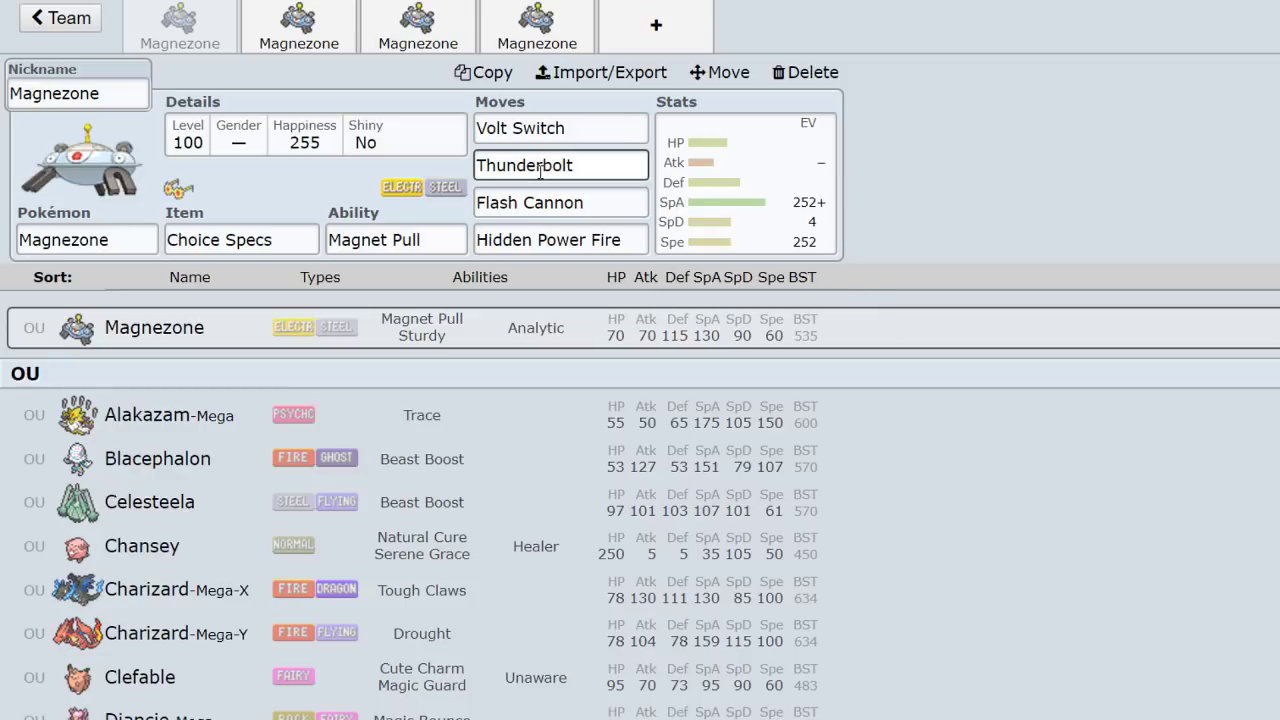
click(560, 240)
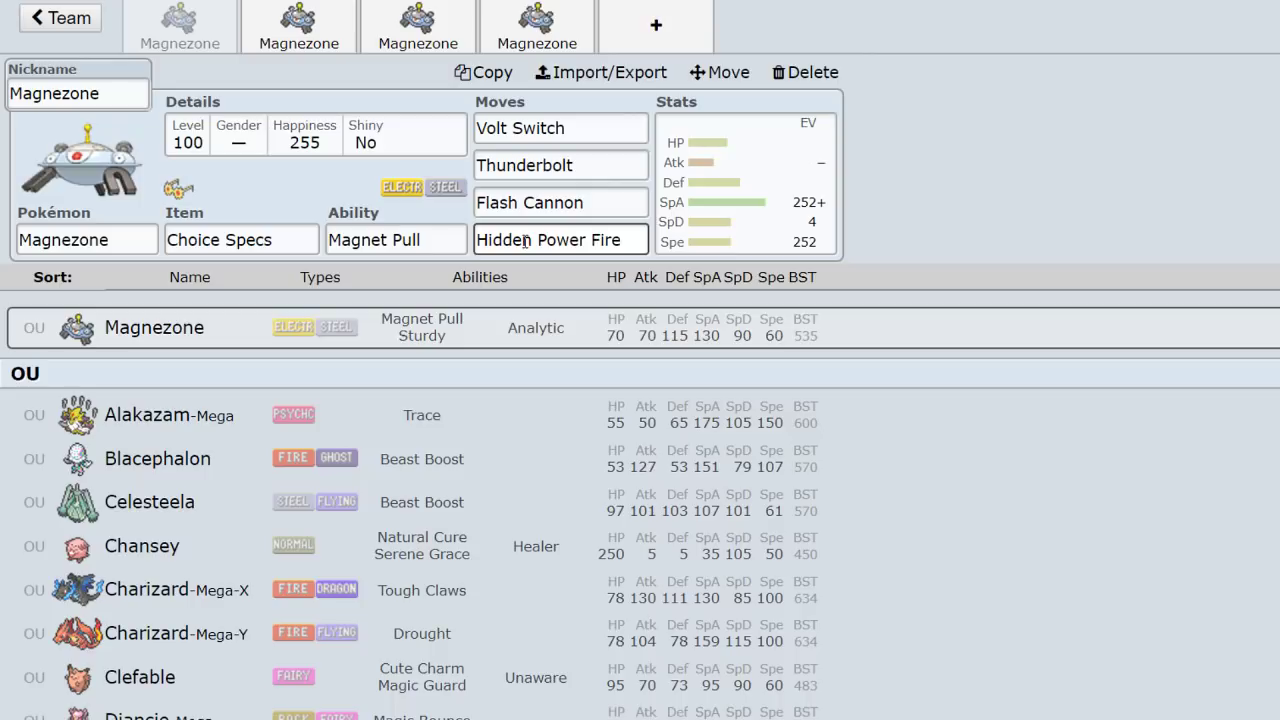
Settle on the Assault Vest Magnezone with Mirror Coat and Hidden Power Fire.
click(298, 24)
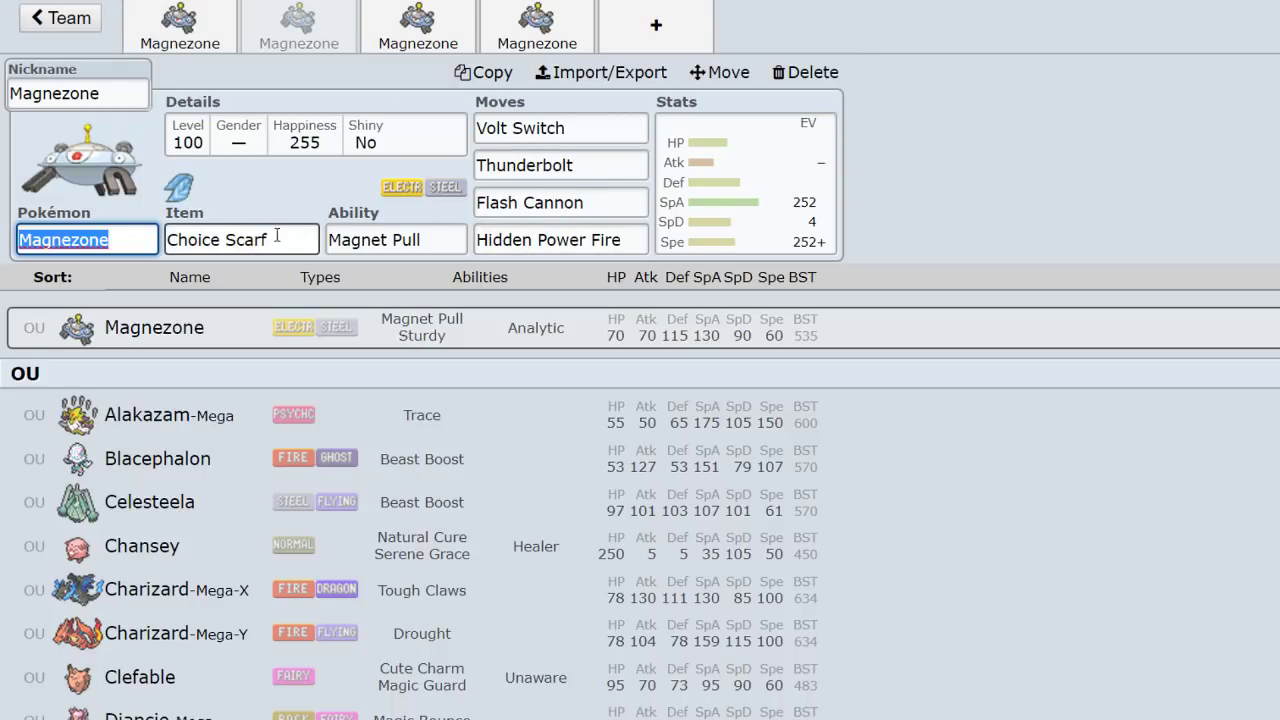
mouse_move(904, 104)
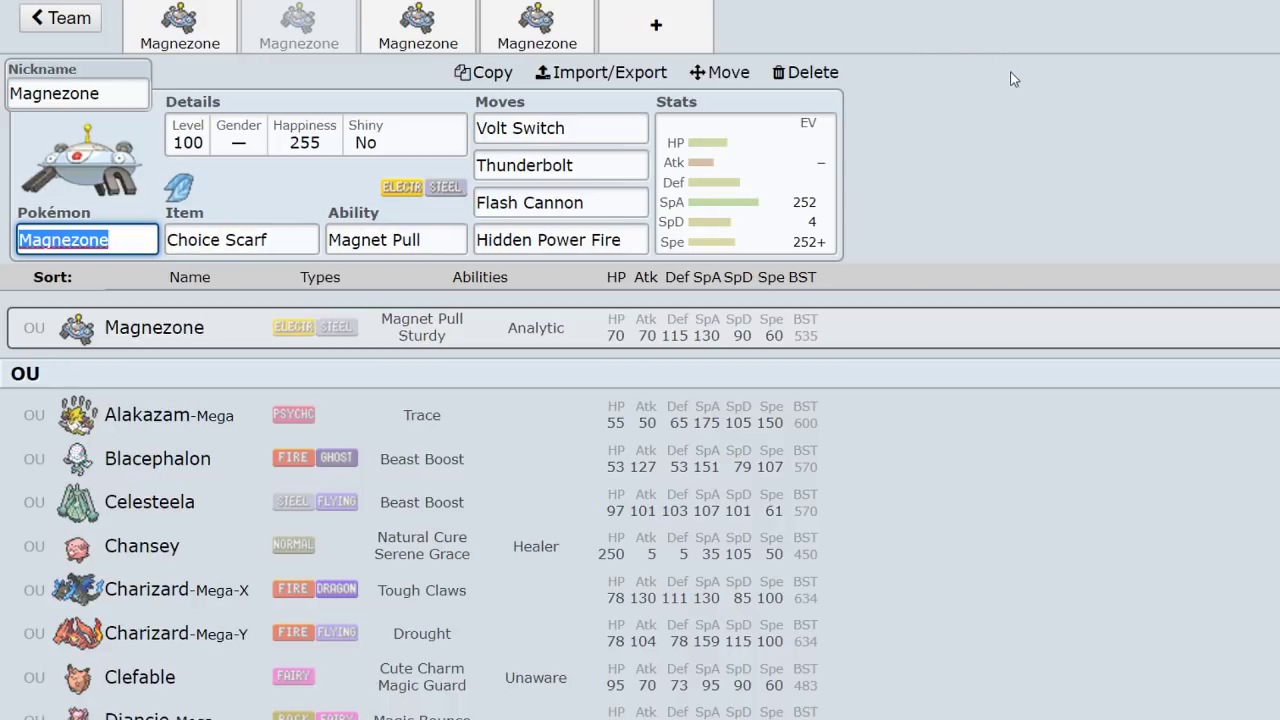
mouse_move(680, 110)
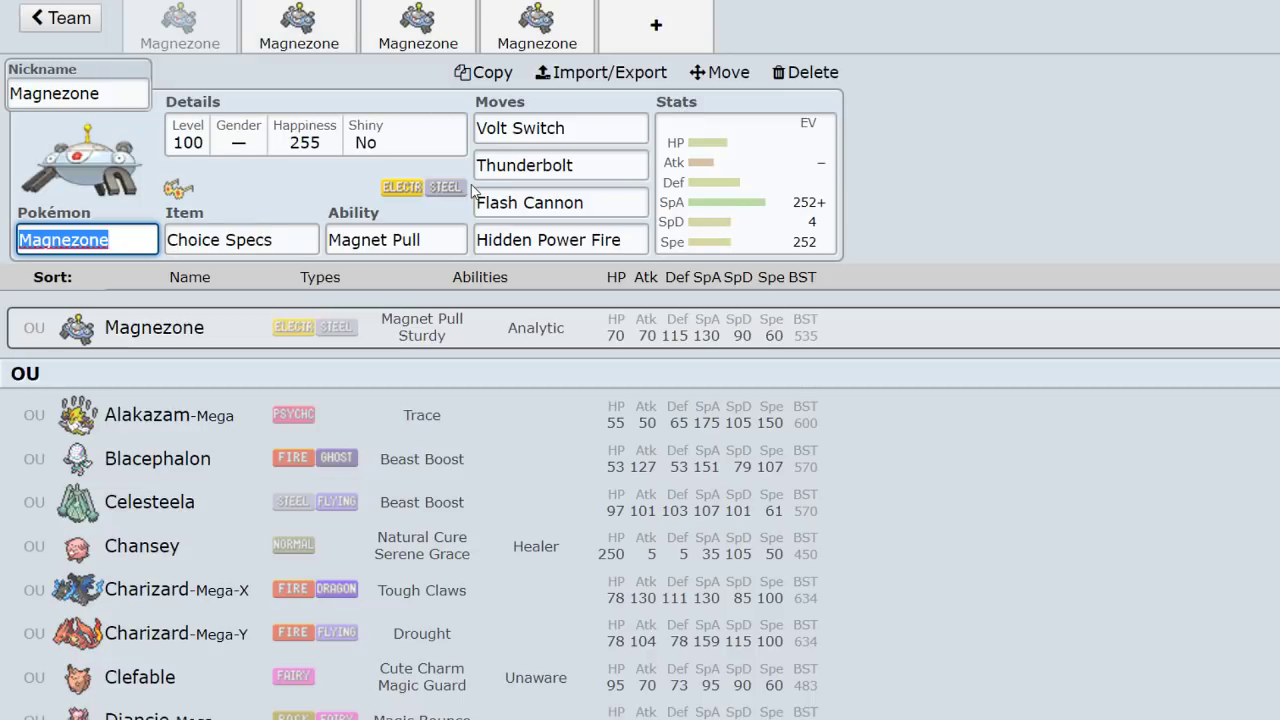
mouse_move(568, 190)
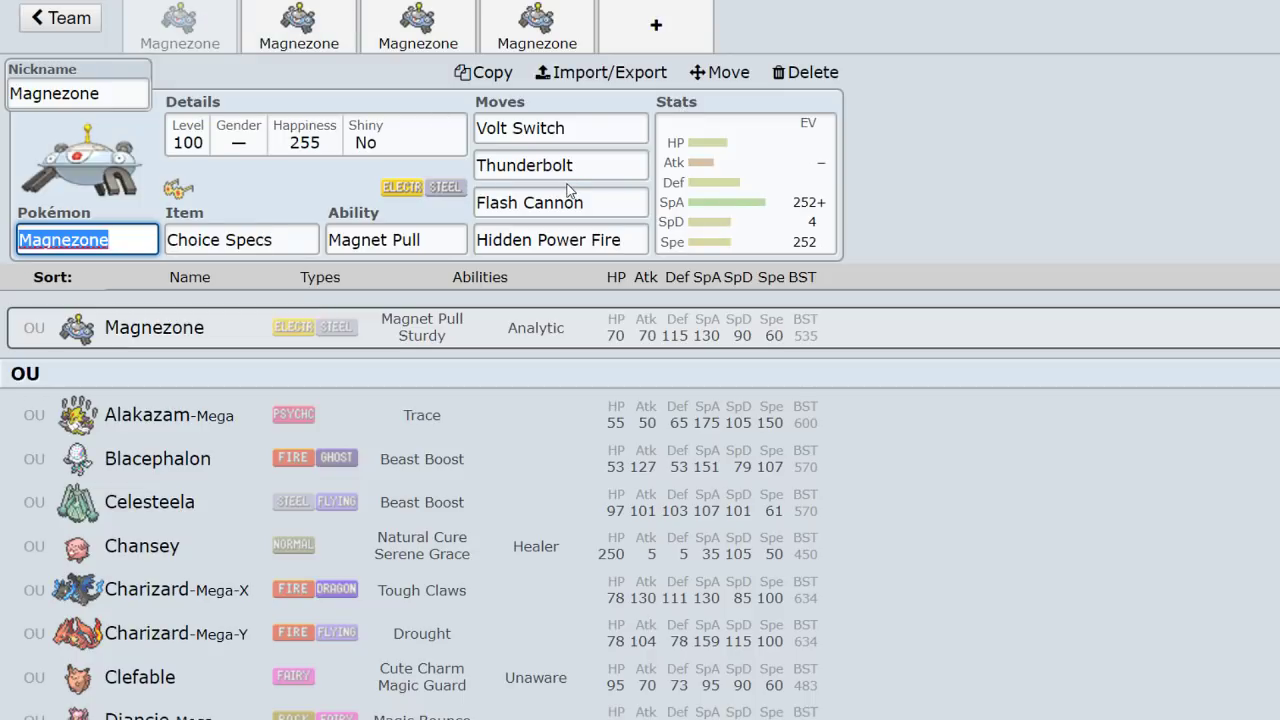
click(560, 164)
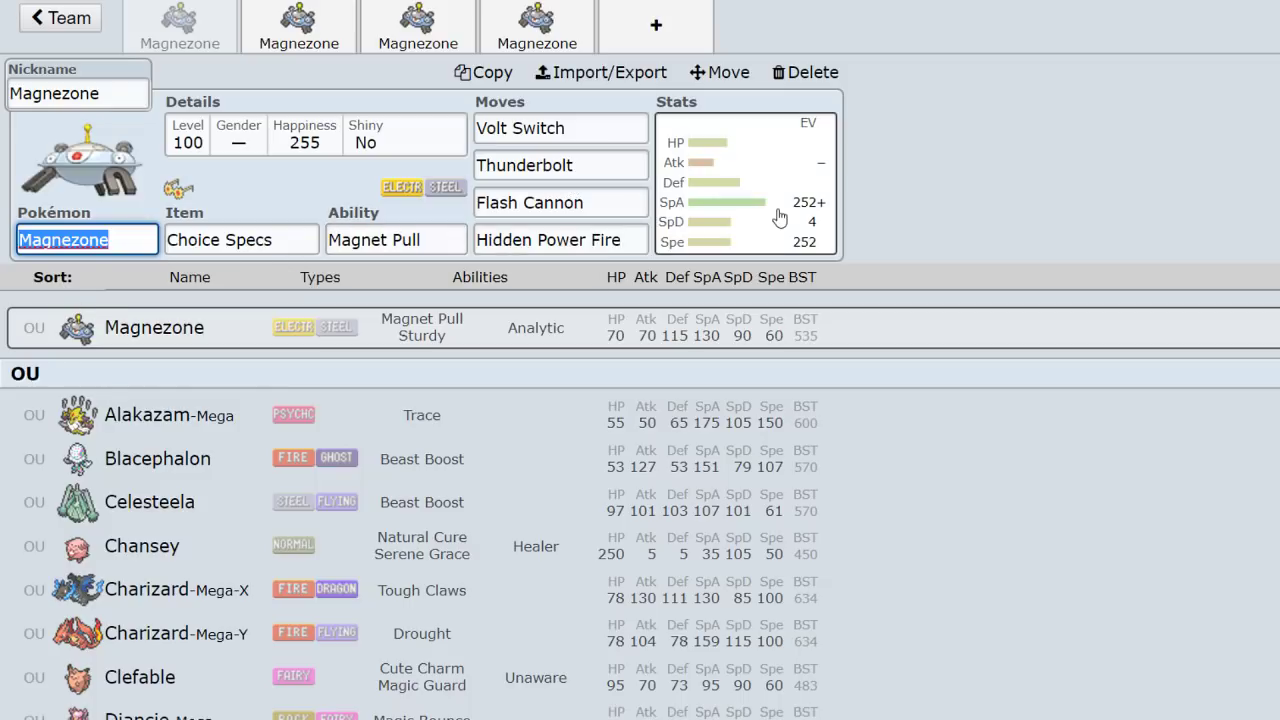
mouse_move(804, 212)
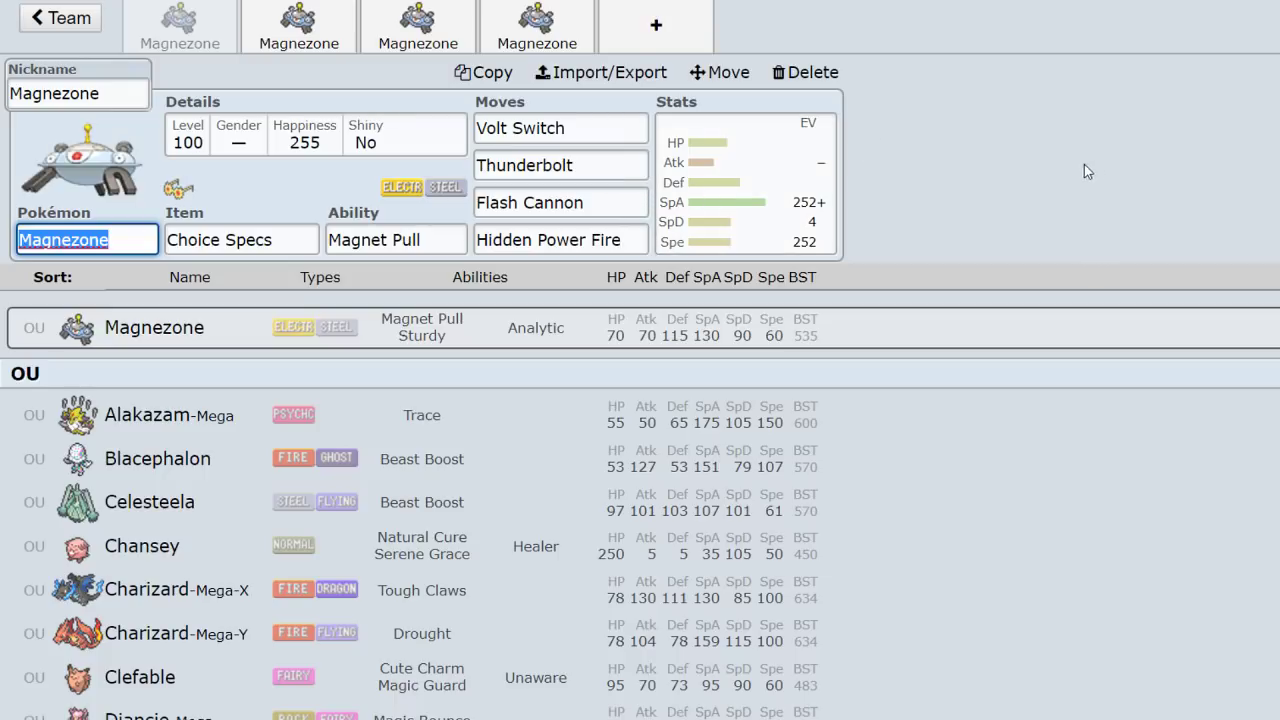
mouse_move(968, 168)
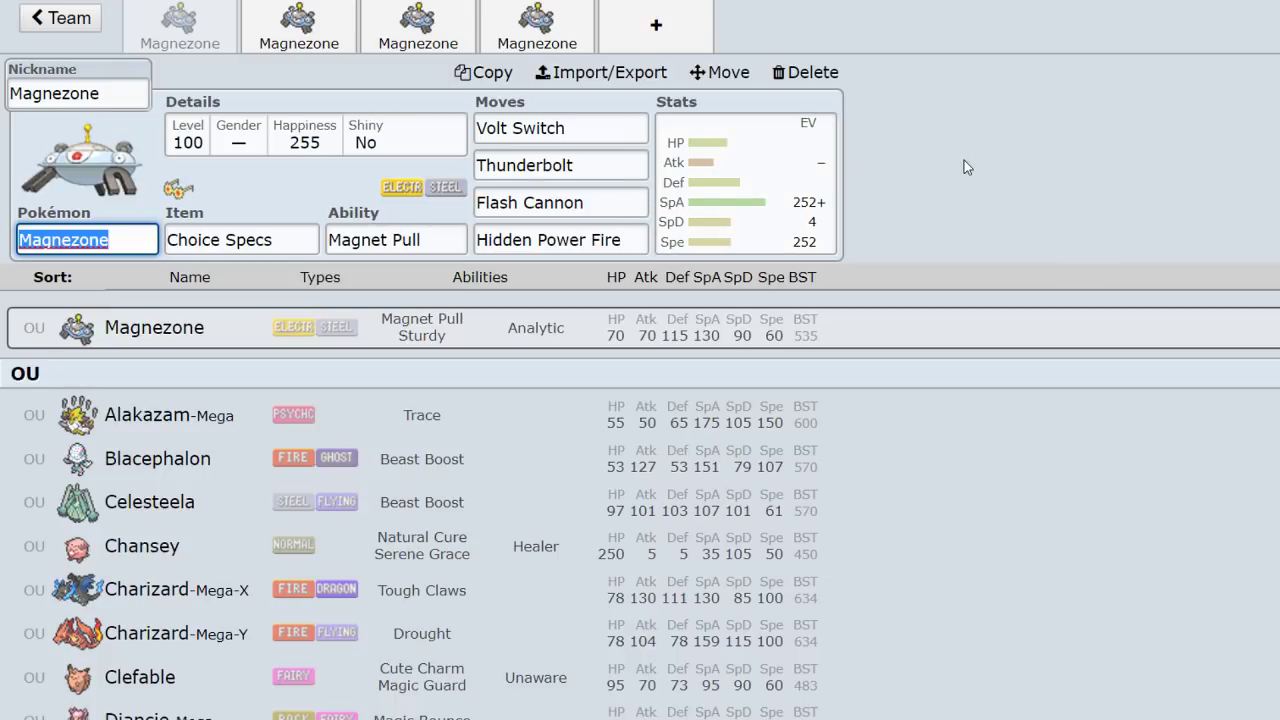
click(298, 24)
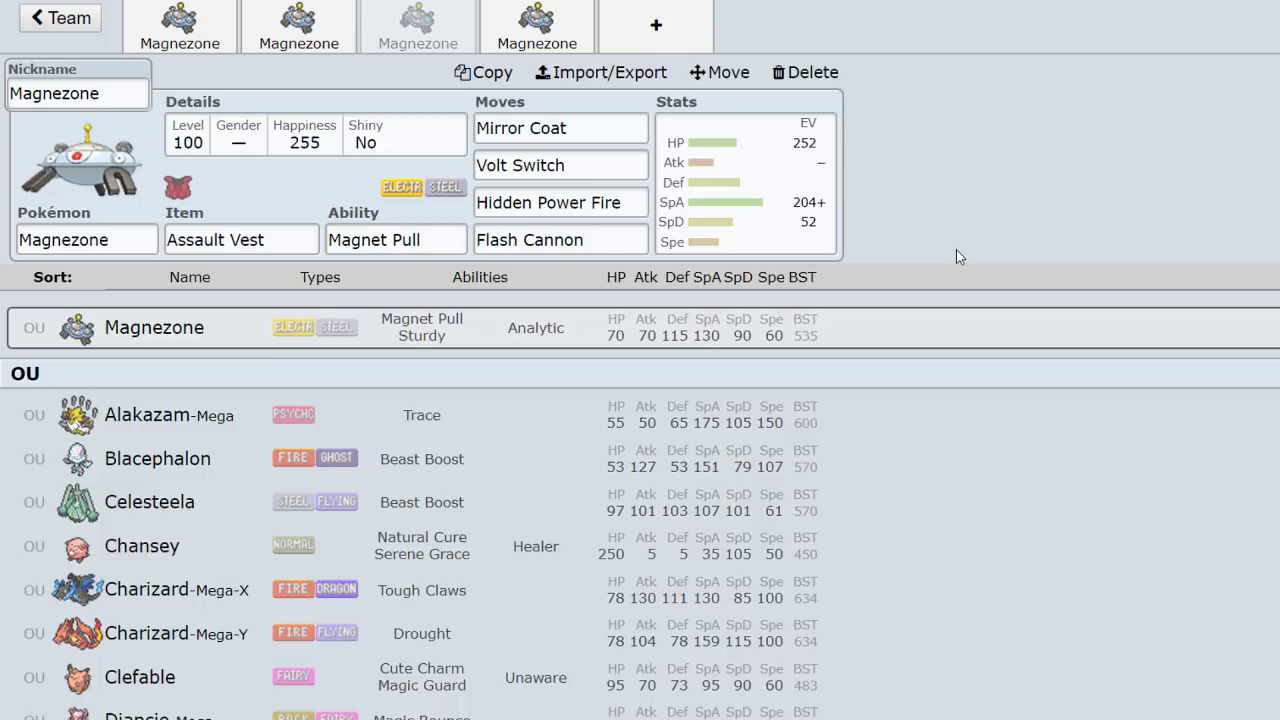
Switch to the fourth Magnezone, the Electrium Z set with Substitute.
click(560, 128)
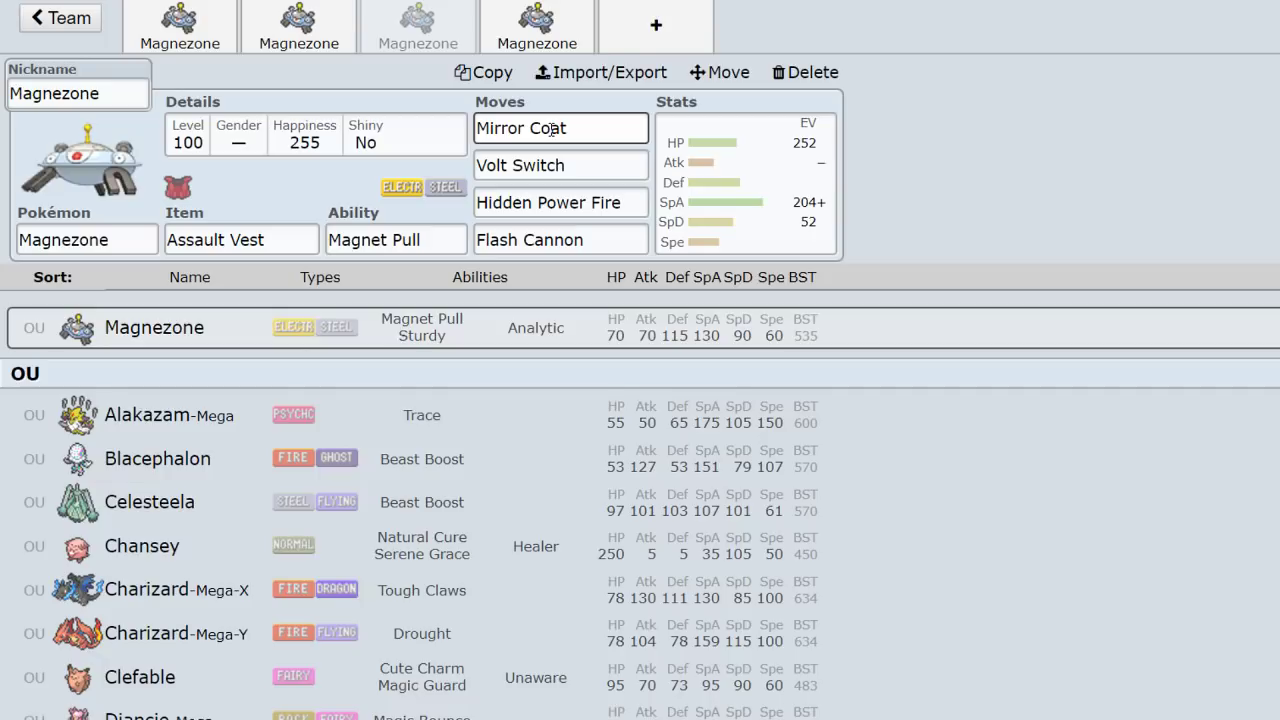
click(536, 28)
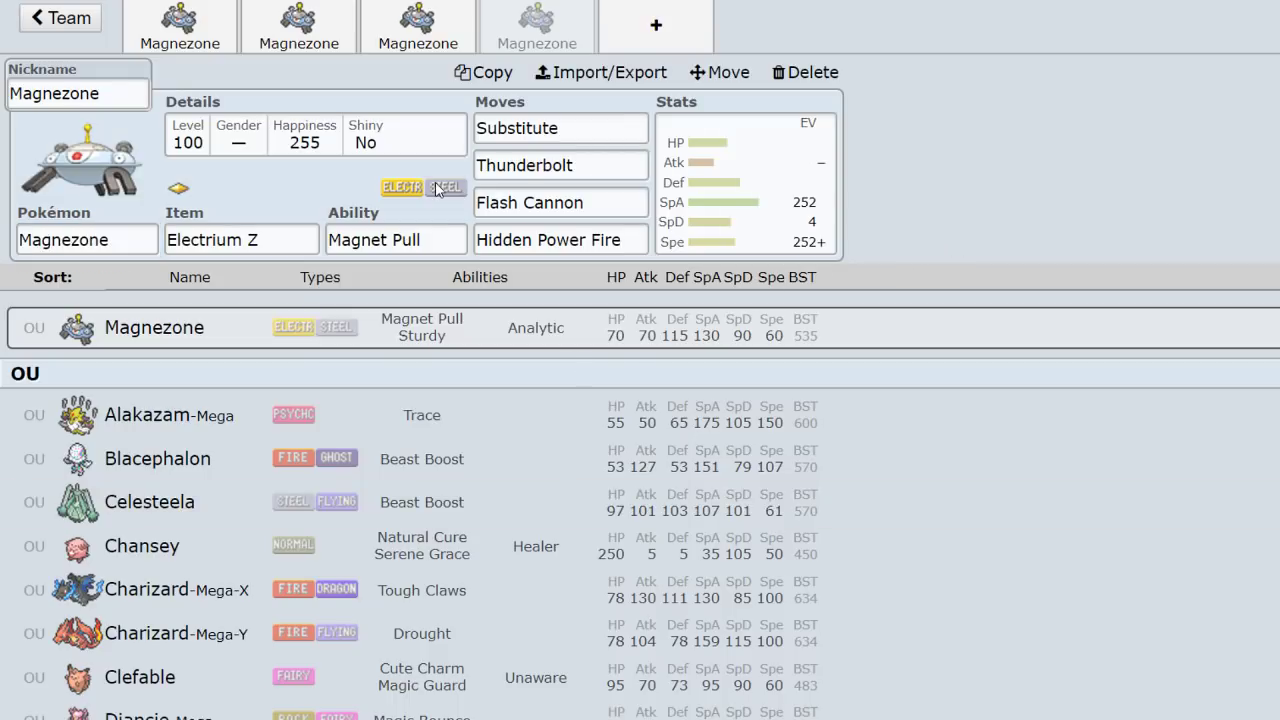
mouse_move(92, 196)
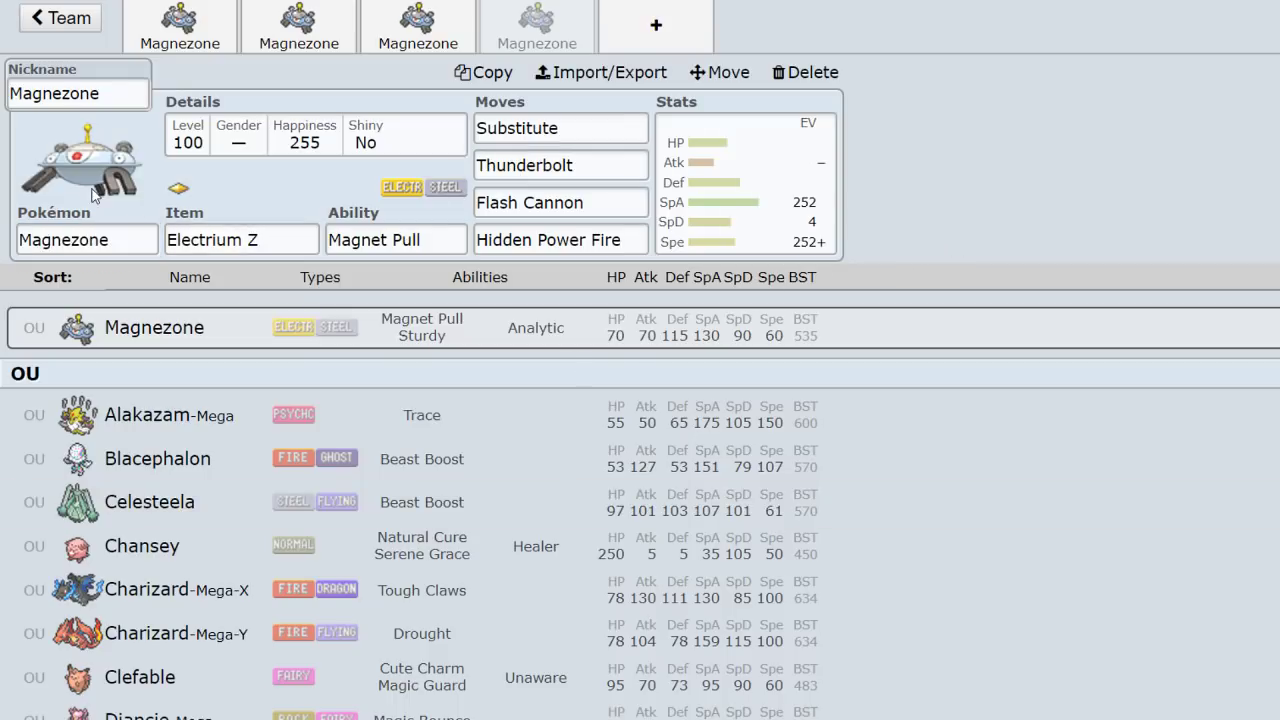
click(240, 240)
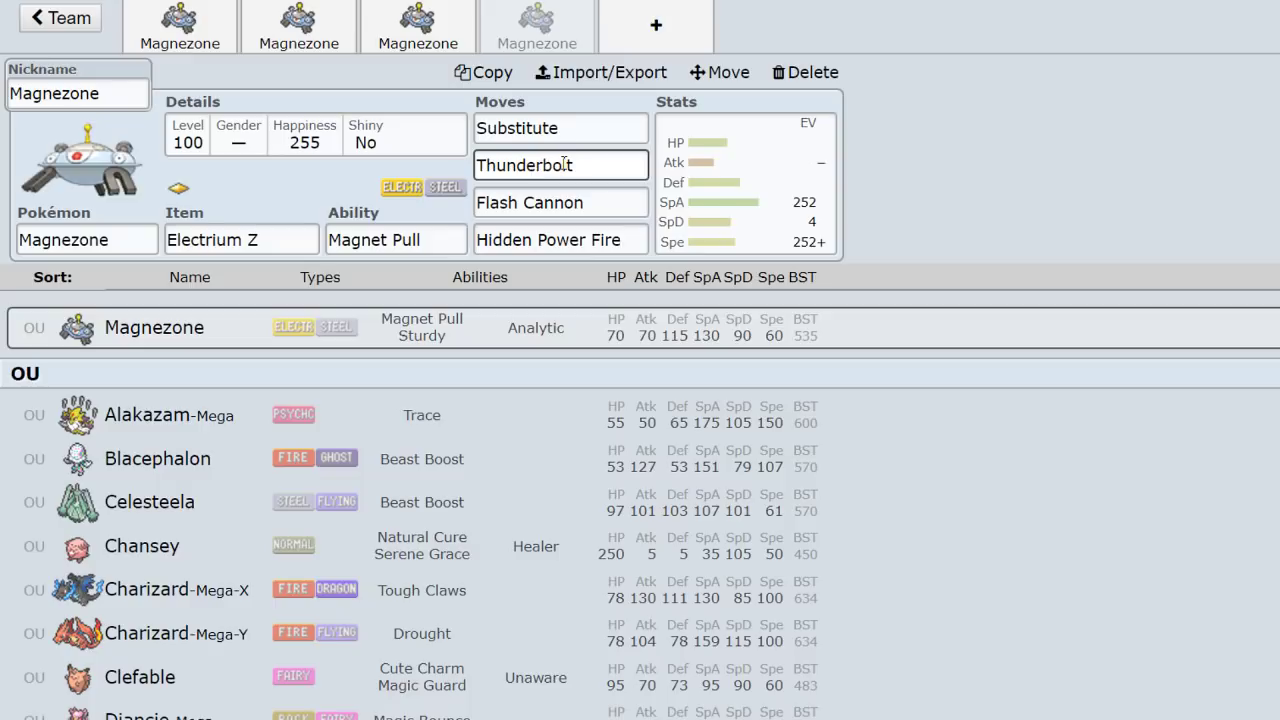
click(240, 240)
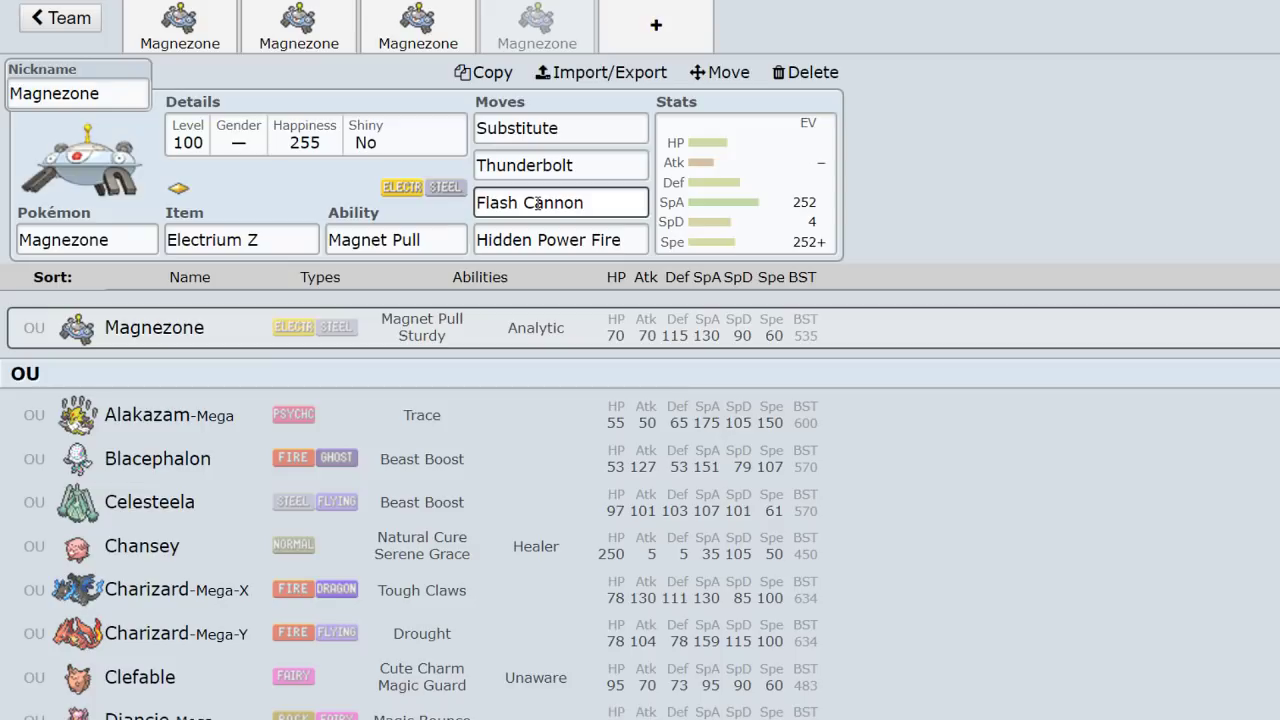
click(560, 164)
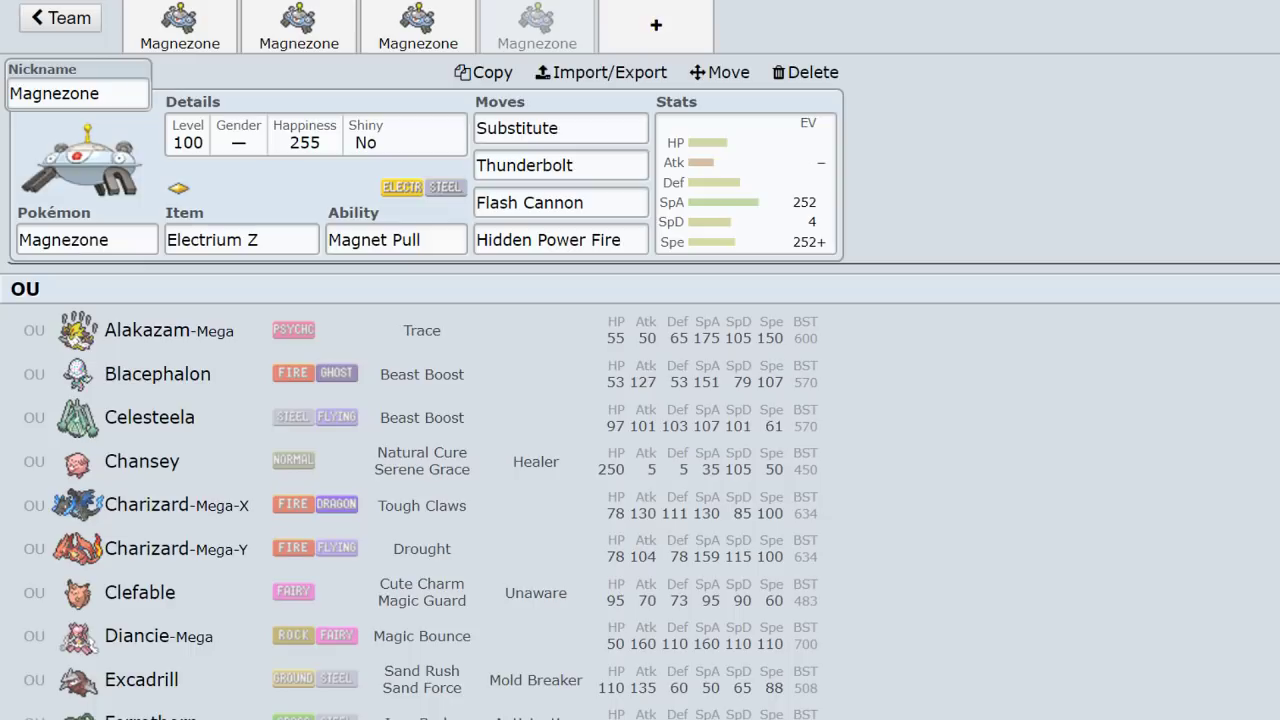
Scroll down the OU Pokémon list past Magnezone toward Zapdos.
scroll(down, 3)
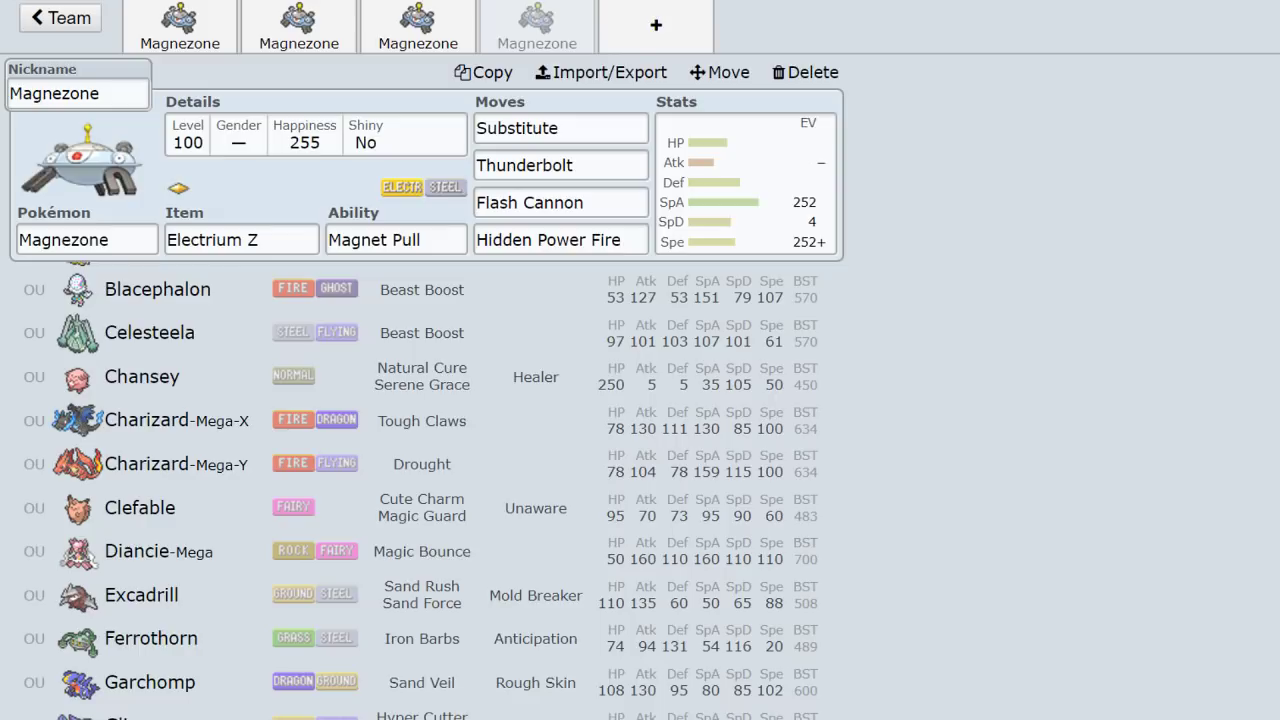
scroll(down, 3)
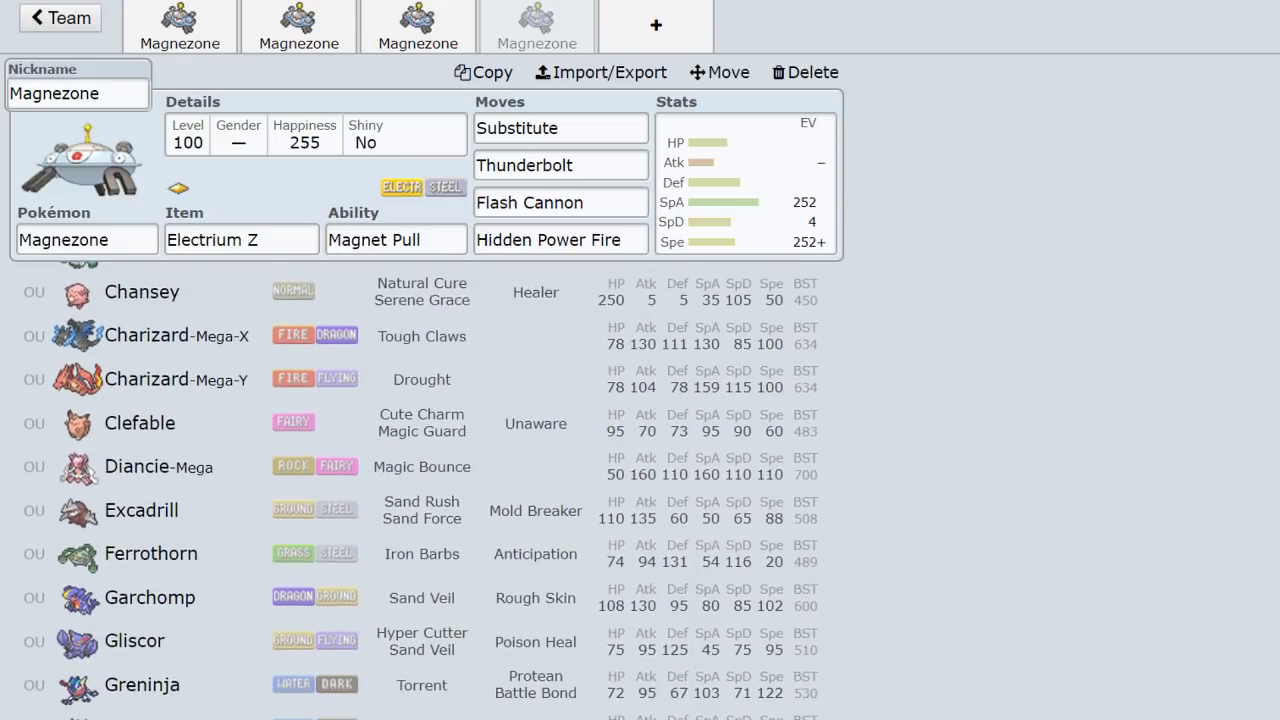
scroll(down, 3)
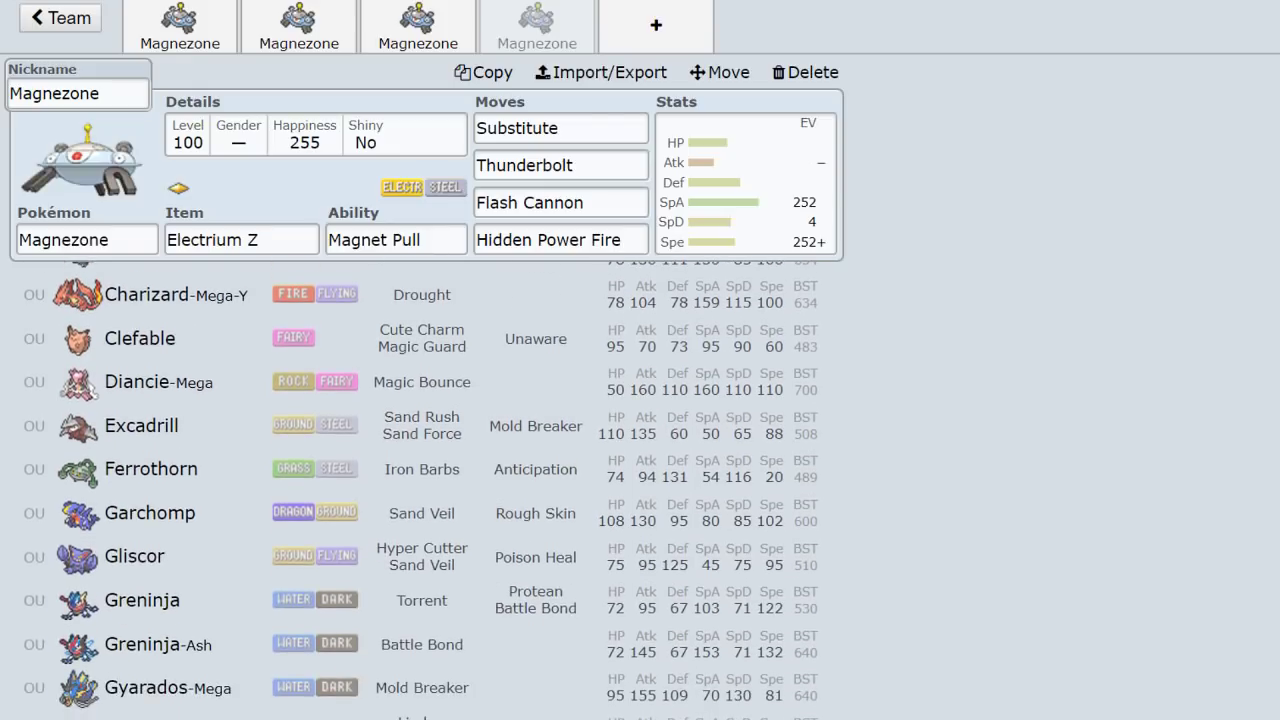
scroll(down, 3)
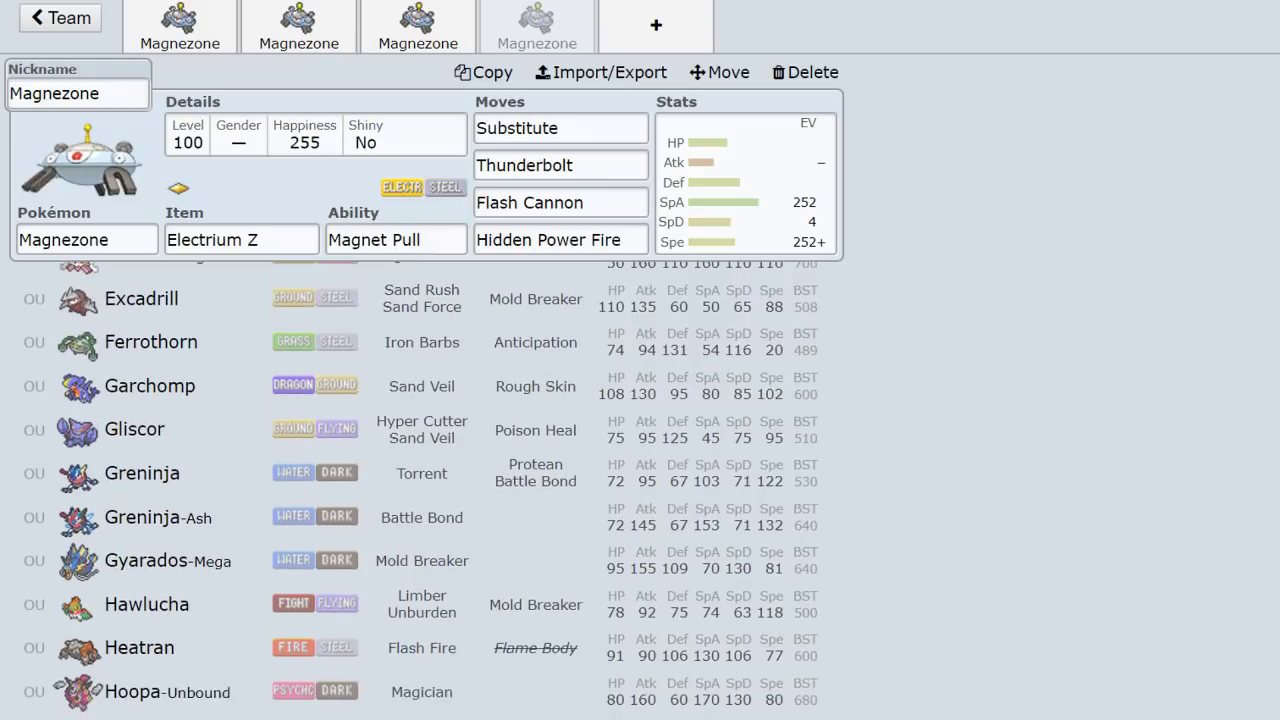
scroll(down, 3)
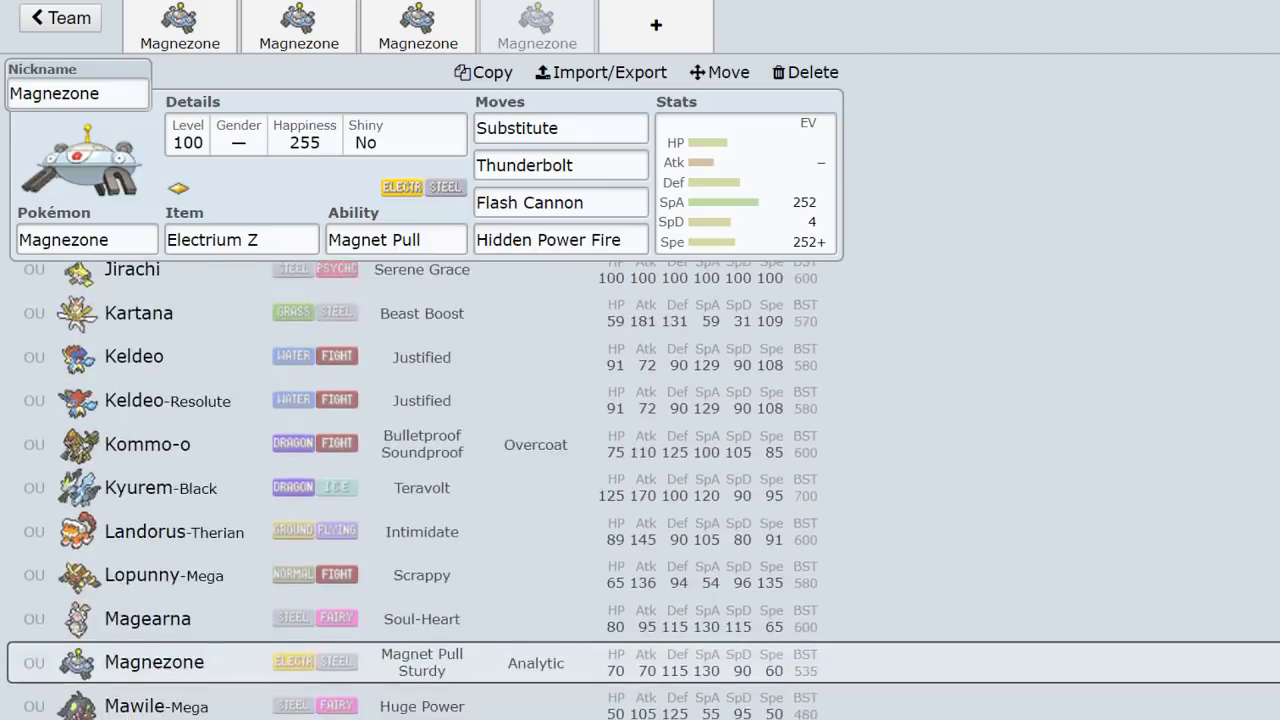
scroll(down, 3)
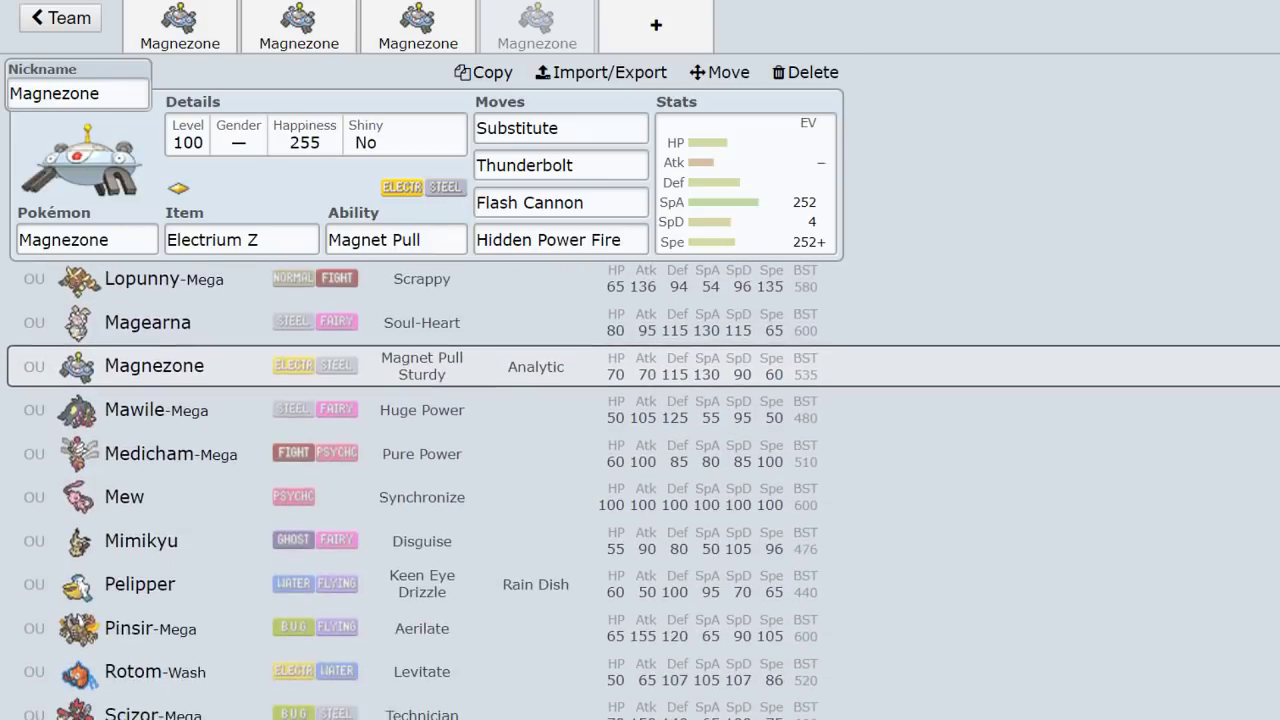
scroll(down, 3)
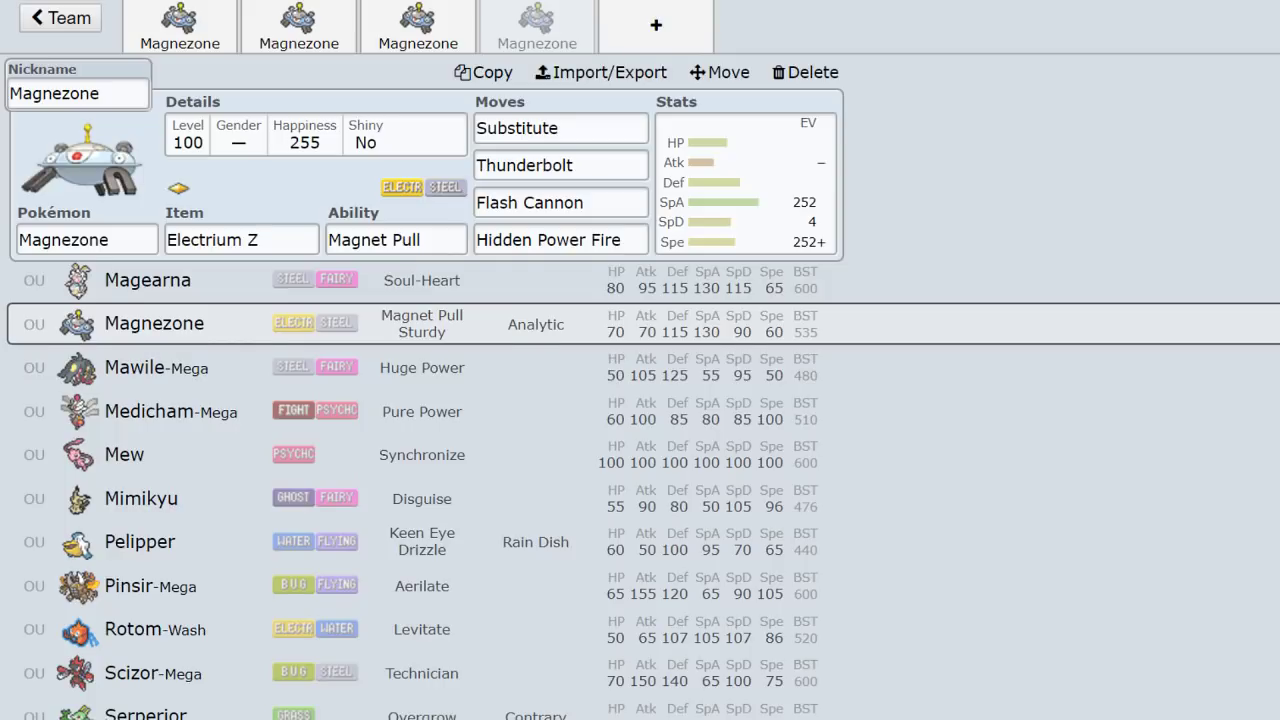
scroll(down, 3)
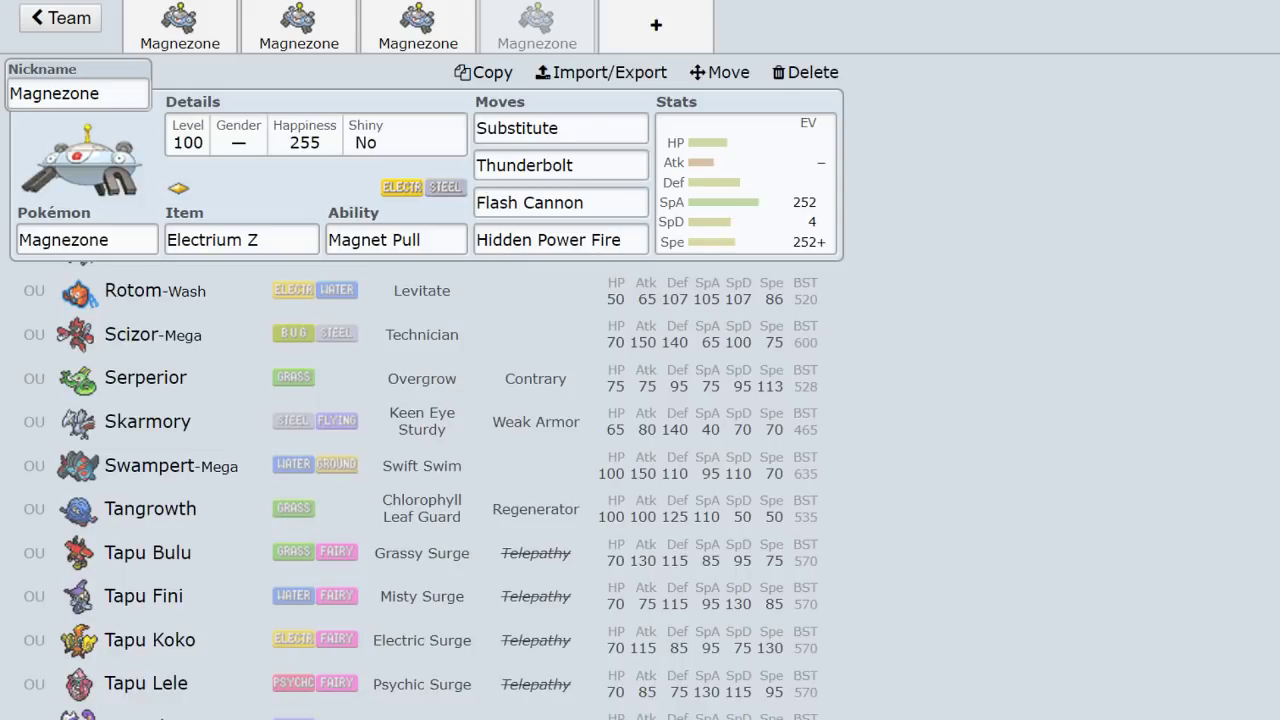
scroll(down, 3)
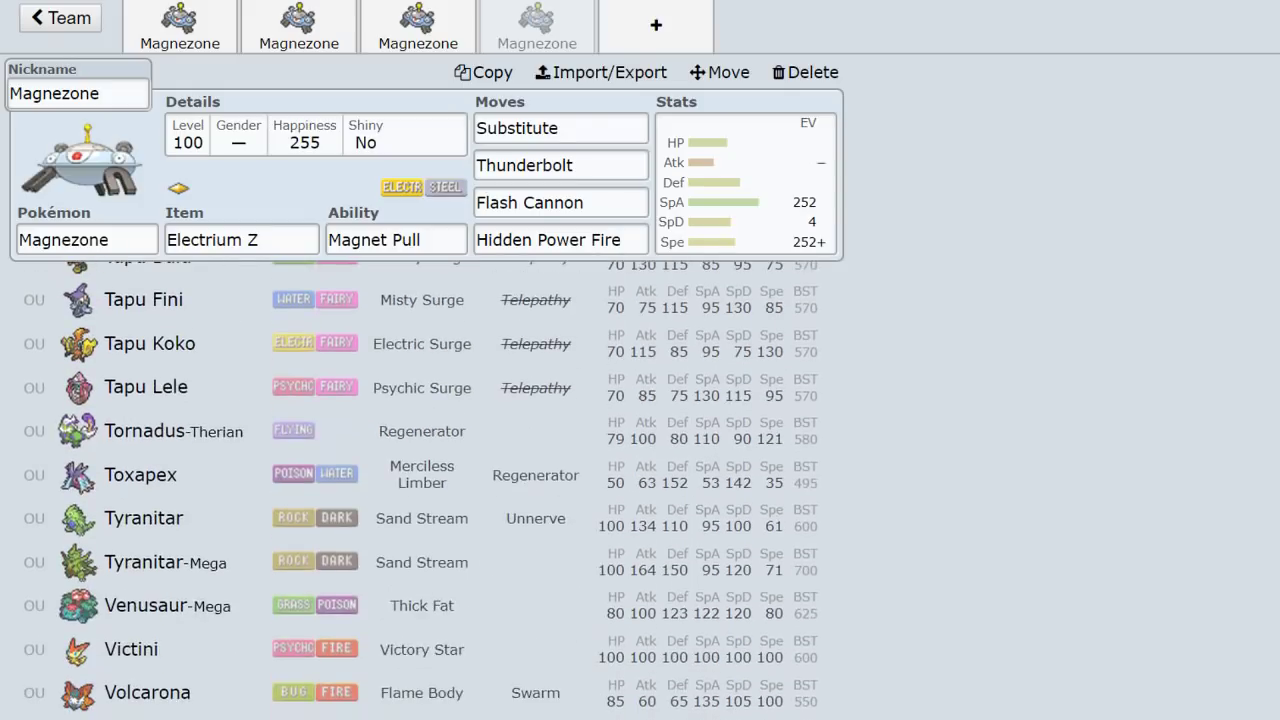
scroll(down, 3)
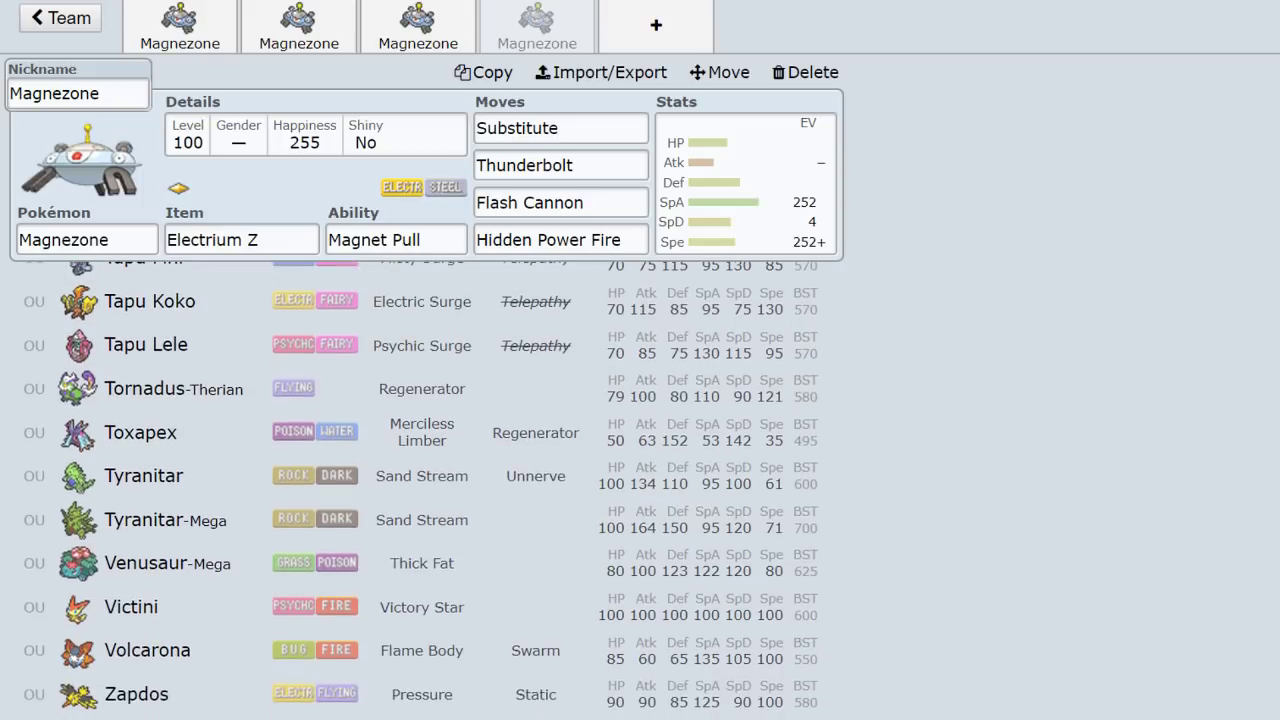
scroll(down, 3)
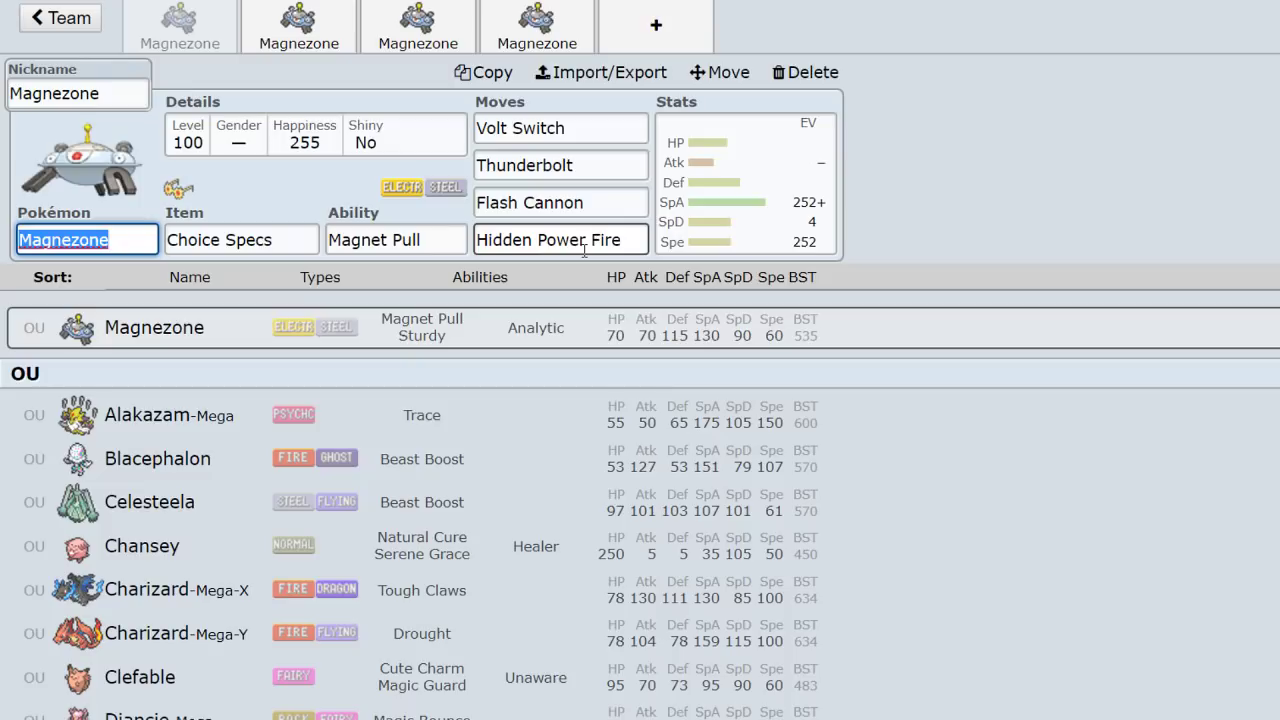
mouse_move(732, 234)
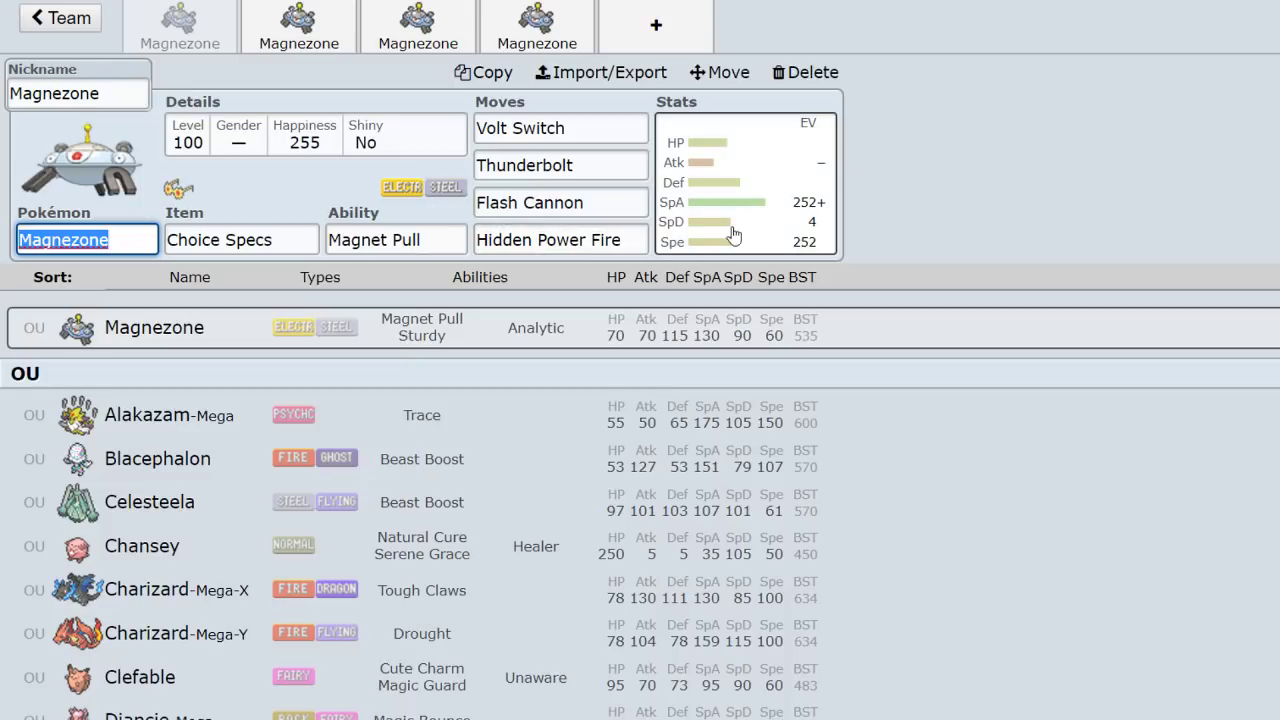
Show the Choice Specs Magnezone's spread: 252+ Sp. Atk, 4 Sp. Def, 252 Speed, Modest.
click(744, 184)
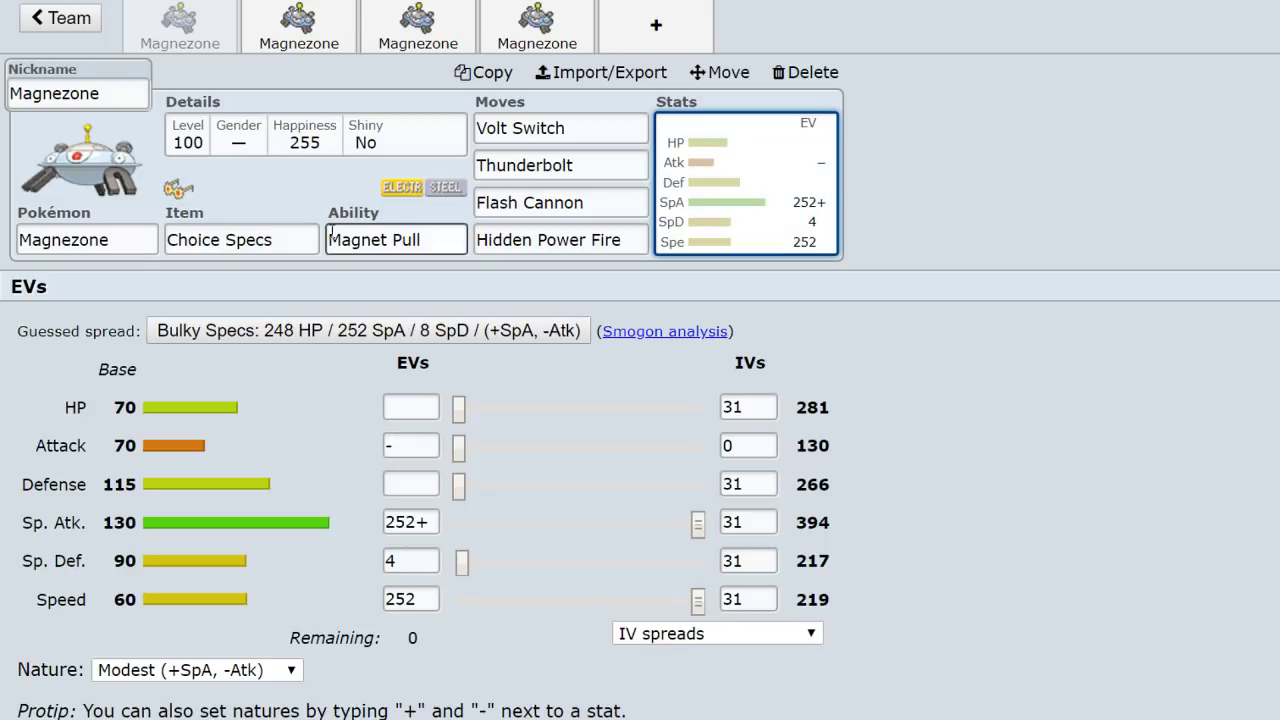
Go back to the gen7ou team list and scroll to the teams carrying Magnezone.
click(60, 16)
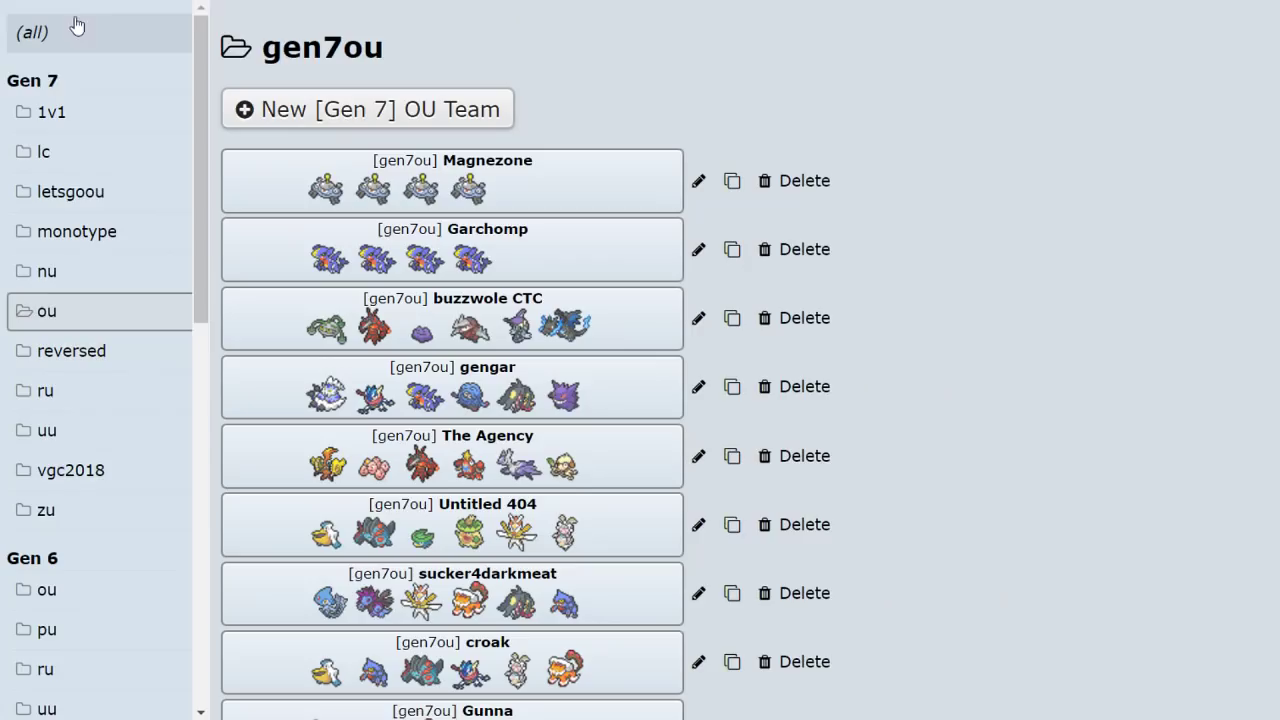
scroll(down, 3)
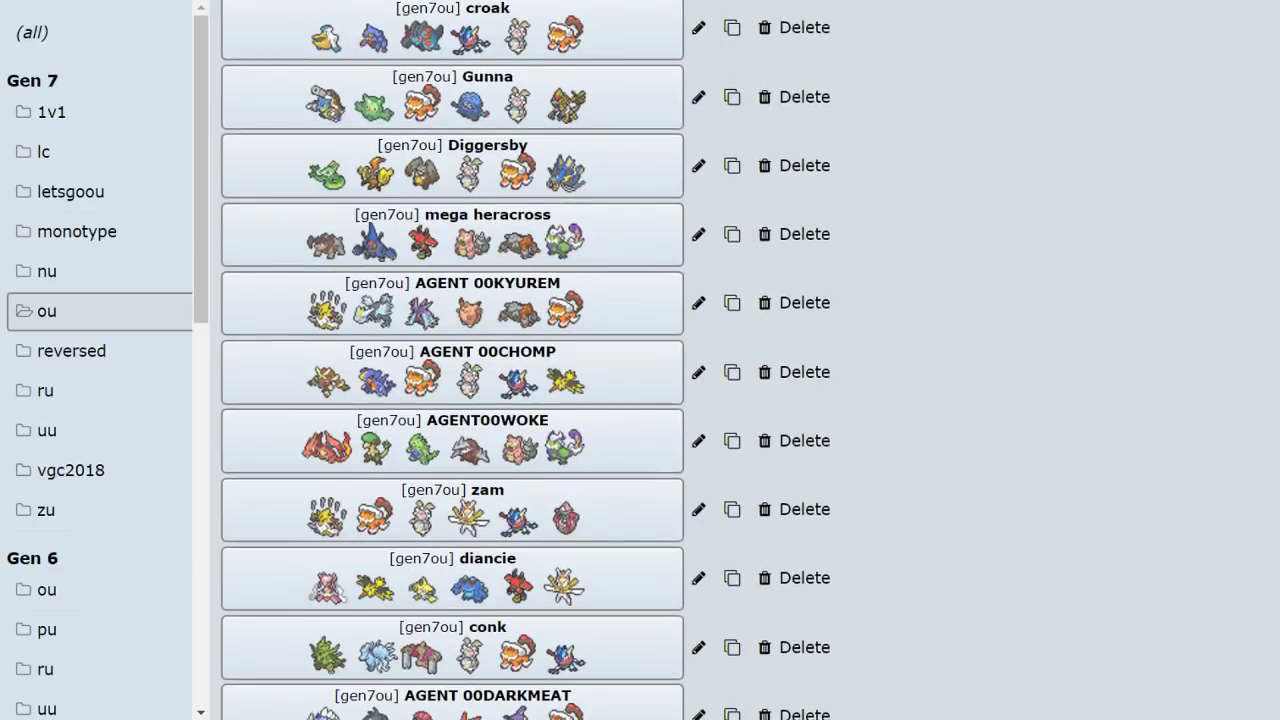
scroll(up, 3)
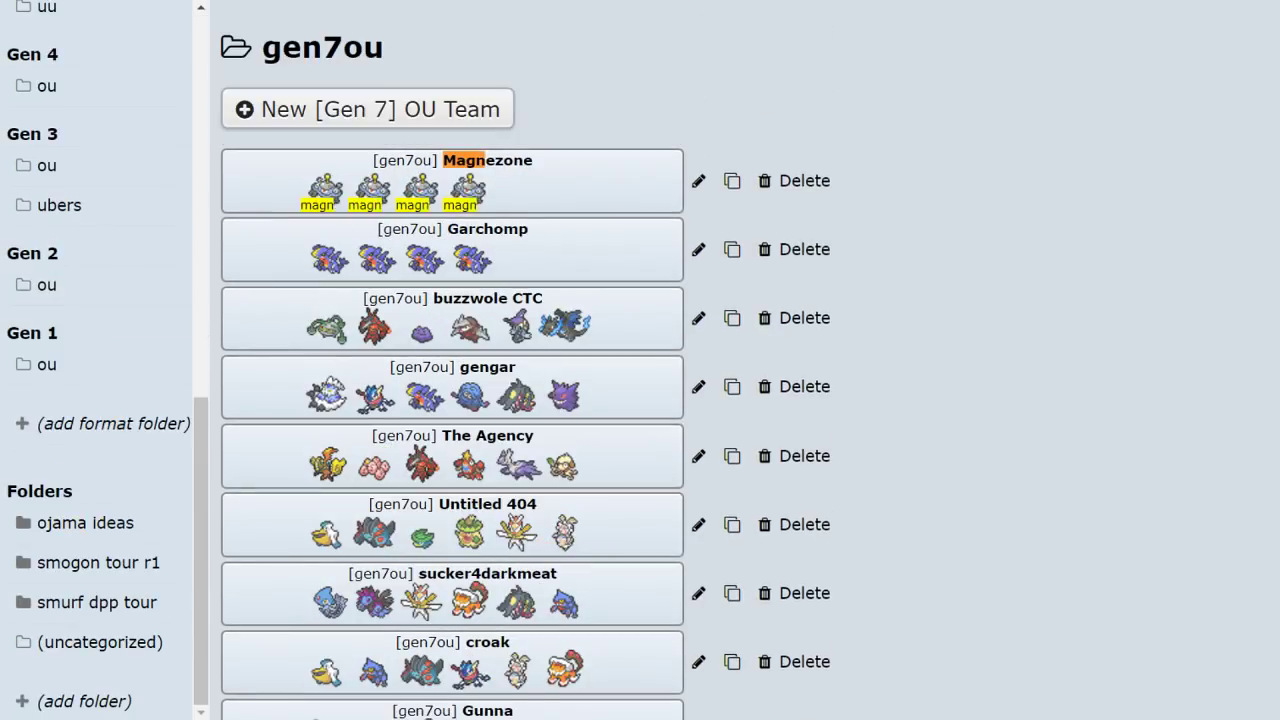
scroll(down, 3)
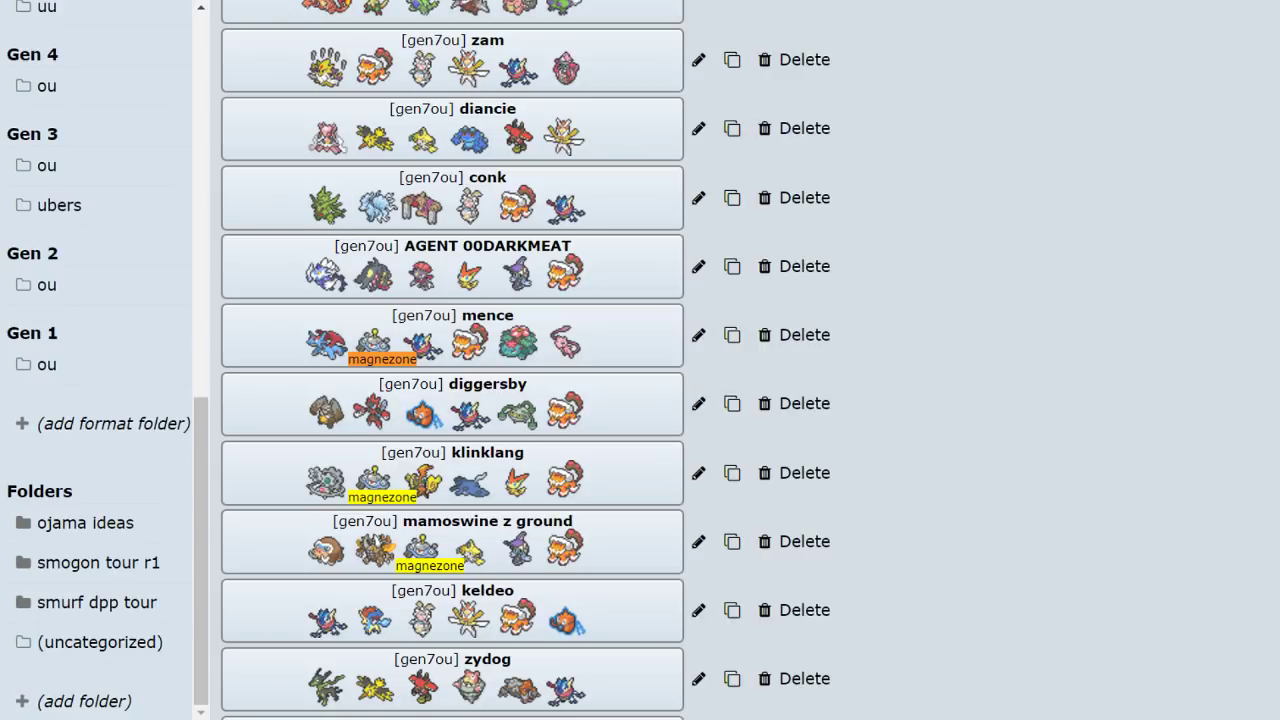
mouse_move(424, 336)
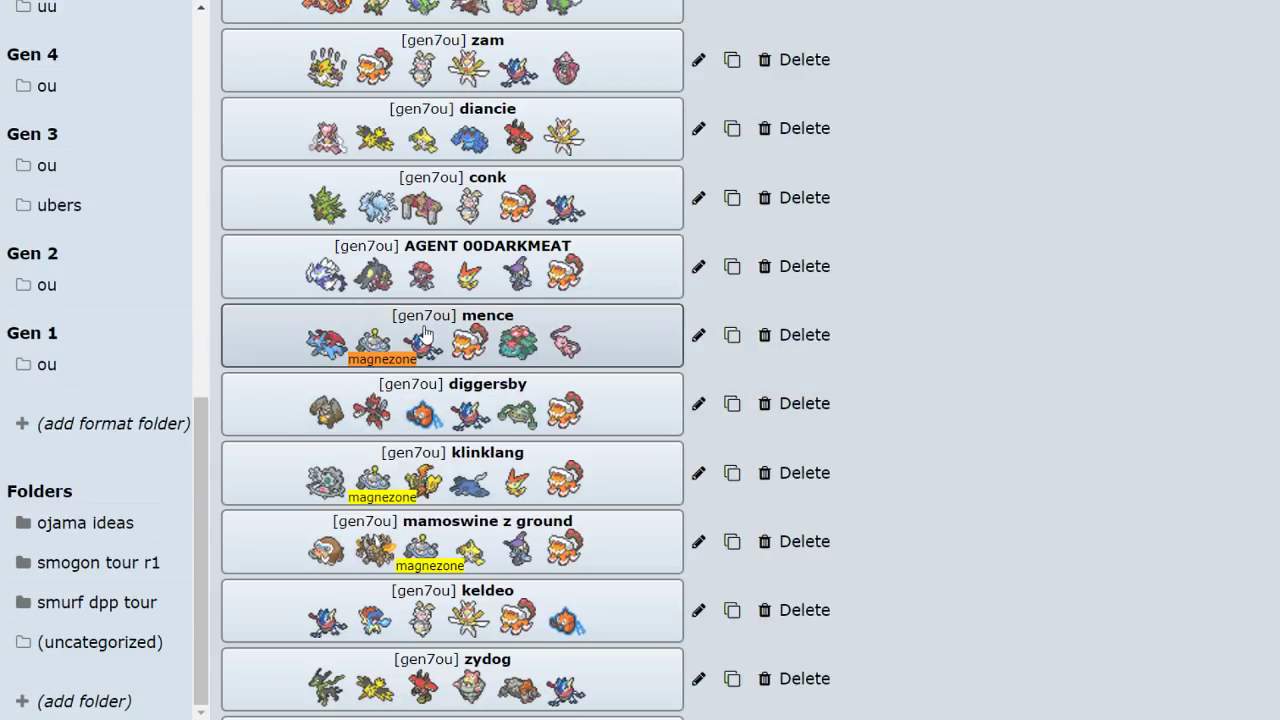
scroll(down, 3)
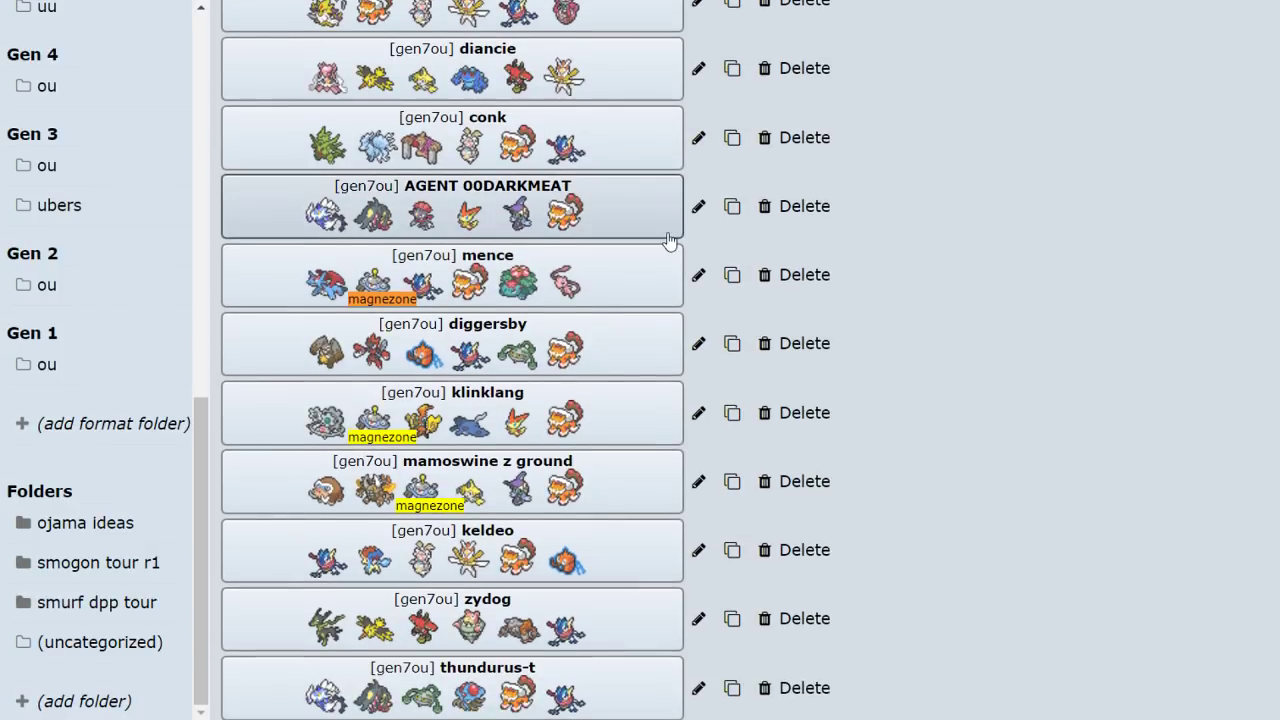
mouse_move(344, 504)
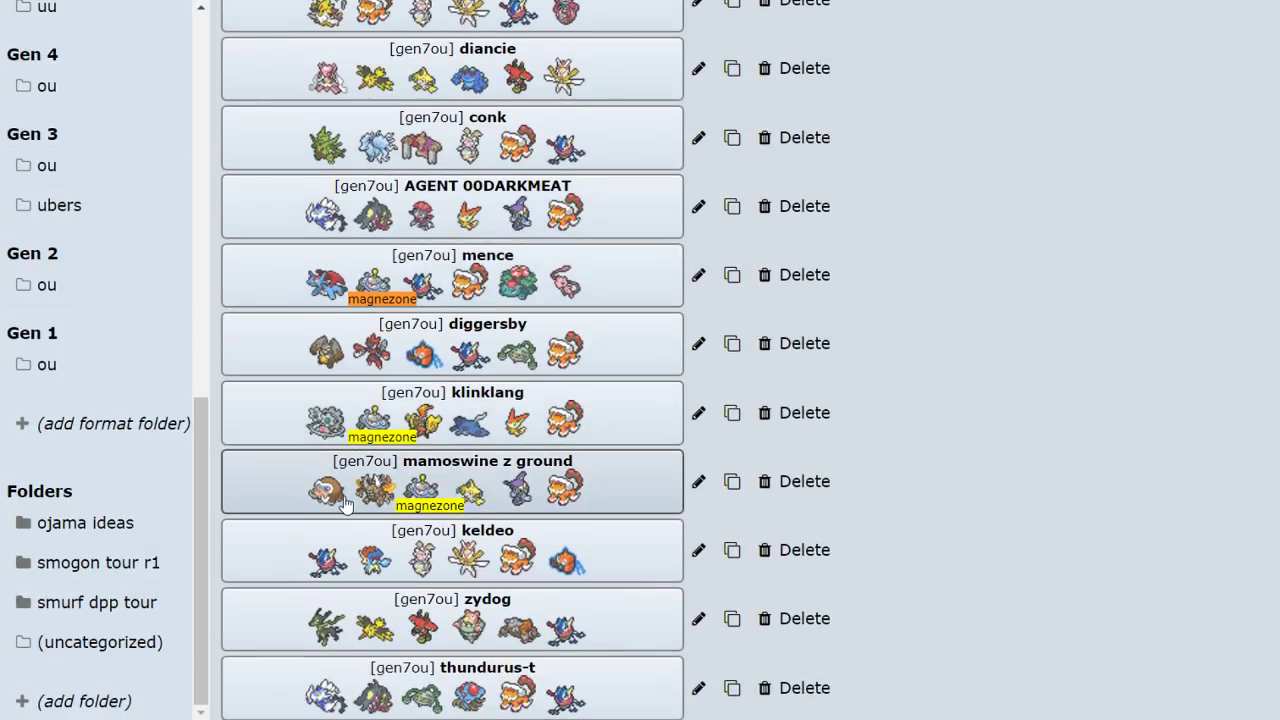
mouse_move(420, 300)
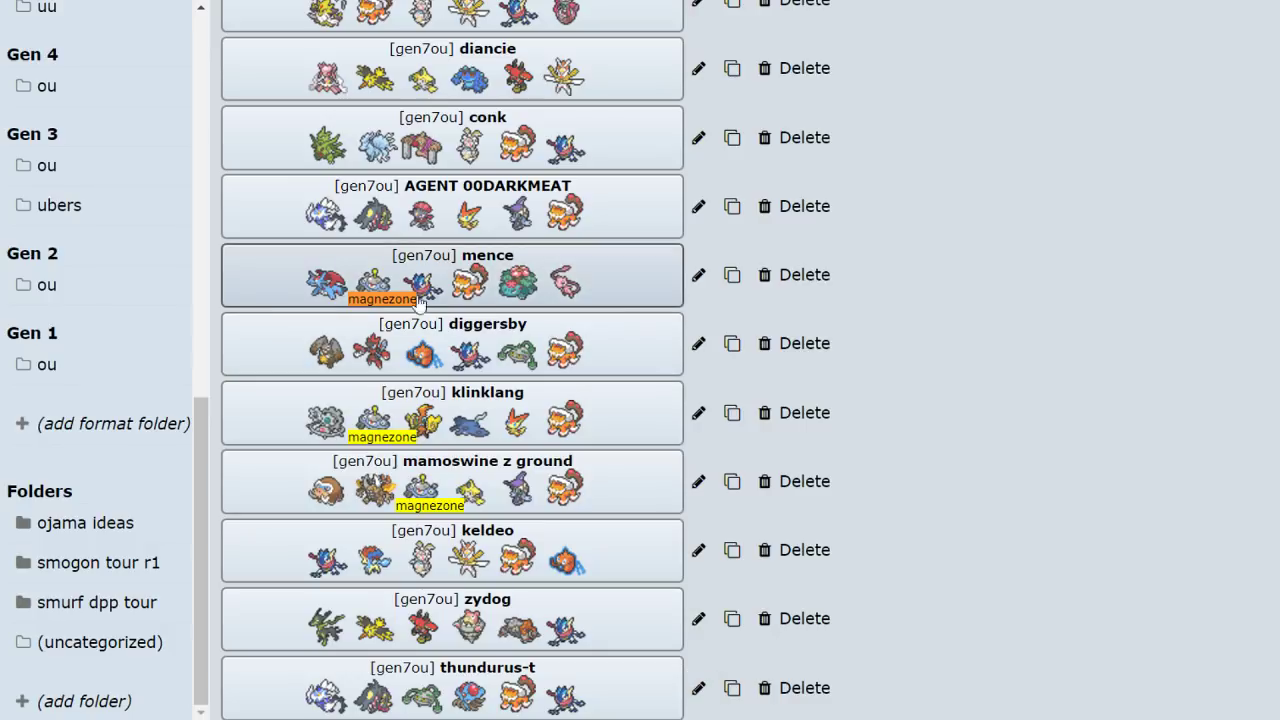
mouse_move(392, 280)
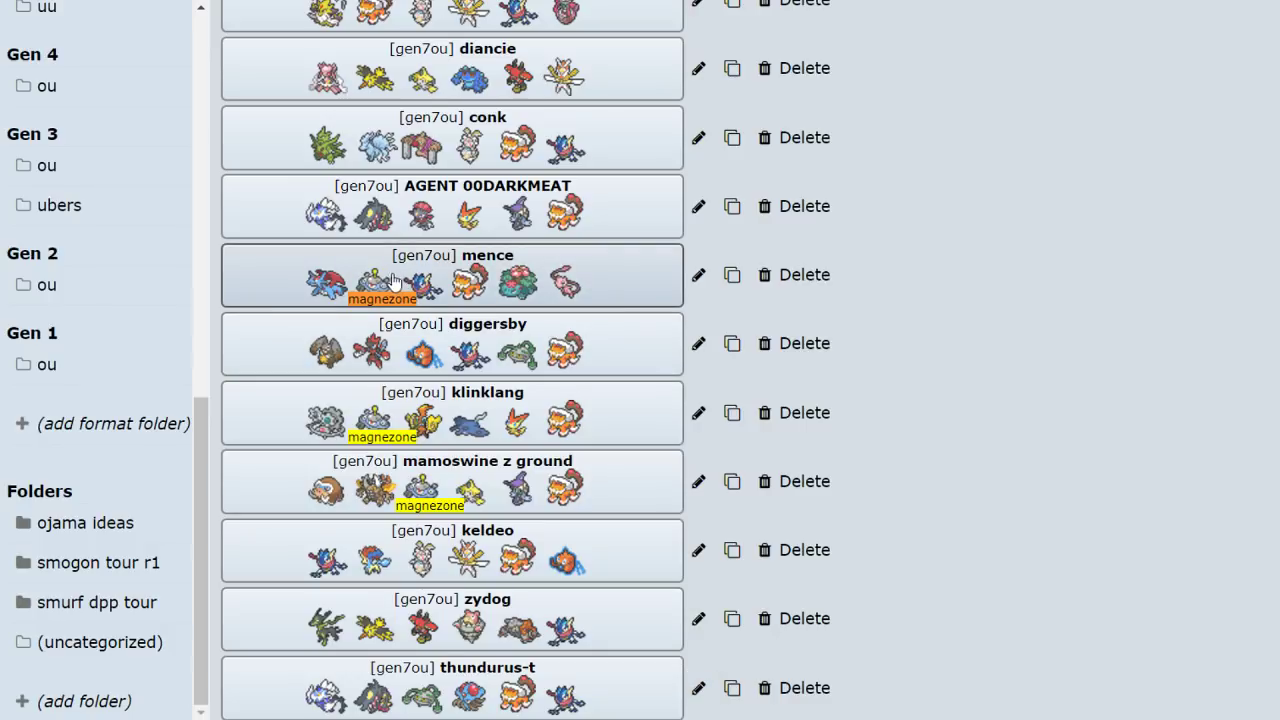
mouse_move(344, 490)
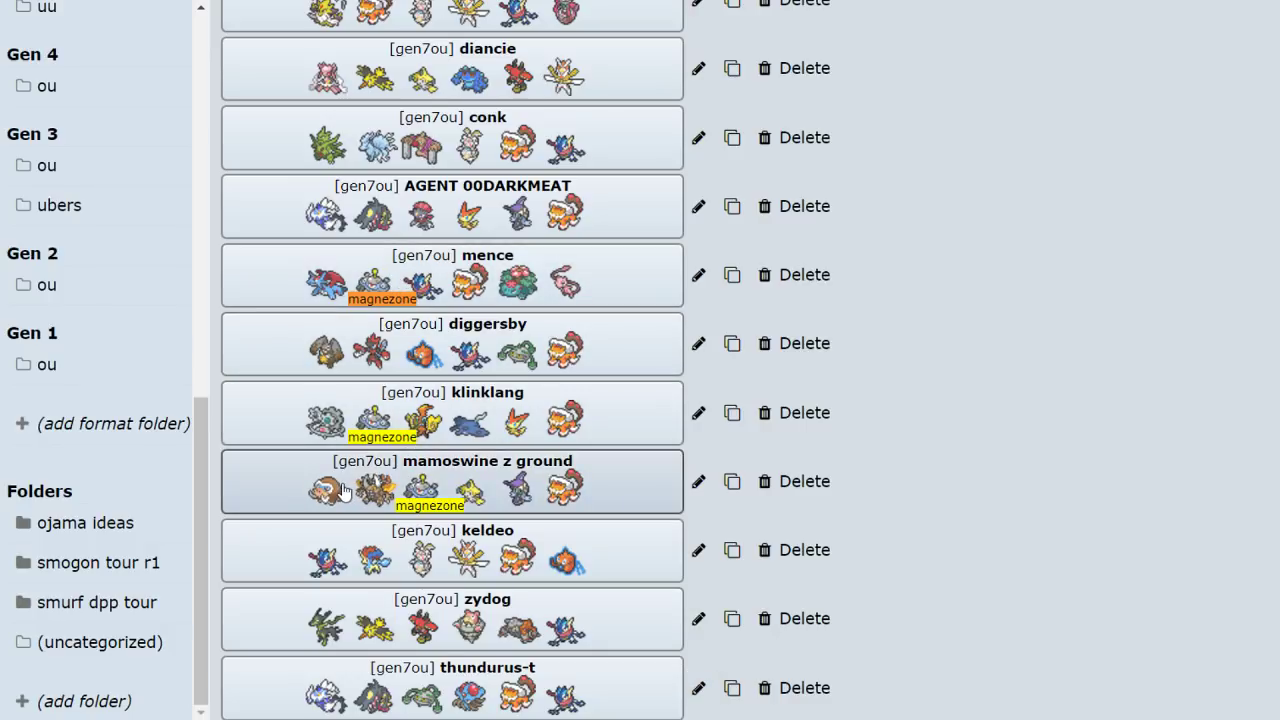
mouse_move(336, 296)
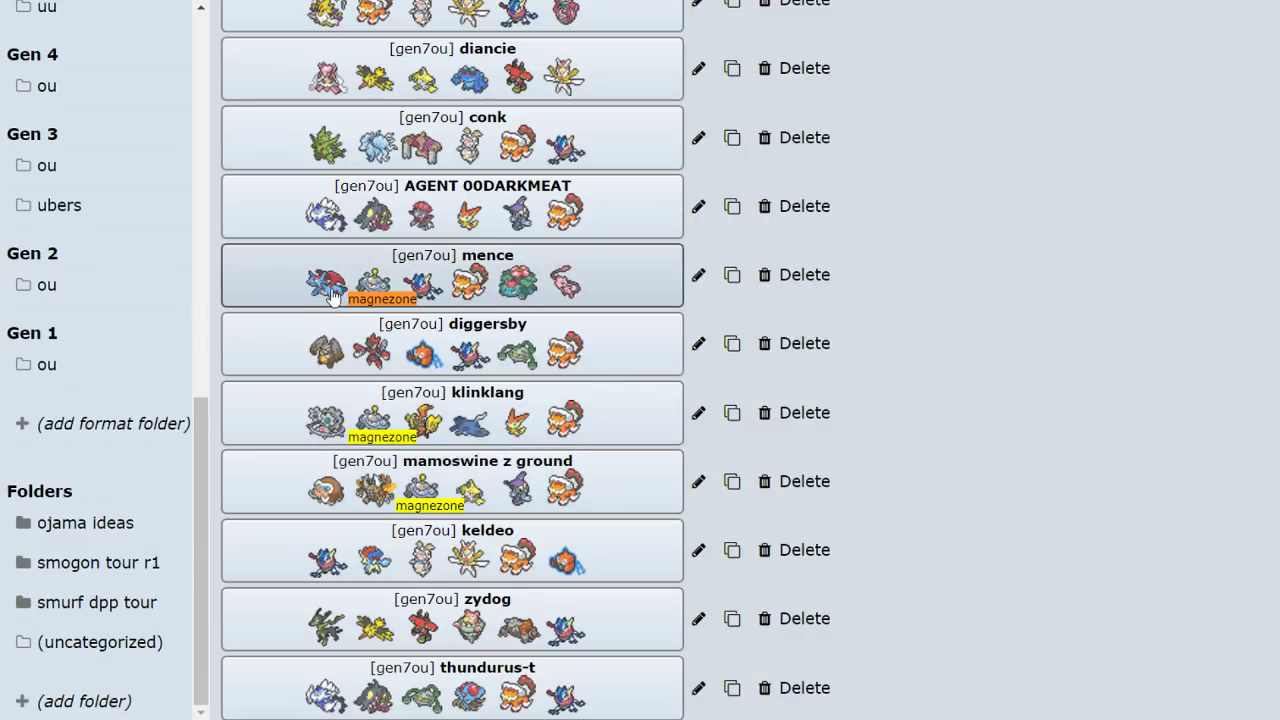
click(452, 276)
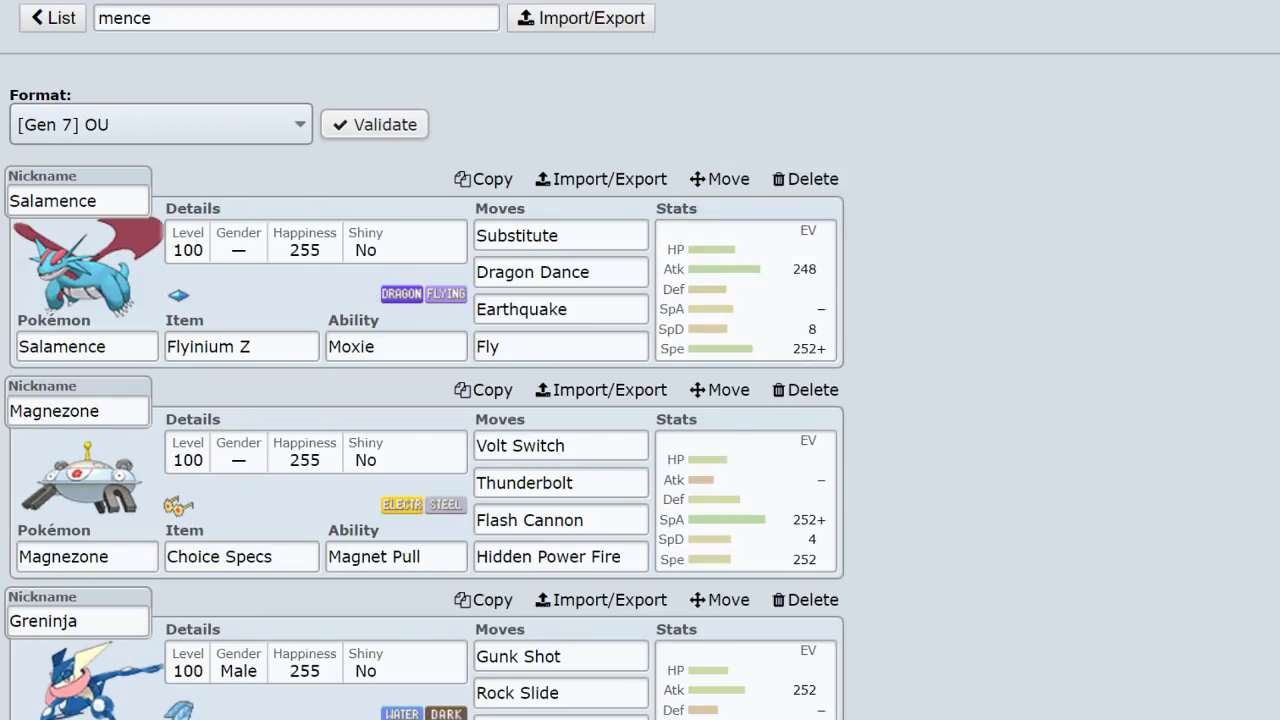
scroll(down, 3)
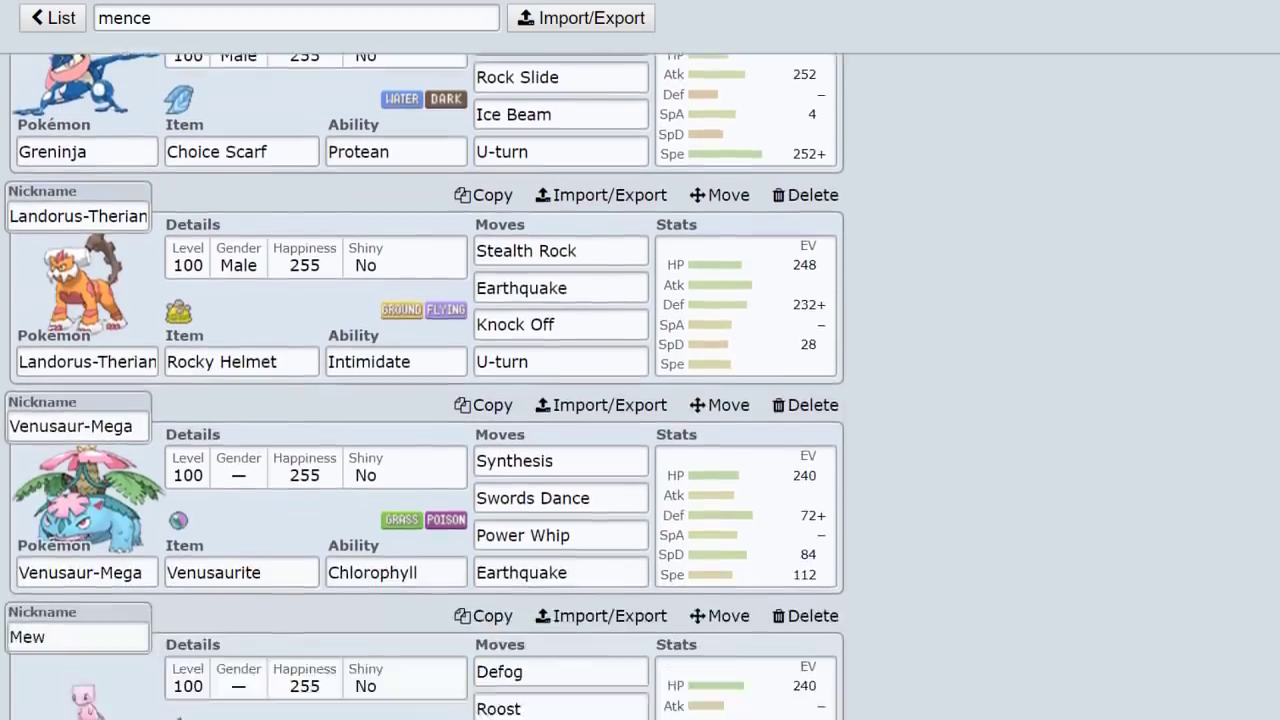
scroll(up, 3)
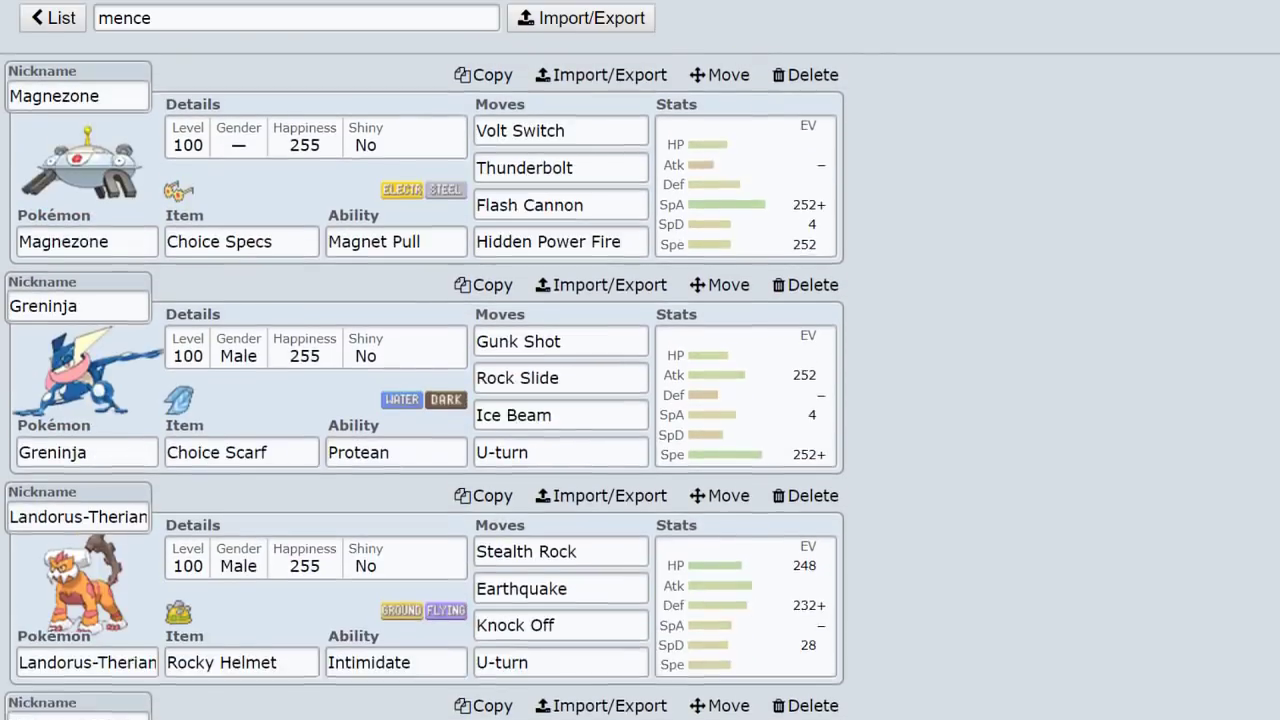
scroll(down, 3)
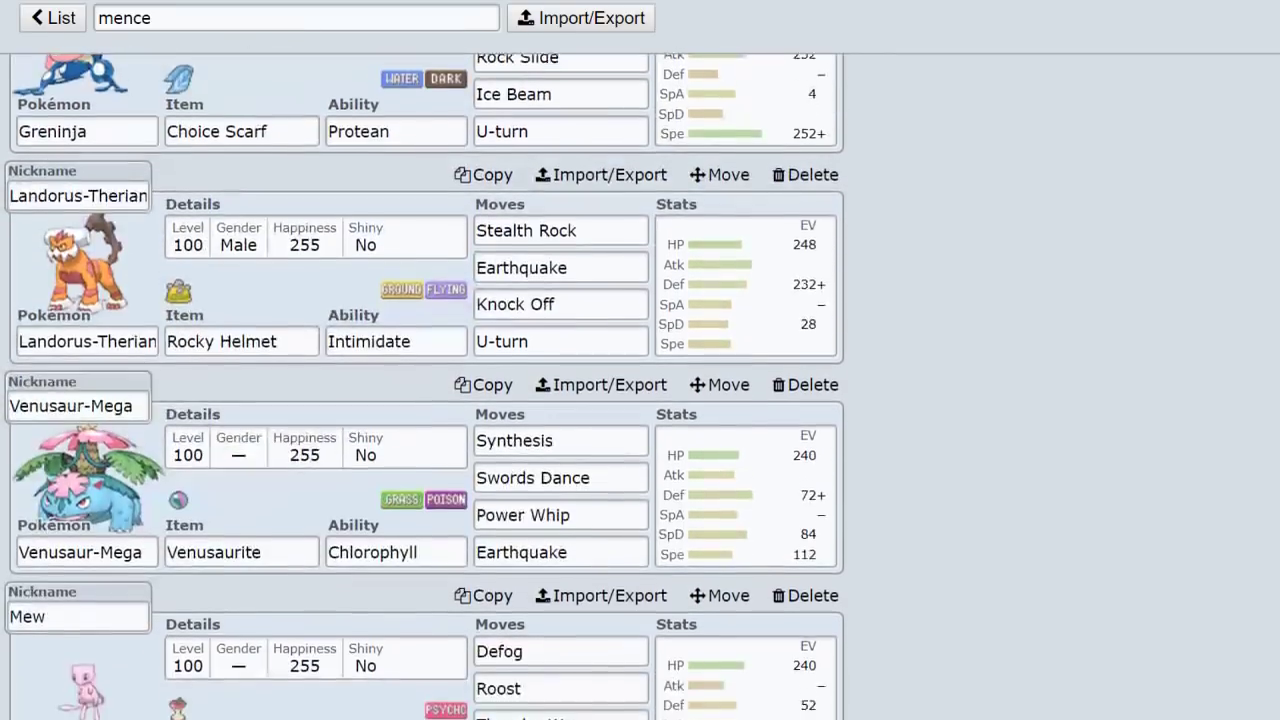
scroll(up, 3)
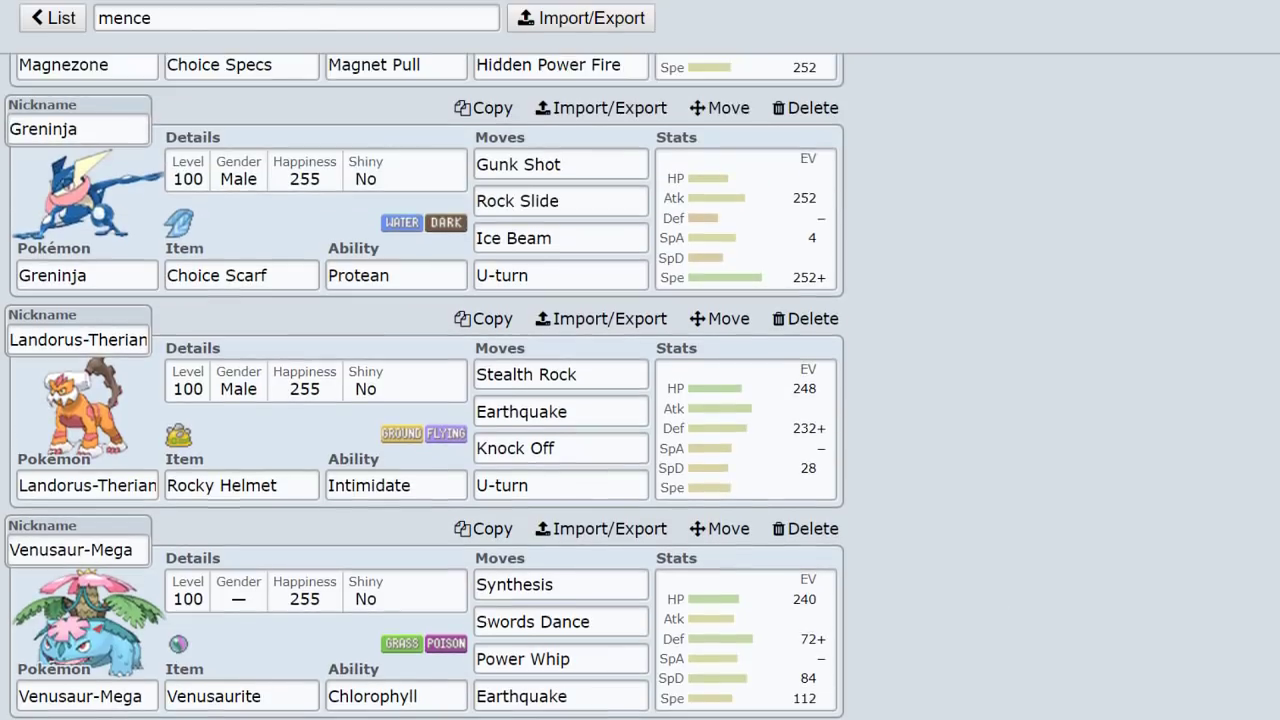
scroll(up, 3)
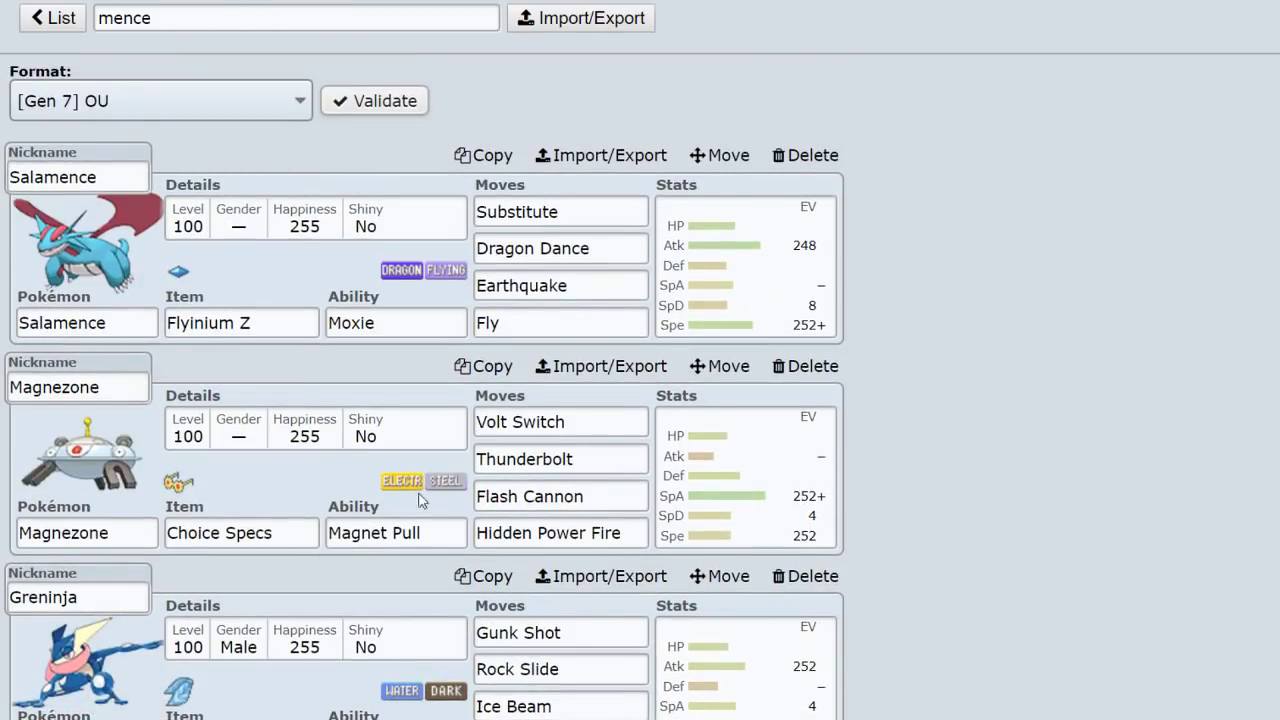
mouse_move(184, 112)
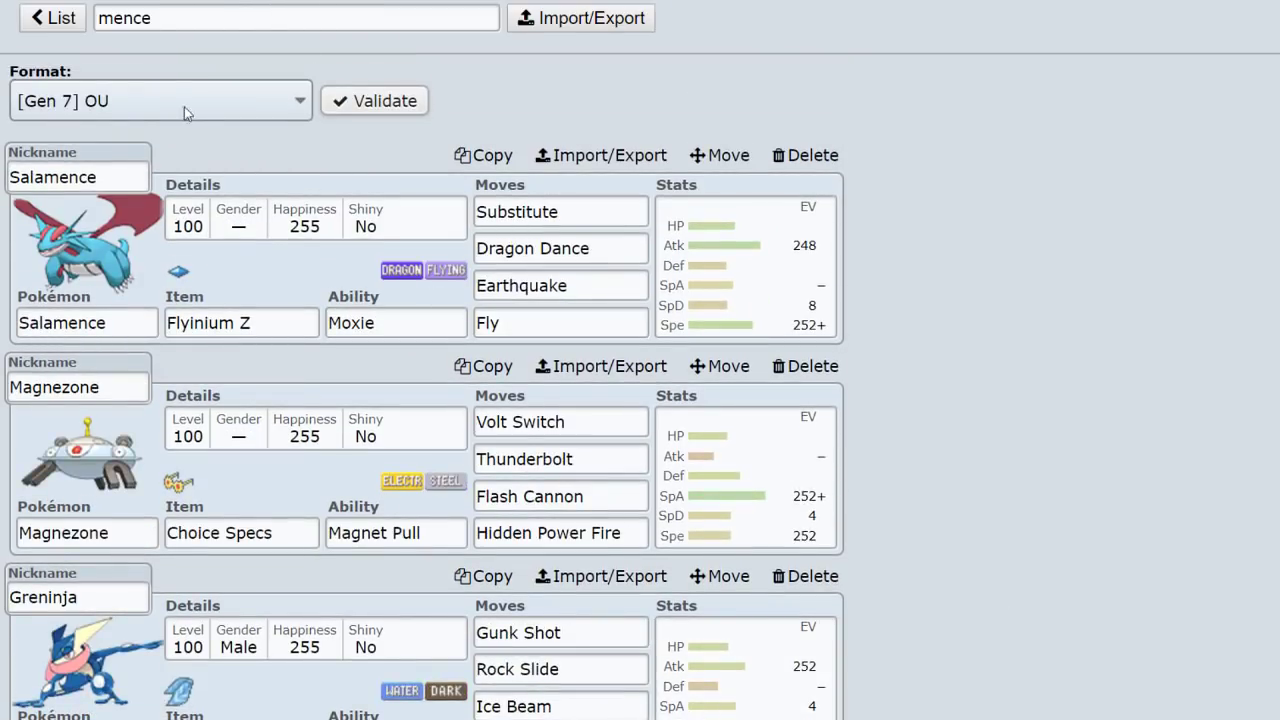
click(52, 18)
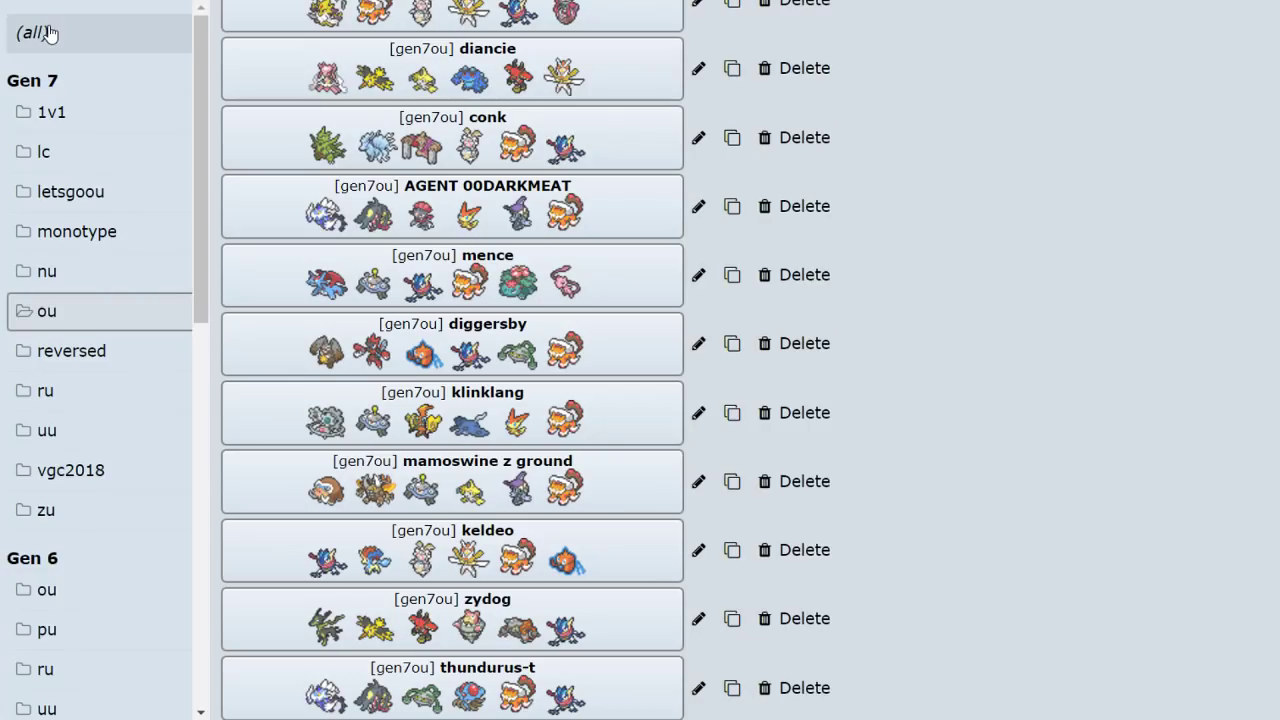
mouse_move(516, 296)
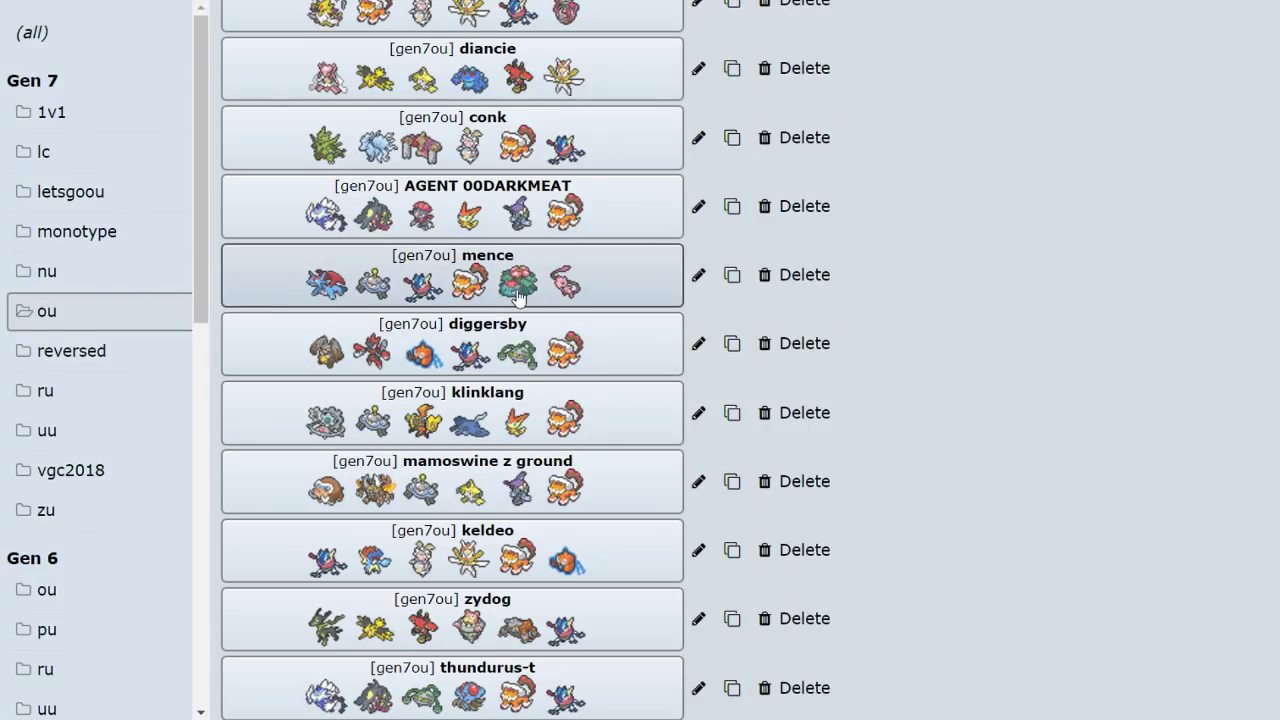
mouse_move(460, 428)
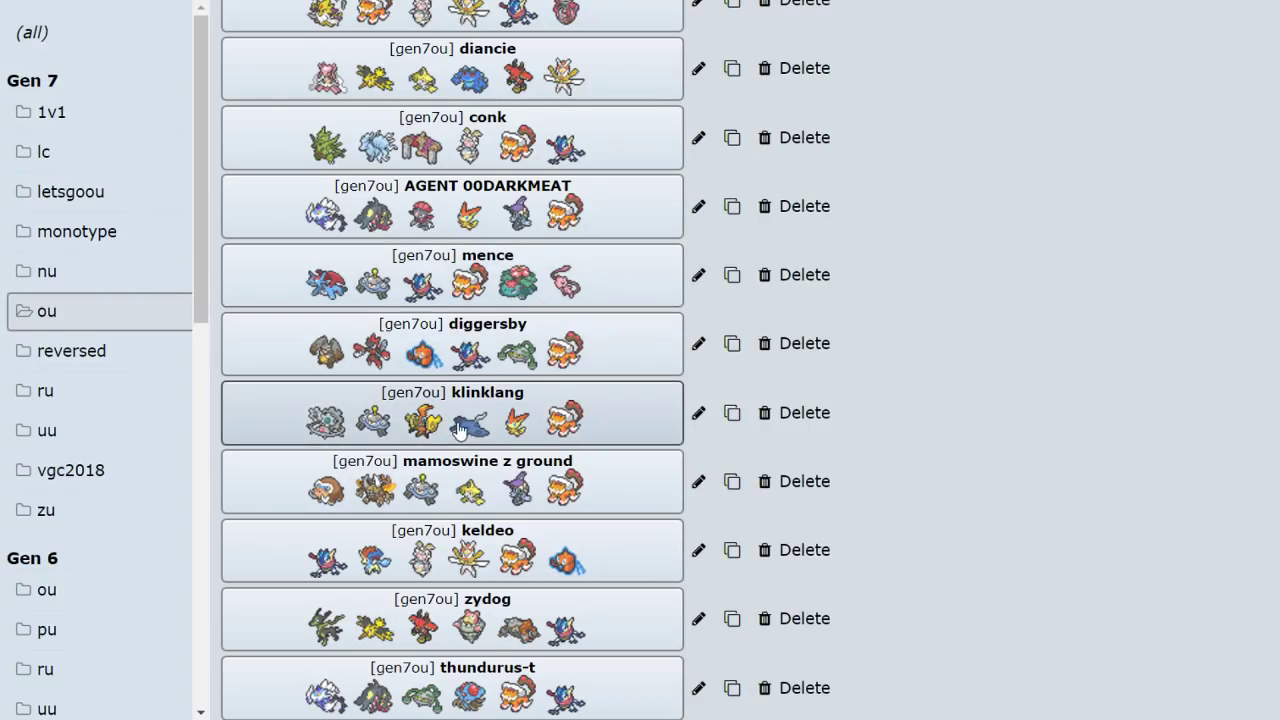
Open the klinklang team and look over its Choice Scarf Magnezone and teammates.
click(452, 412)
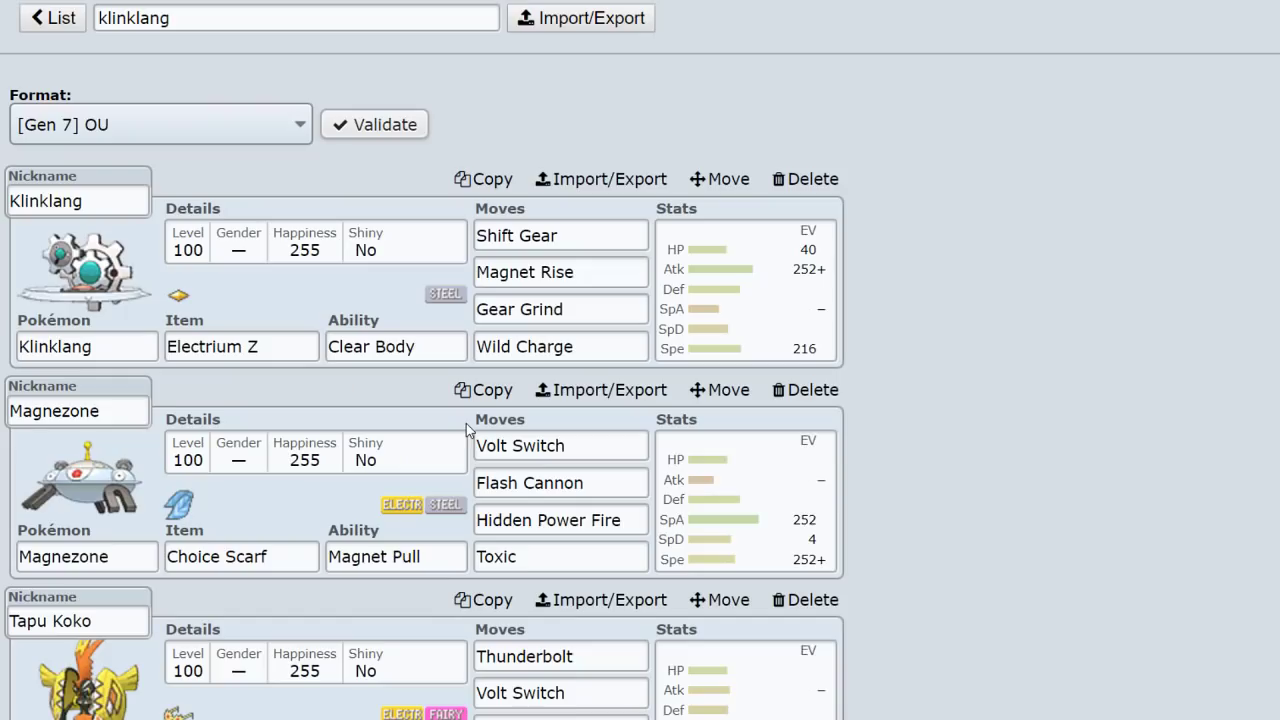
scroll(down, 3)
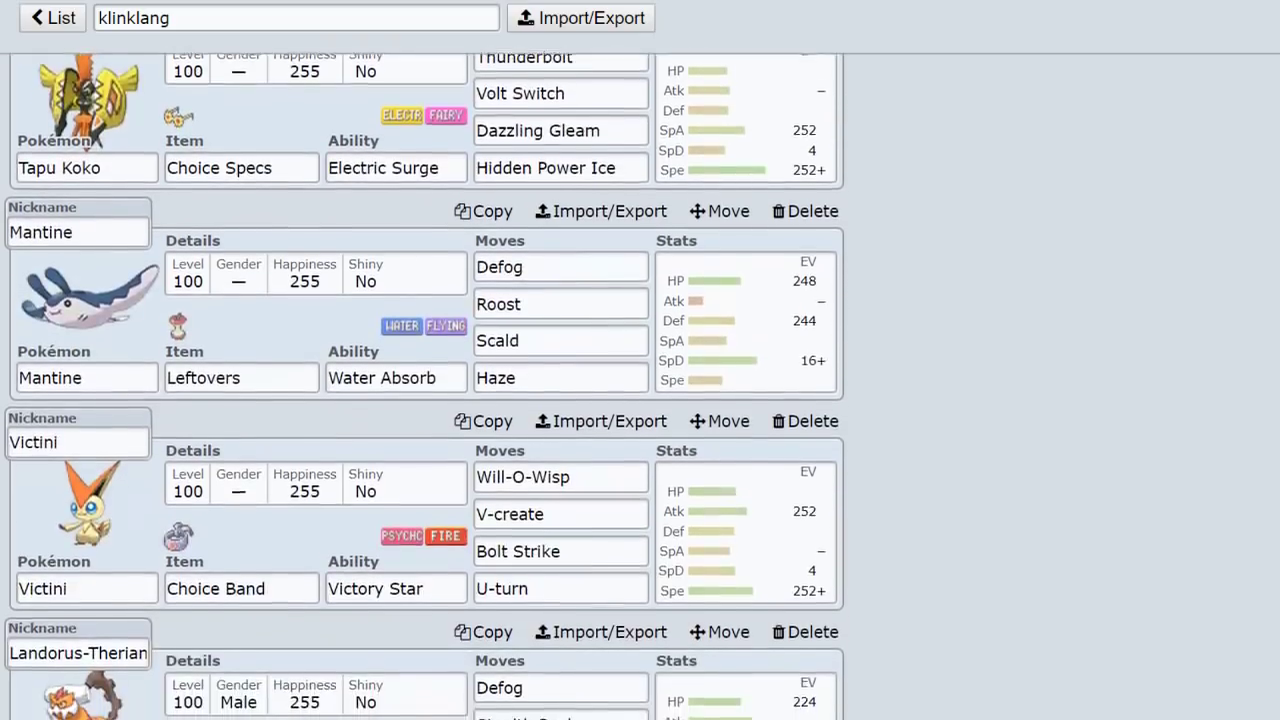
scroll(up, 3)
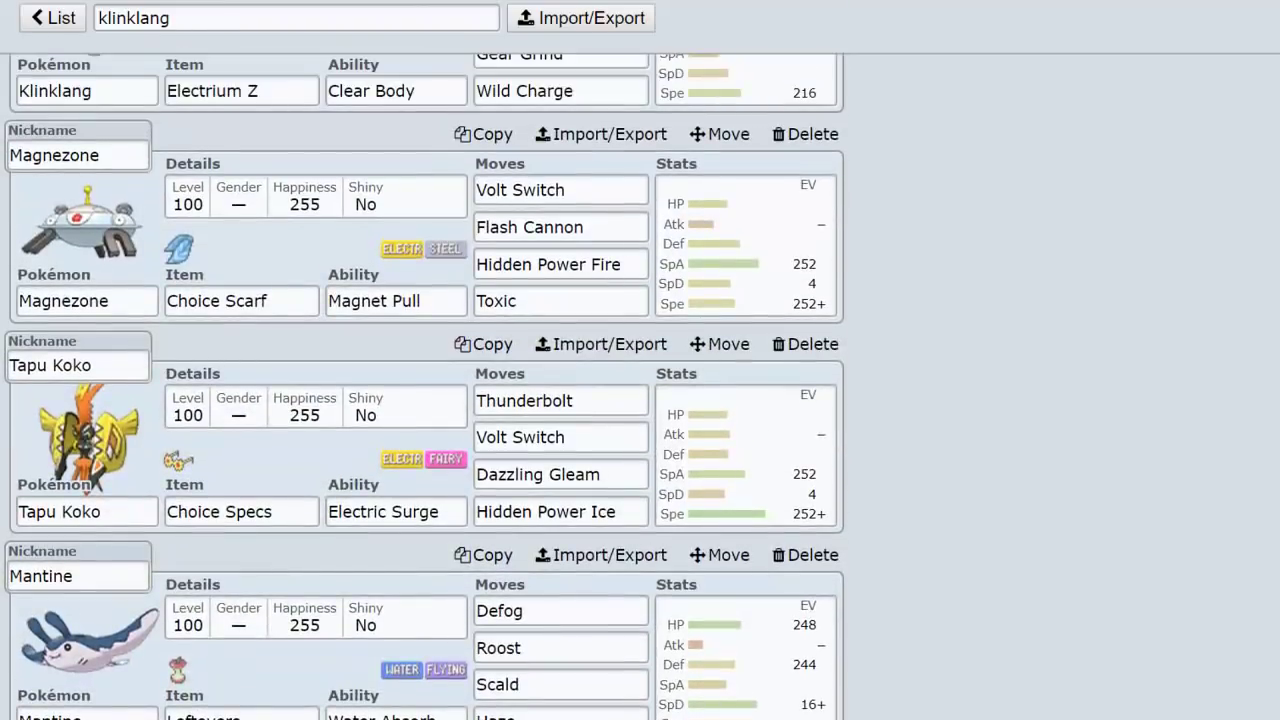
scroll(up, 3)
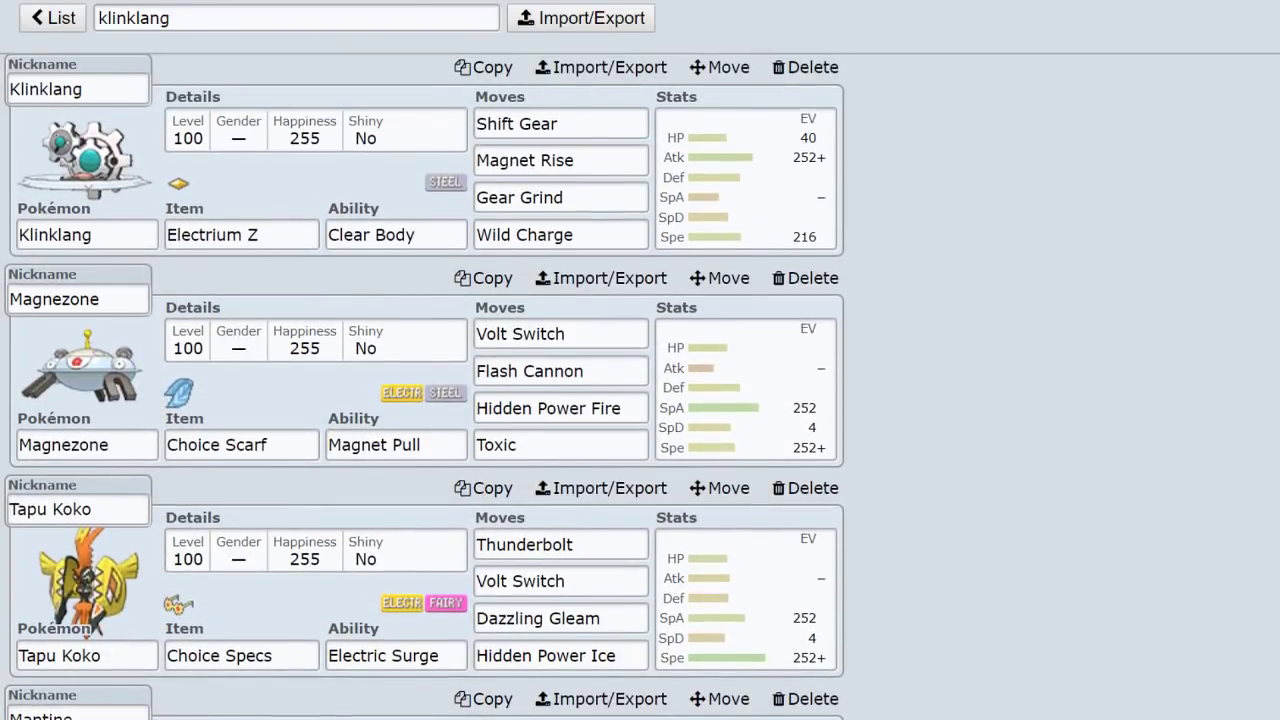
mouse_move(724, 332)
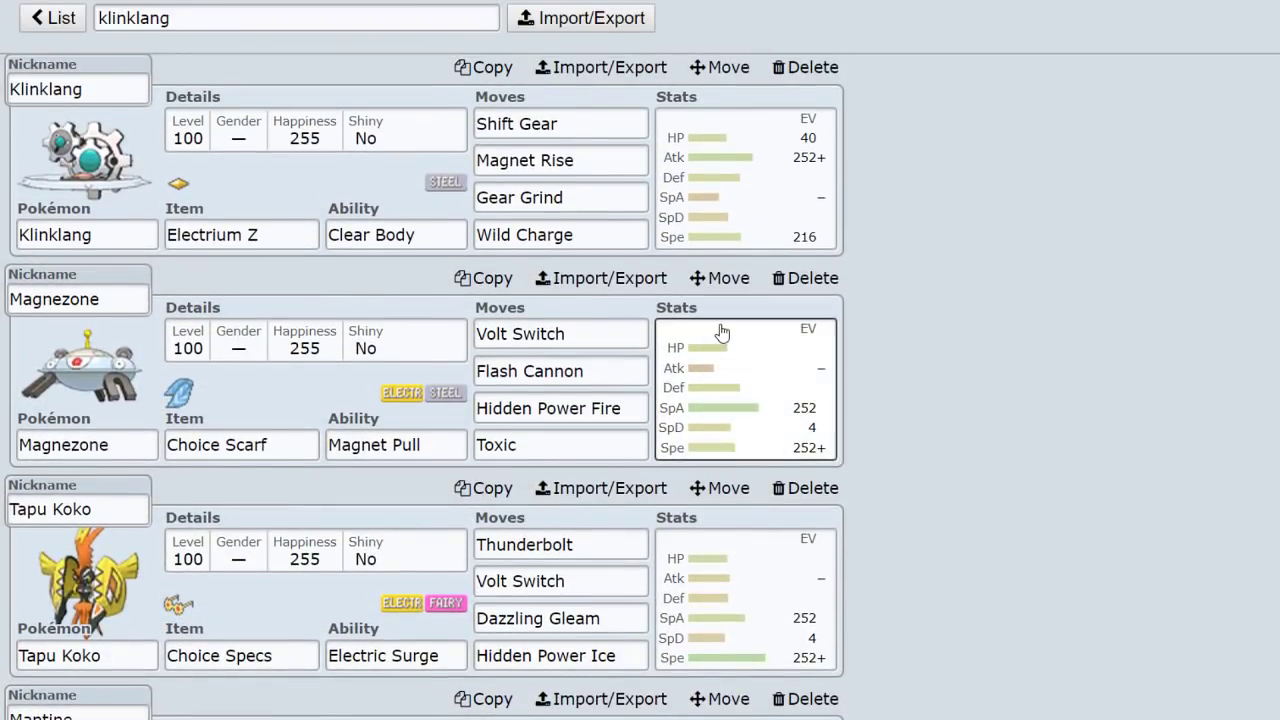
click(52, 18)
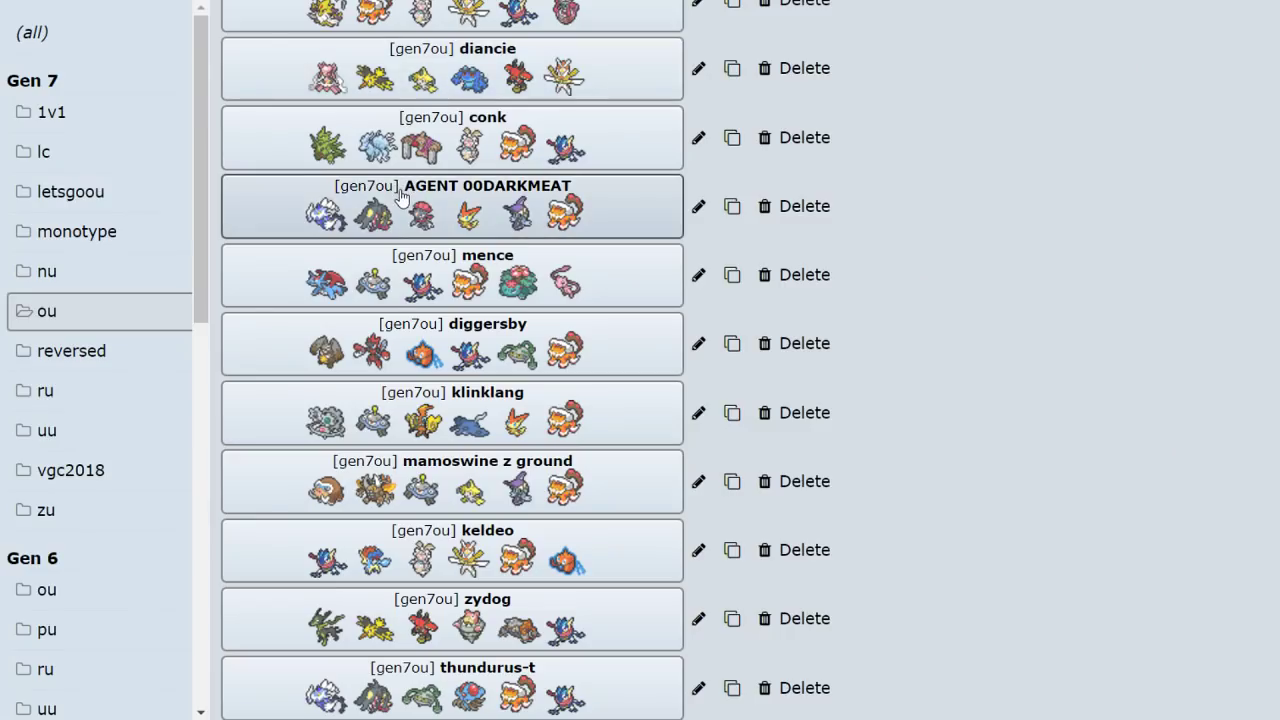
mouse_move(1108, 508)
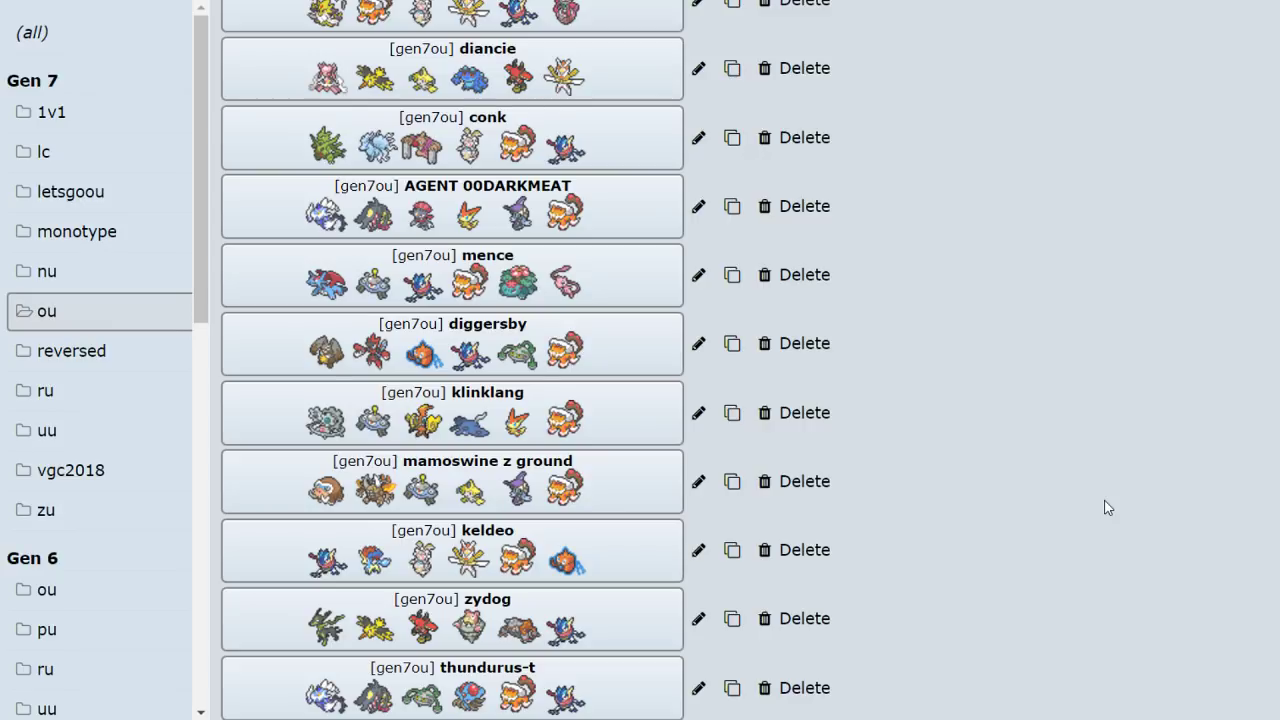
mouse_move(576, 482)
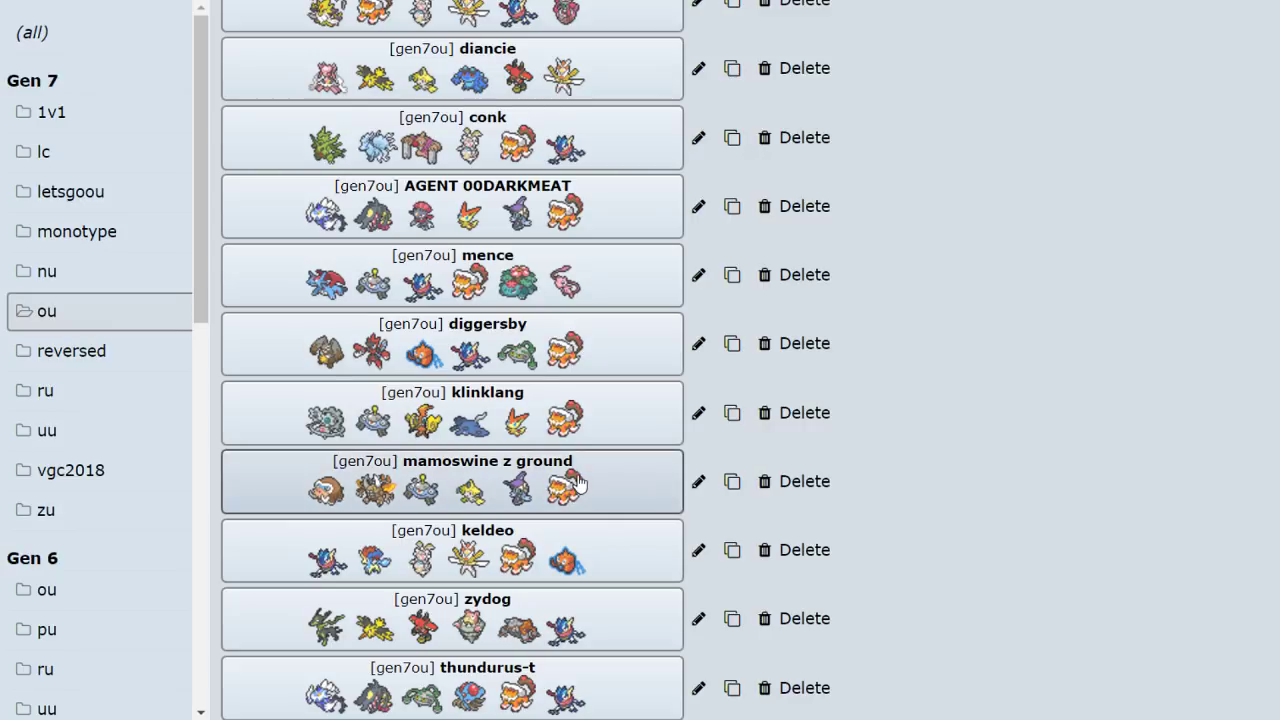
click(452, 480)
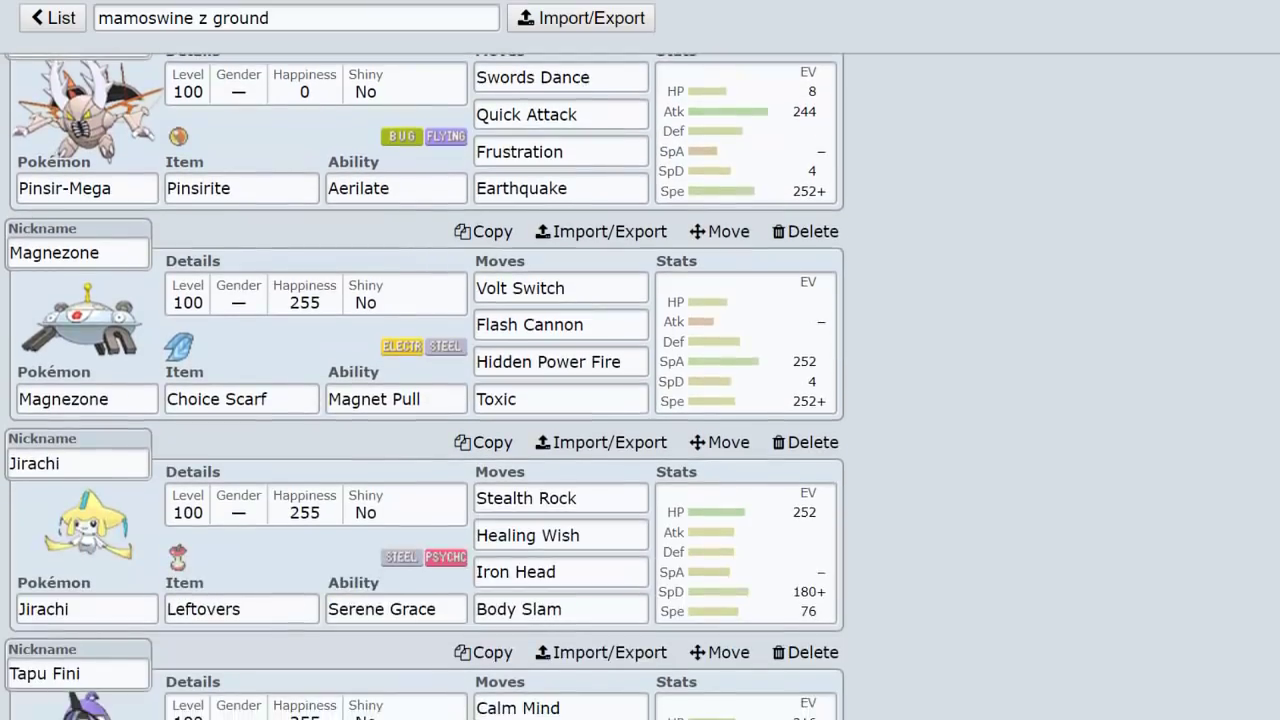
click(52, 18)
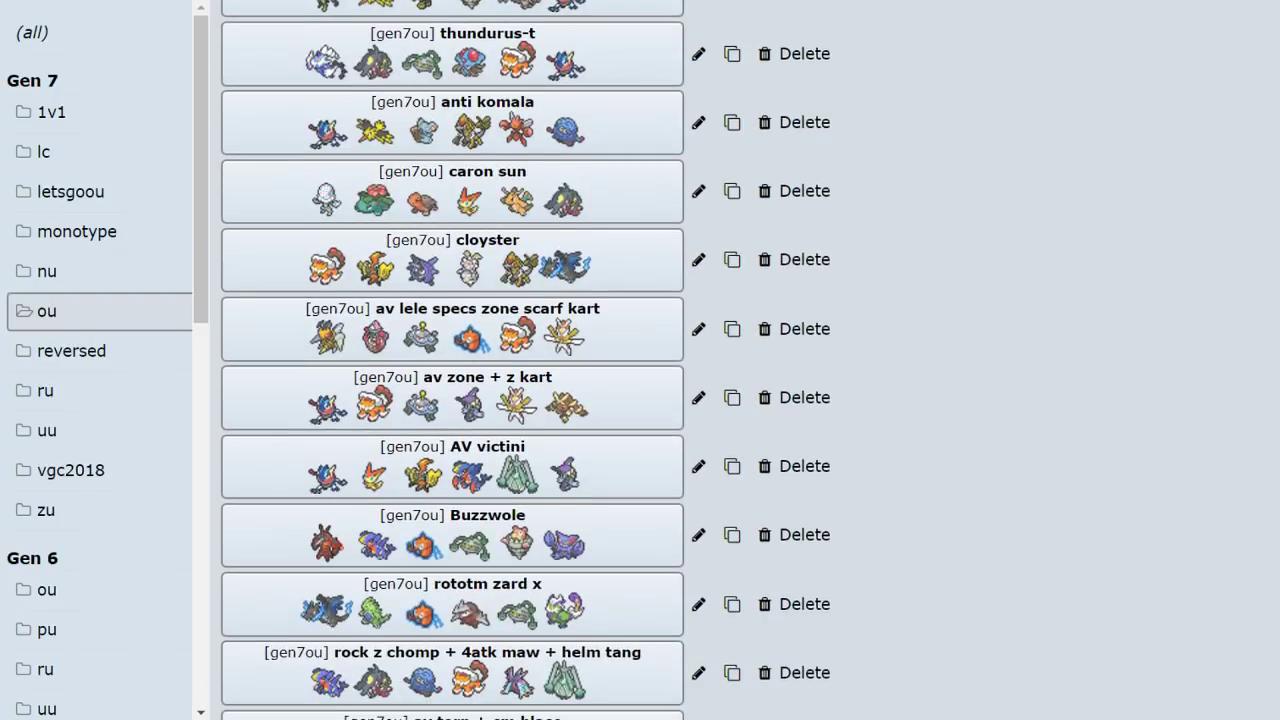
scroll(down, 3)
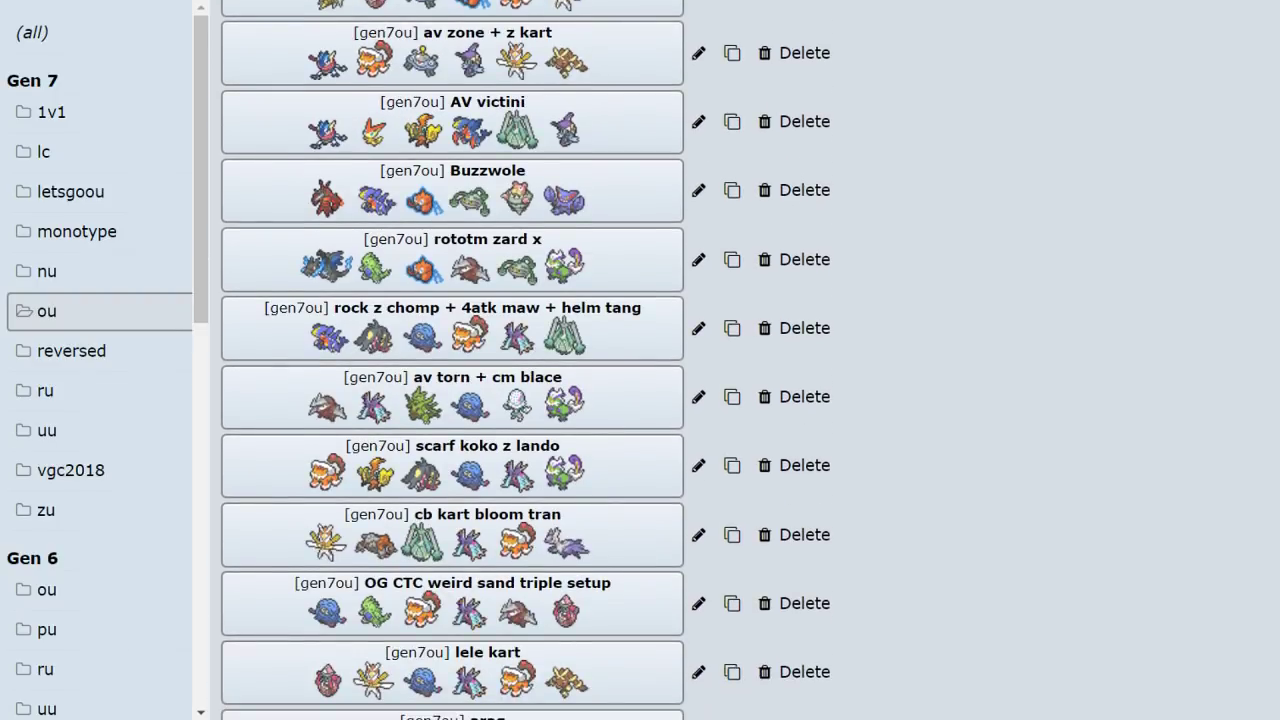
scroll(down, 3)
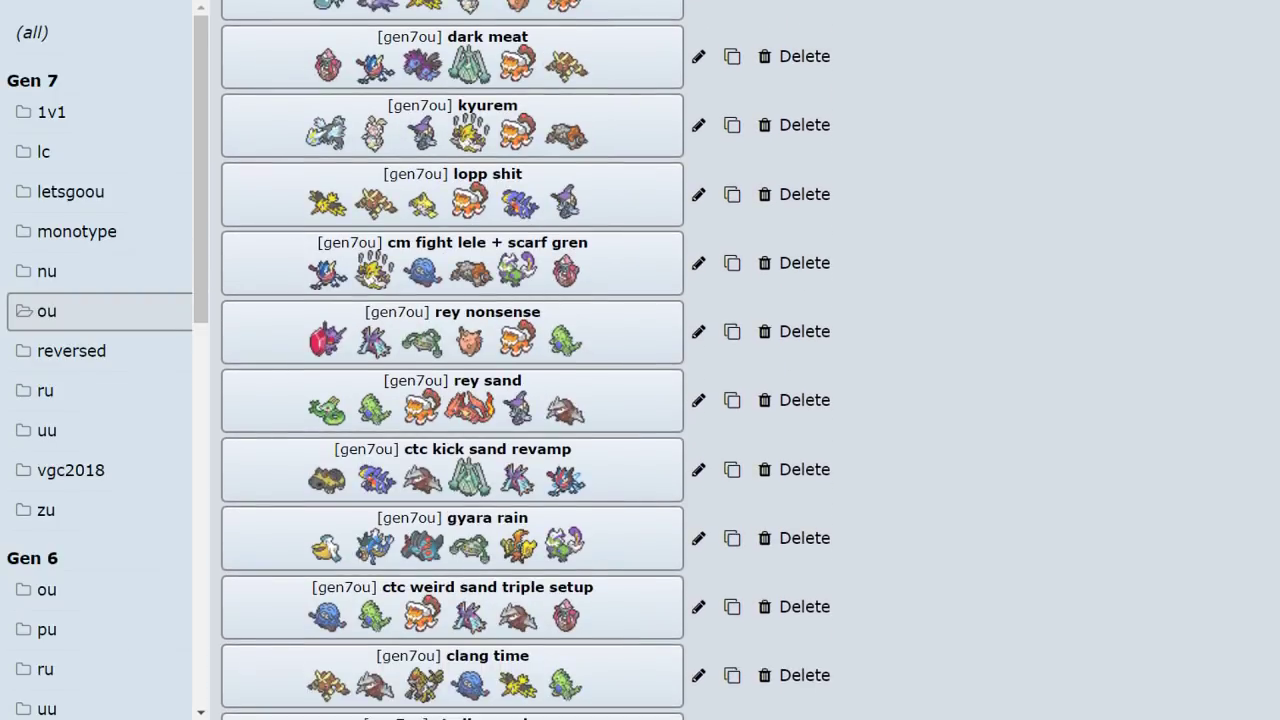
mouse_move(128, 548)
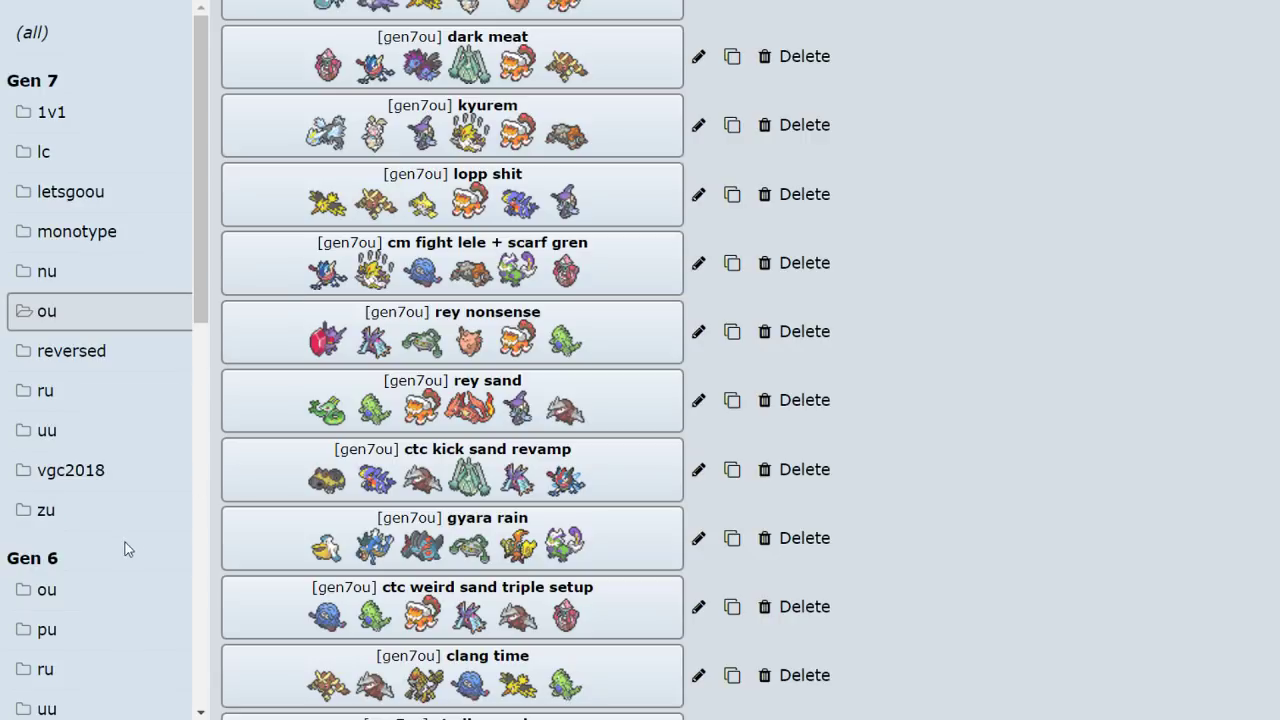
Switch the sidebar to the Gen 6 OU folder and scroll its team list.
click(46, 588)
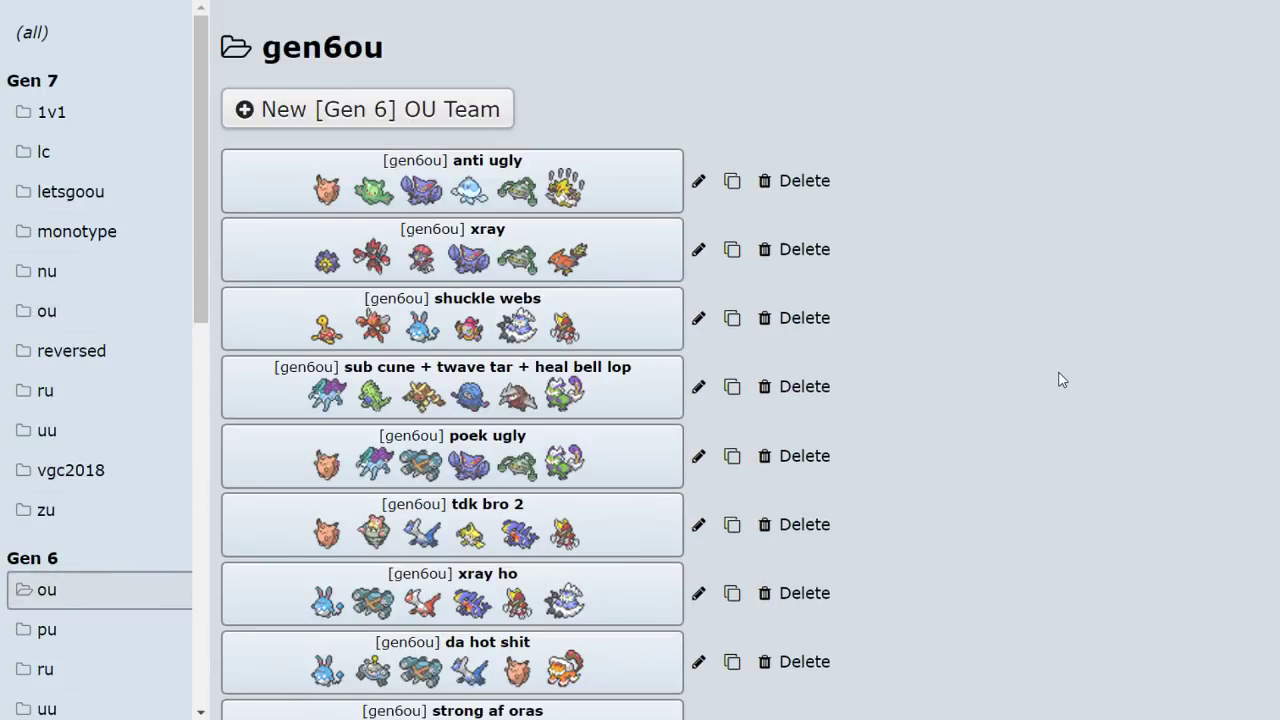
mouse_move(372, 670)
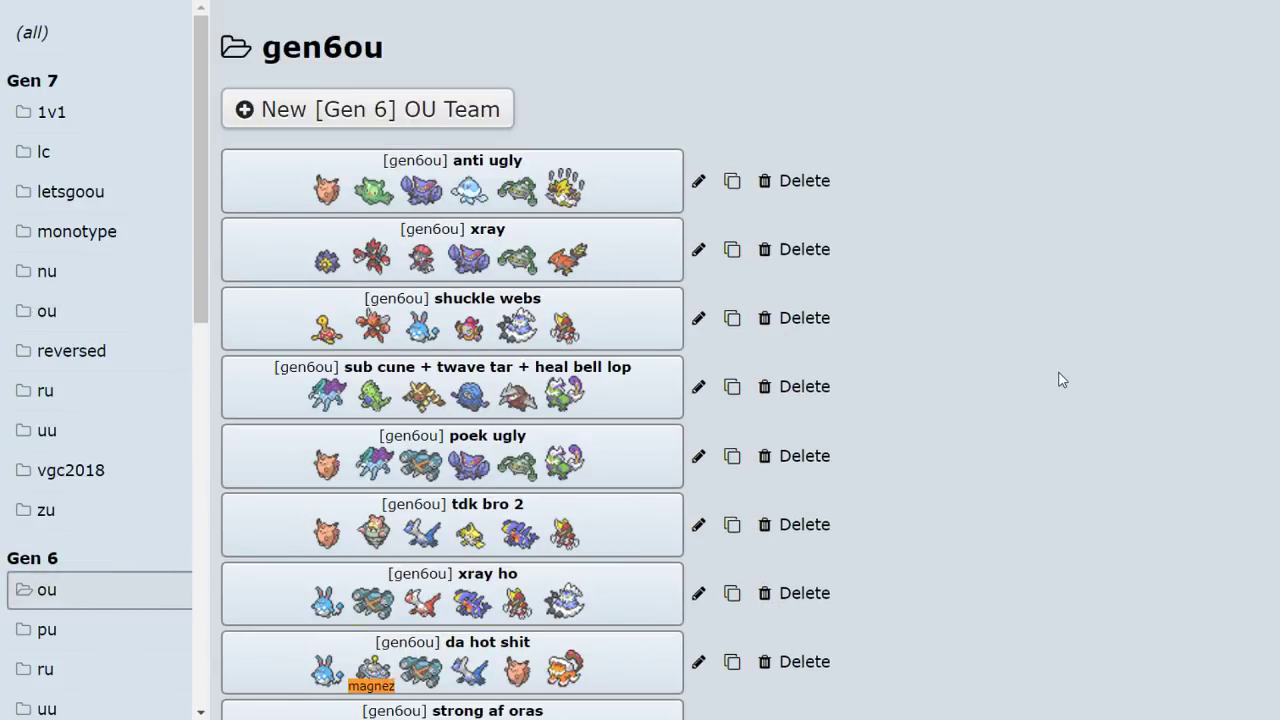
scroll(down, 3)
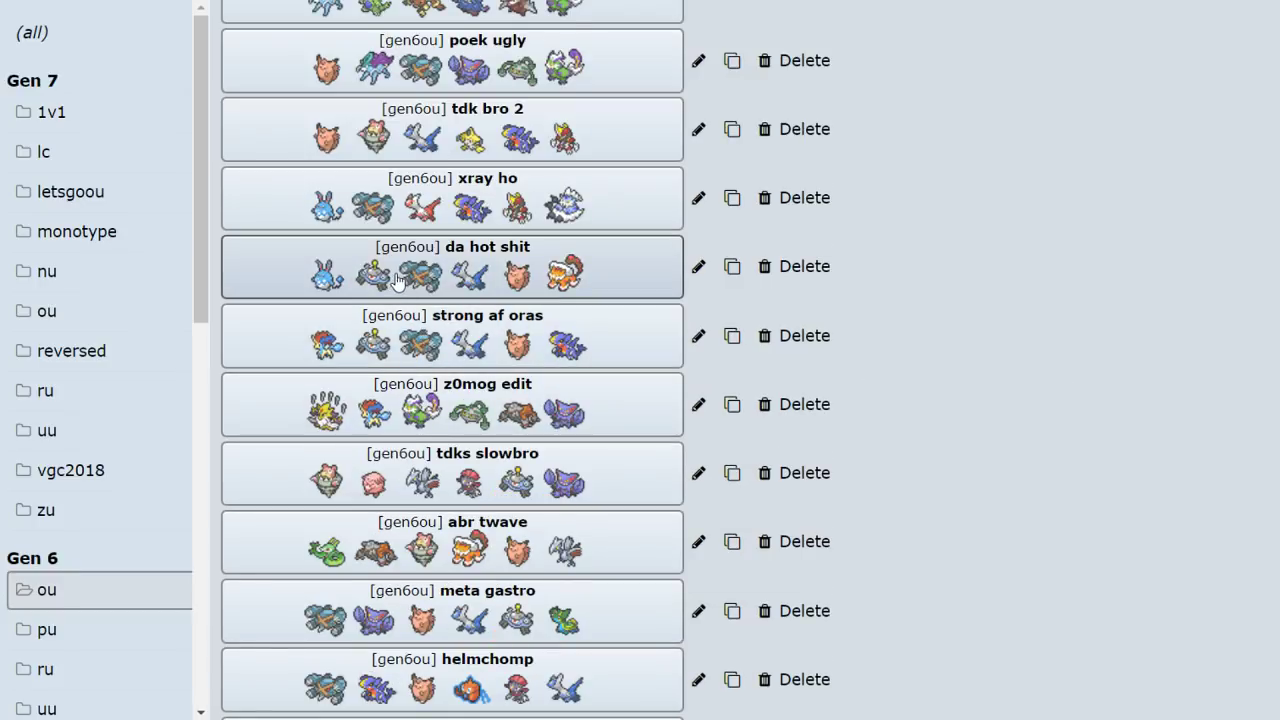
mouse_move(490, 348)
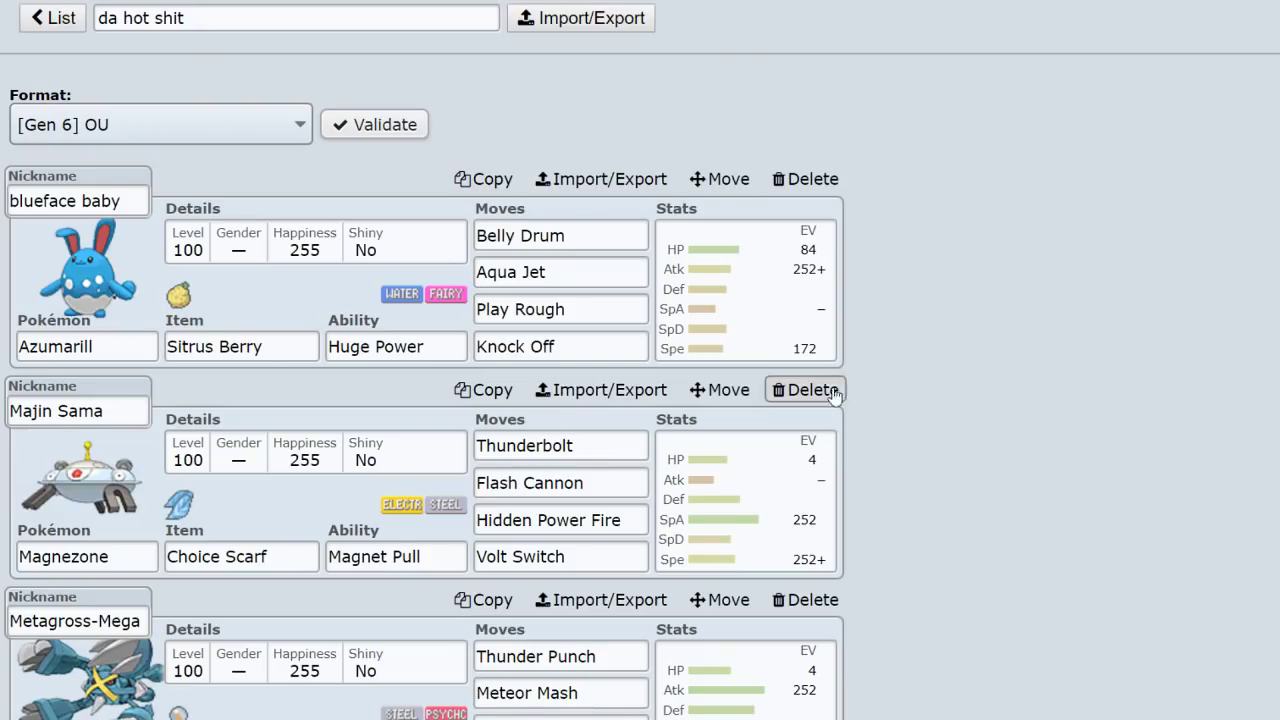
scroll(down, 3)
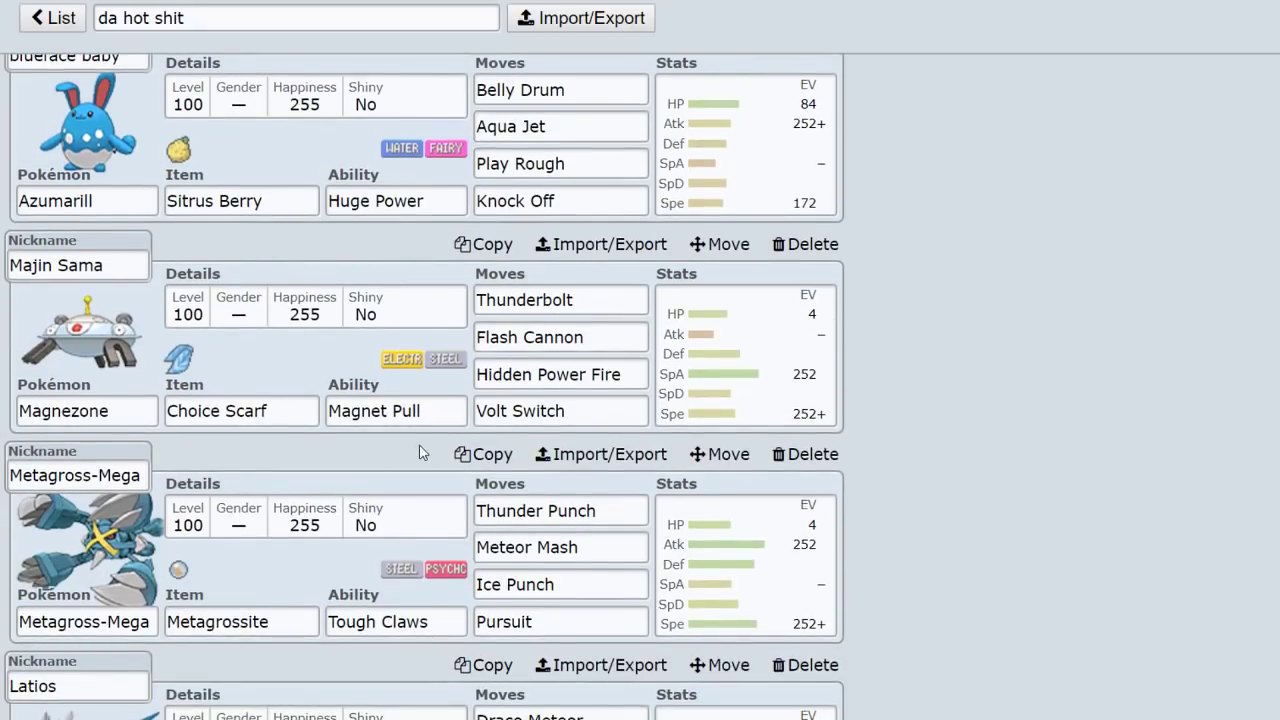
click(396, 412)
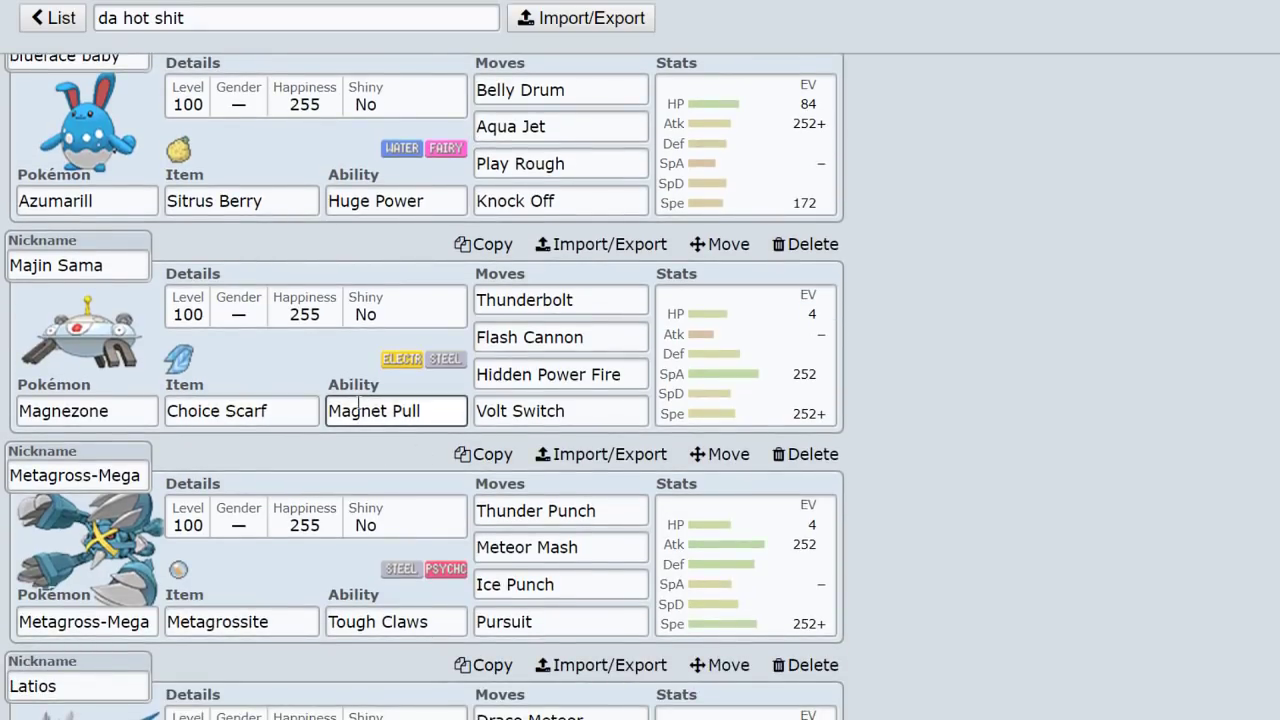
click(560, 374)
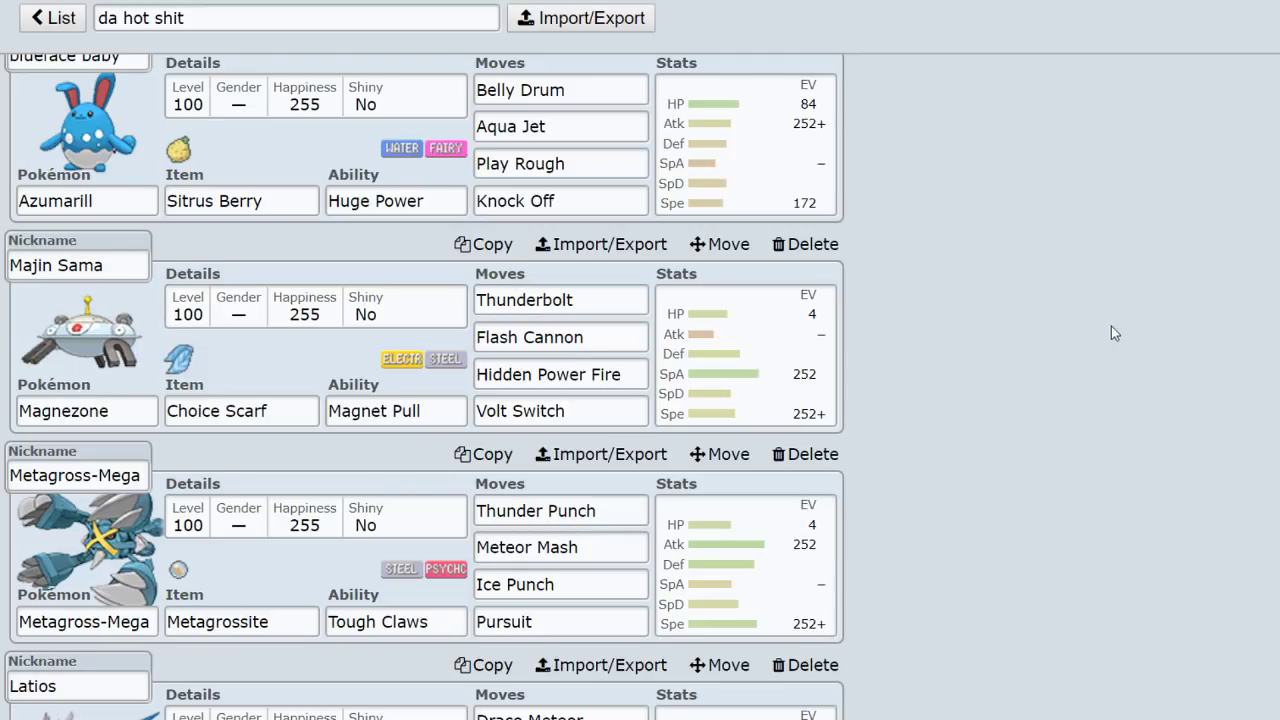
scroll(up, 3)
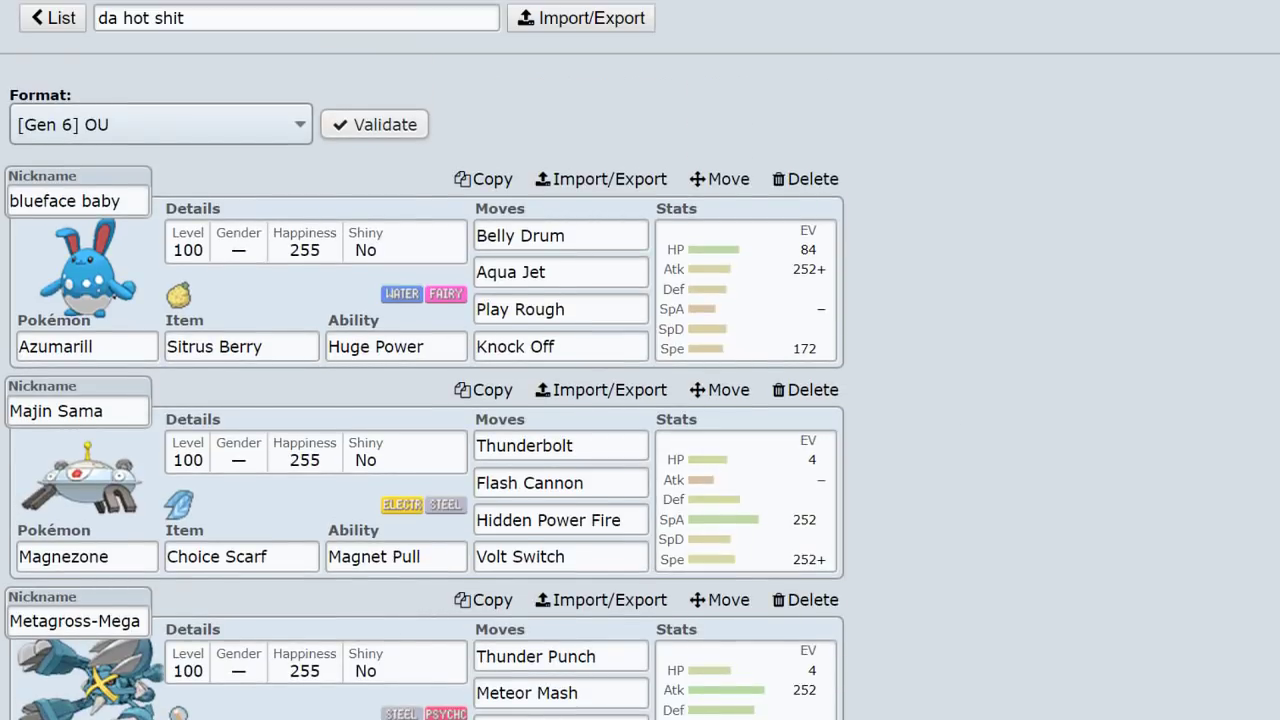
scroll(down, 3)
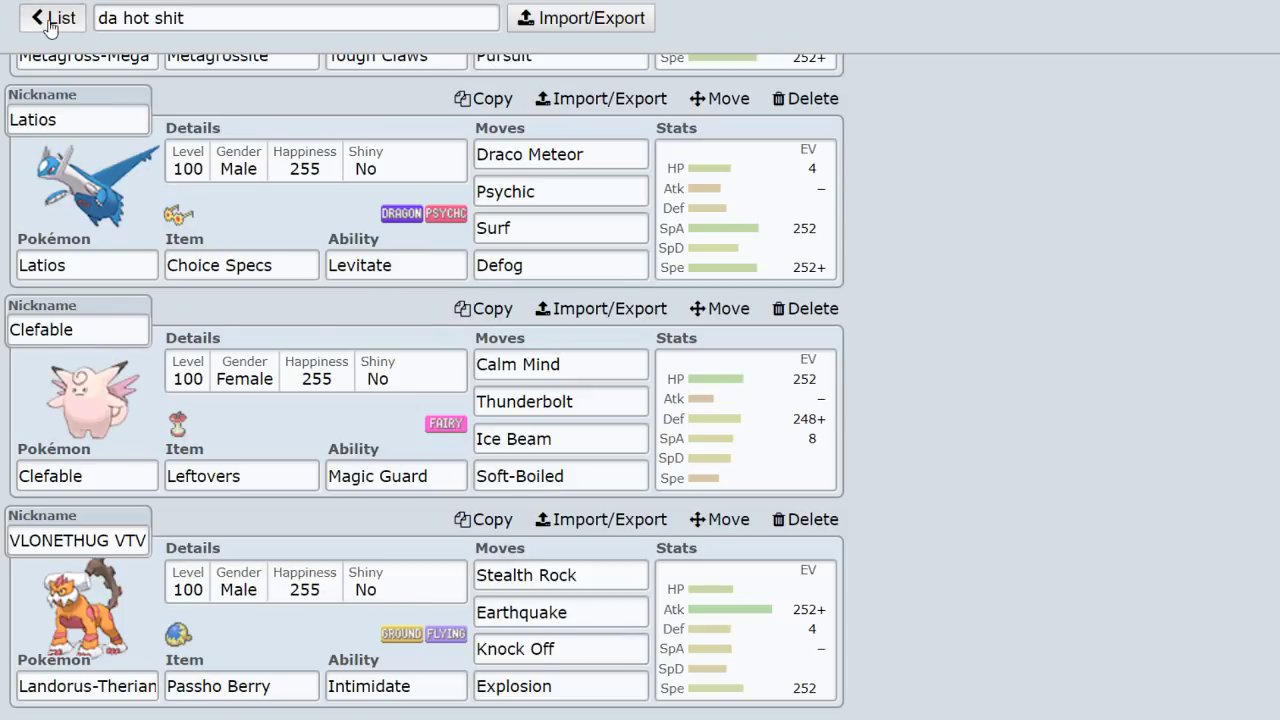
click(52, 18)
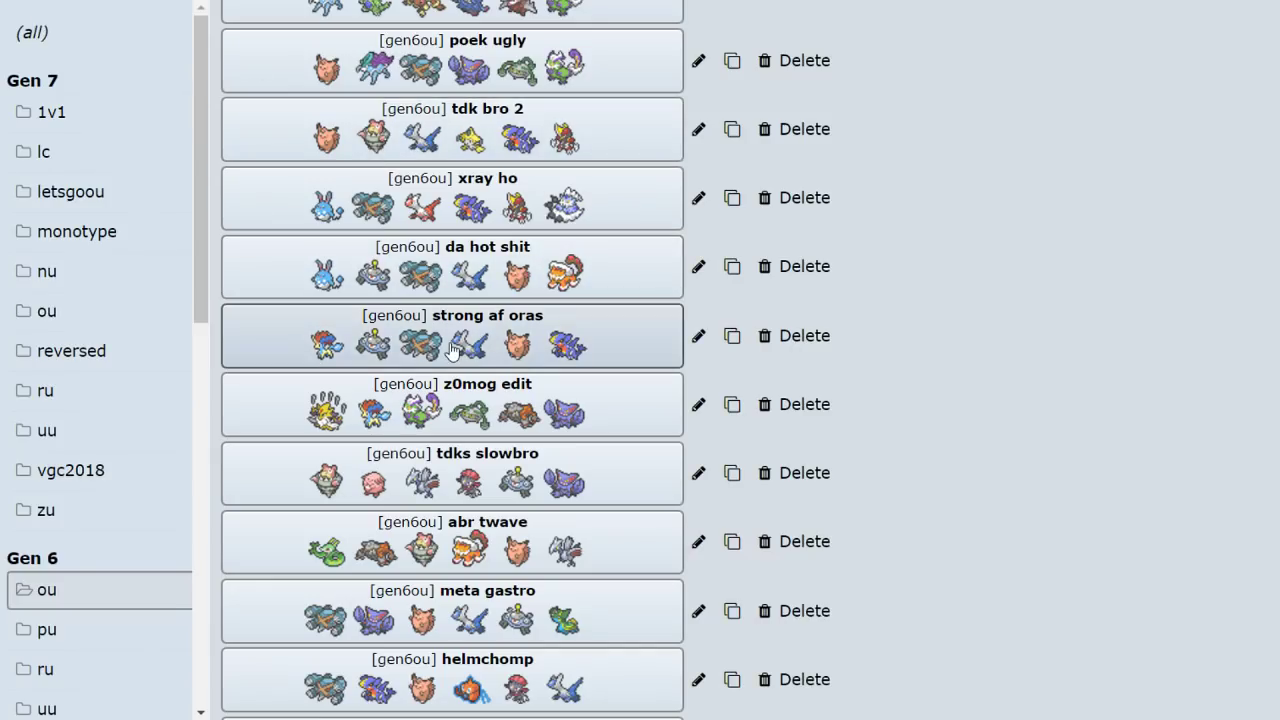
mouse_move(578, 288)
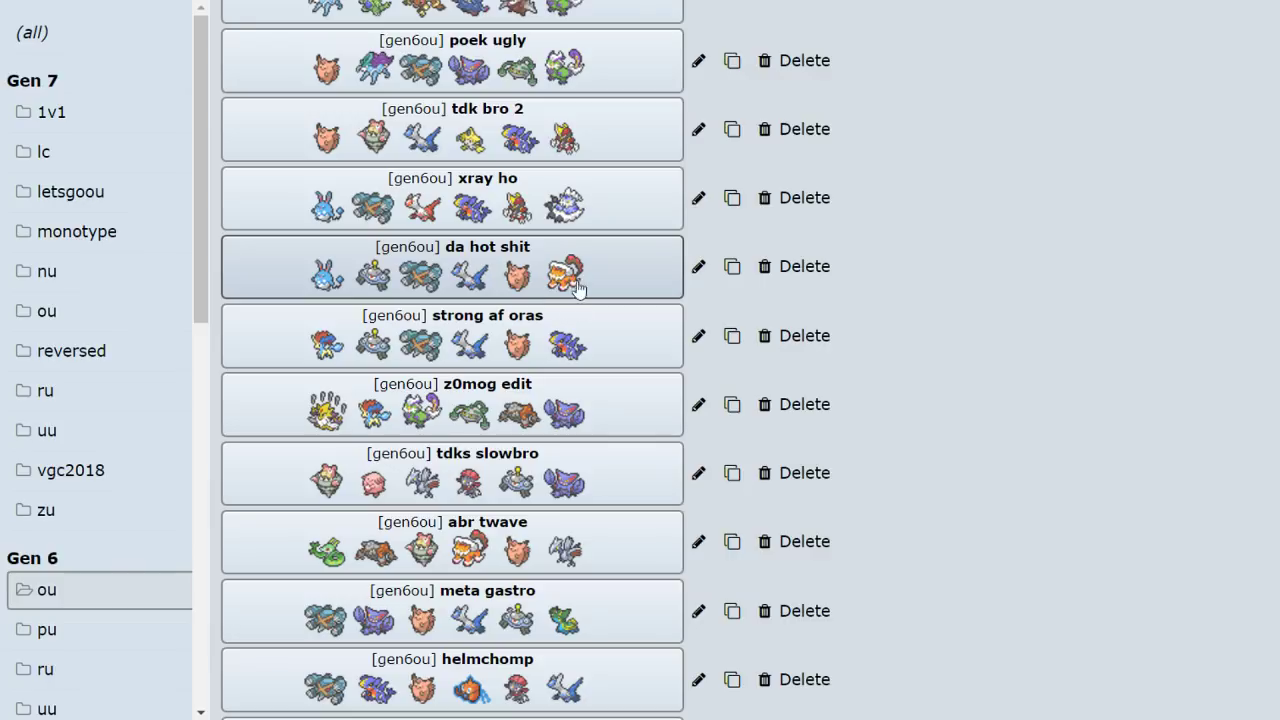
mouse_move(470, 404)
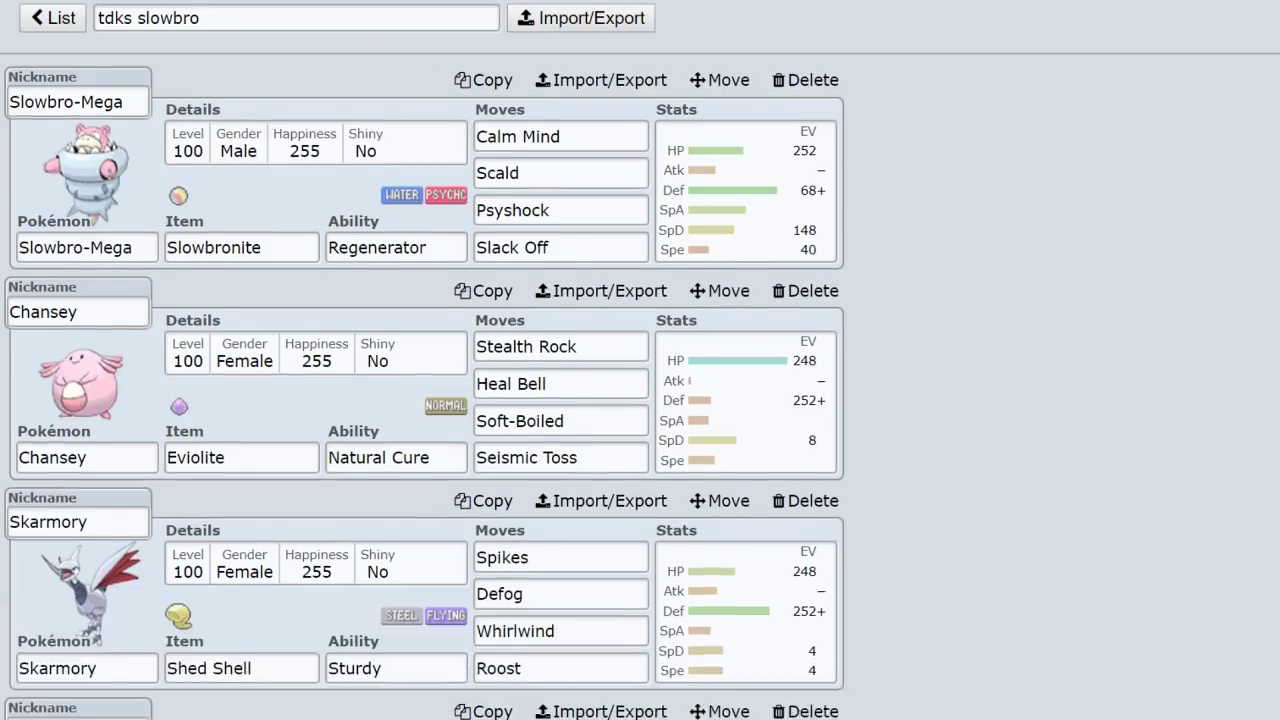
Scroll through the tdks slowbro team down to its Choice Scarf Magnezone.
scroll(down, 3)
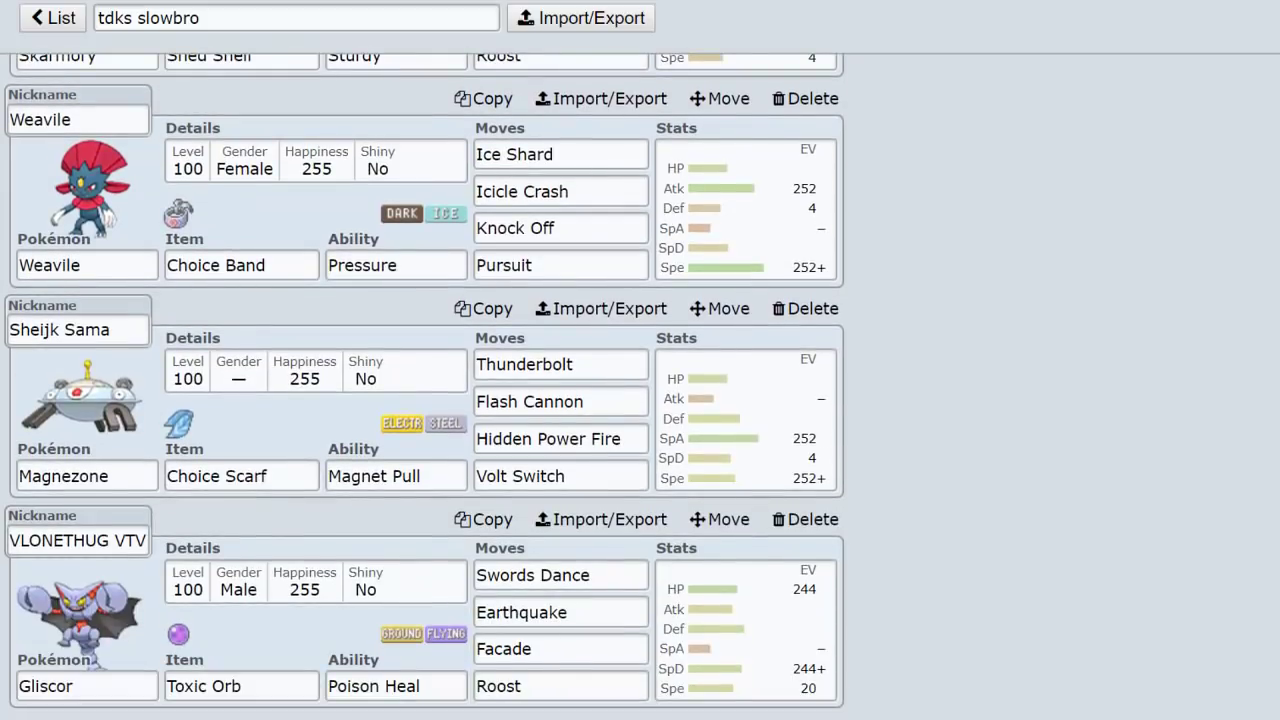
scroll(up, 3)
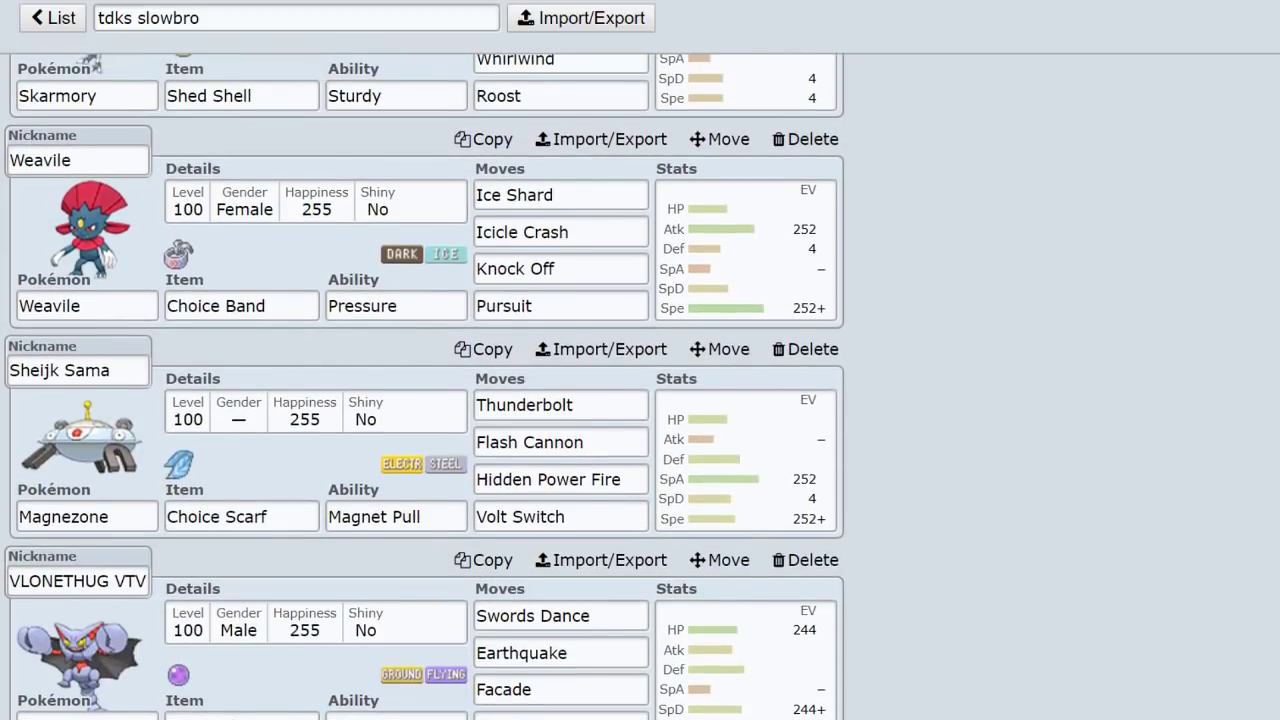
scroll(up, 3)
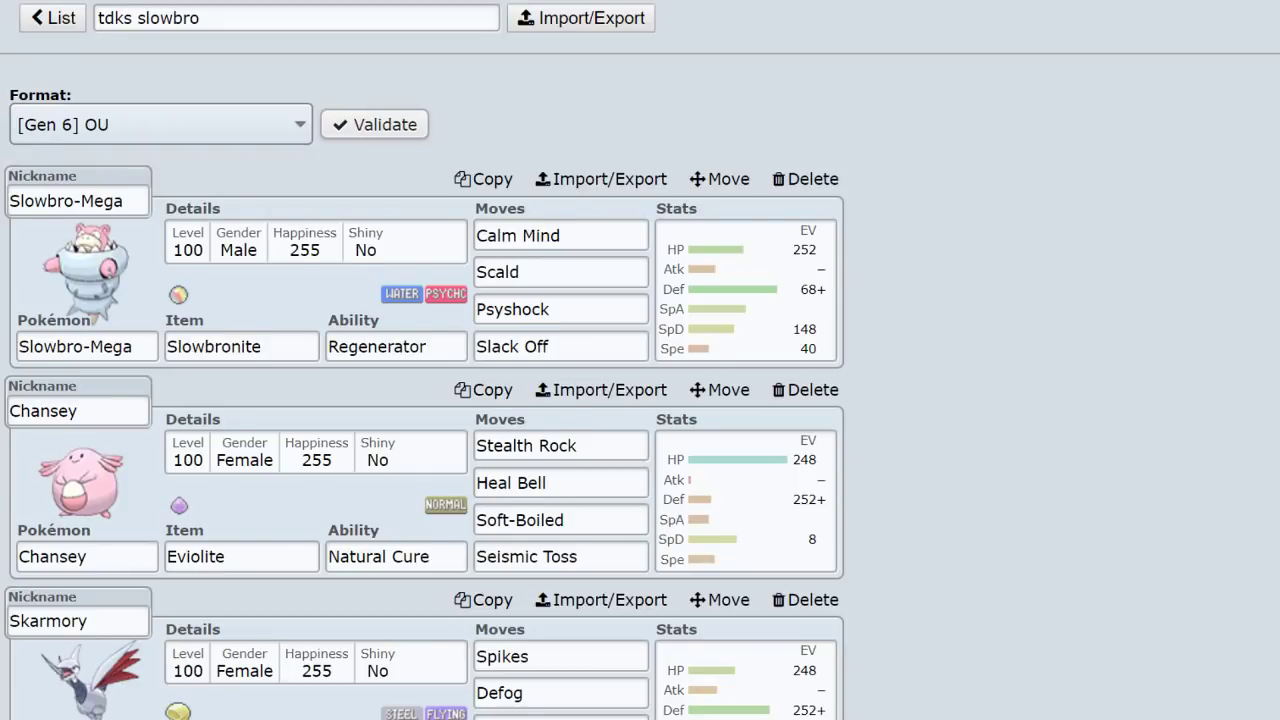
scroll(down, 3)
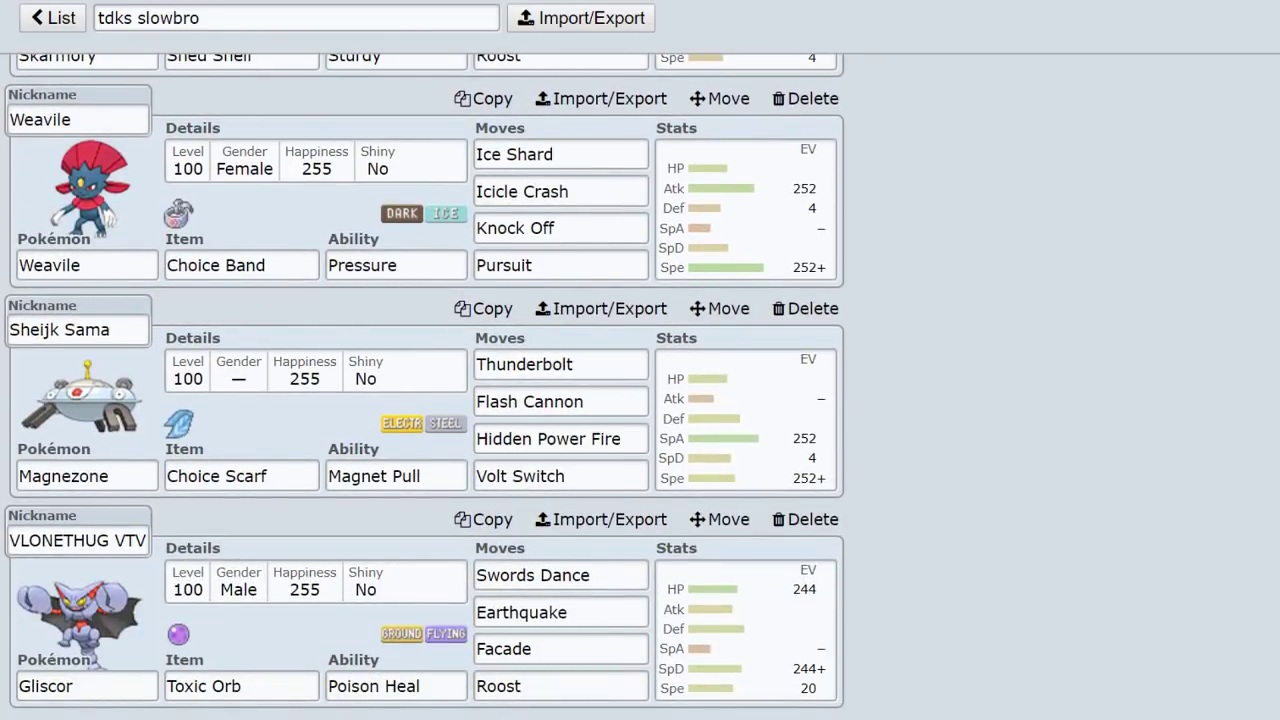
scroll(up, 3)
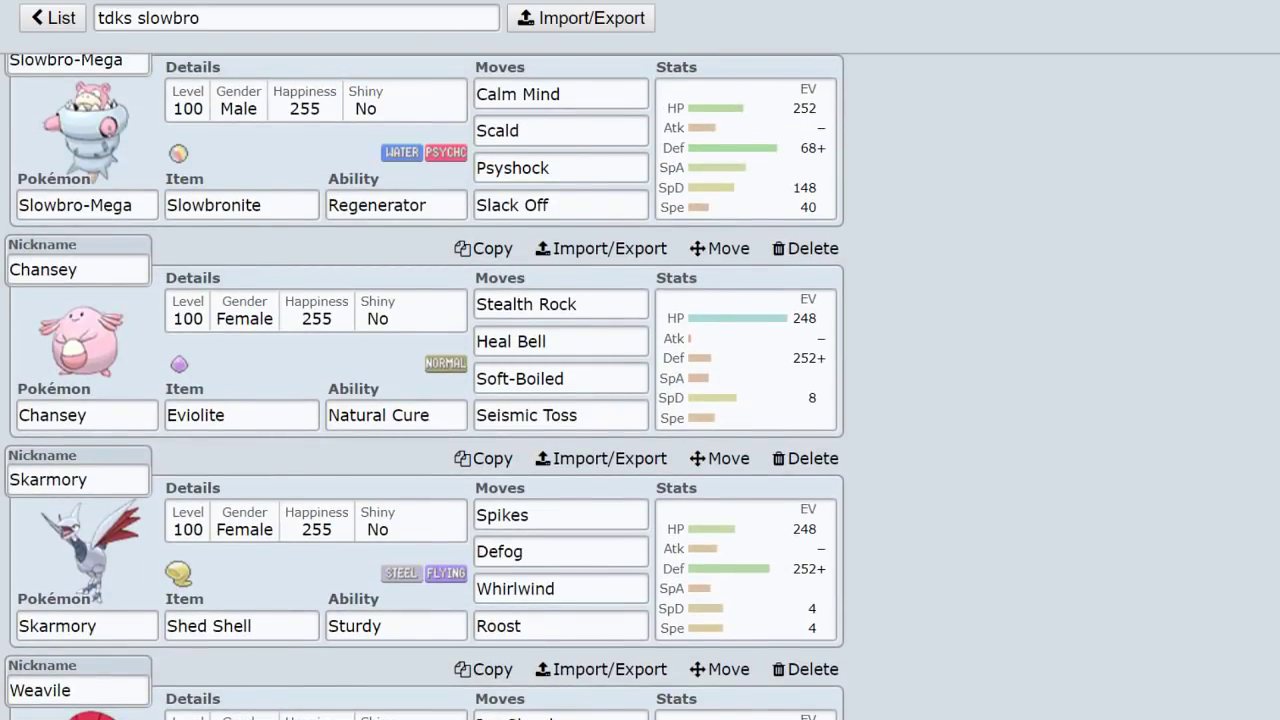
scroll(down, 3)
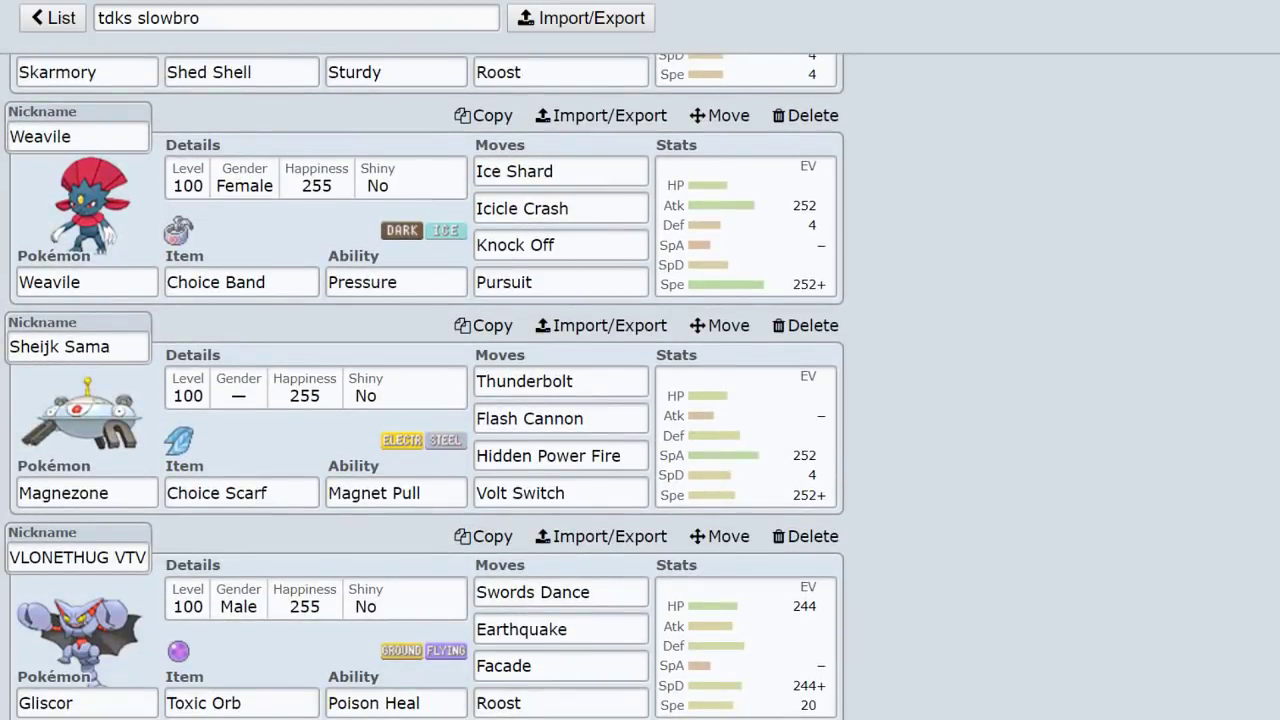
scroll(down, 3)
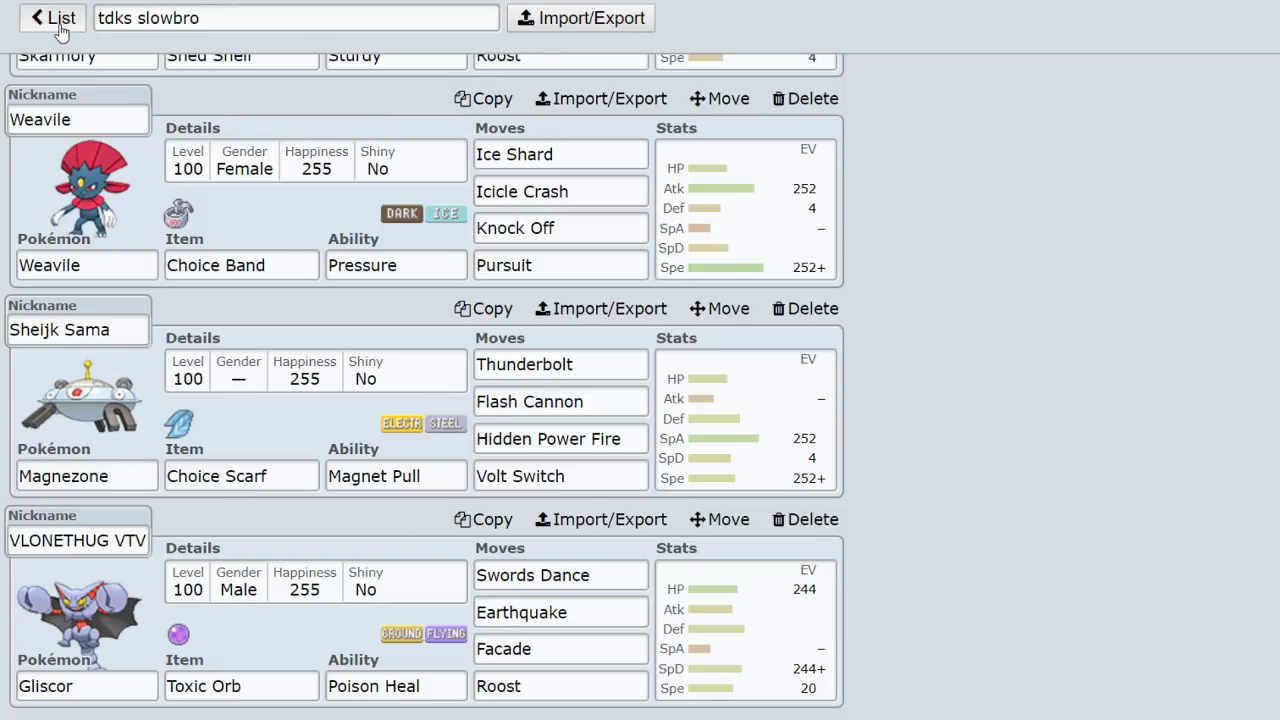
Return to the gen6ou team list and scroll to 'abr zapdos', 'gliscor spikes' and 'tdk volc'.
click(52, 18)
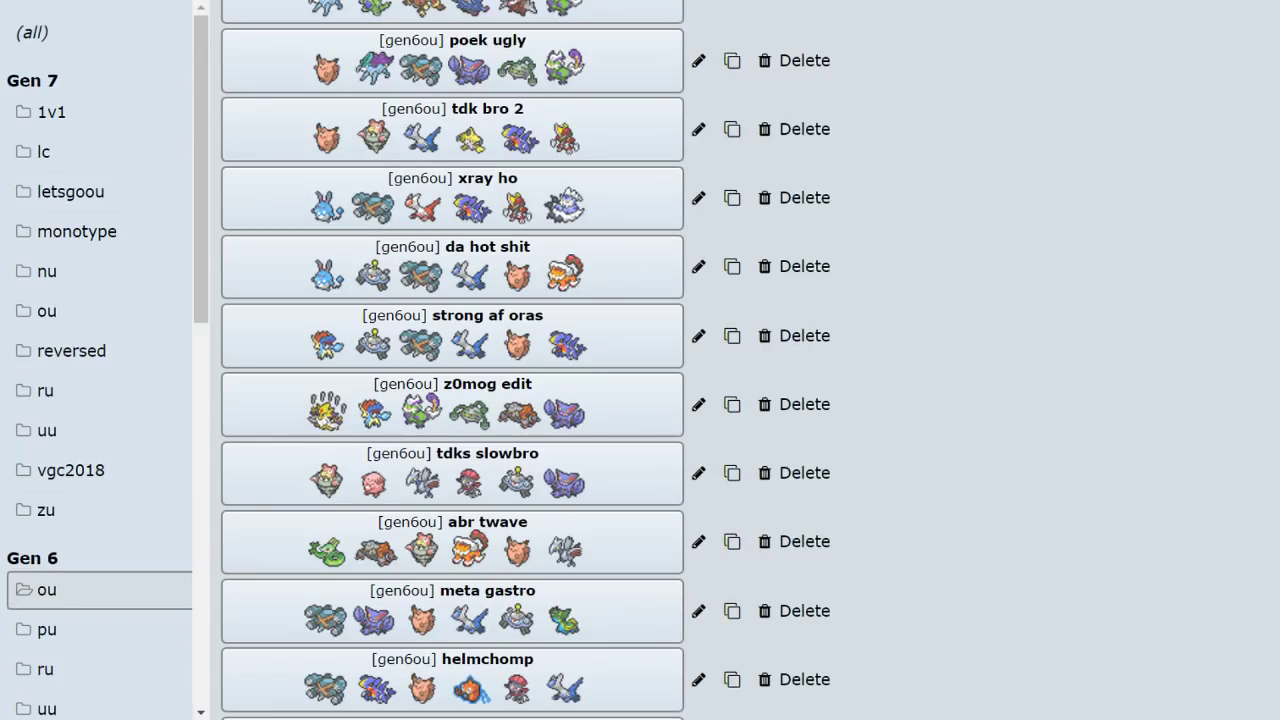
scroll(down, 3)
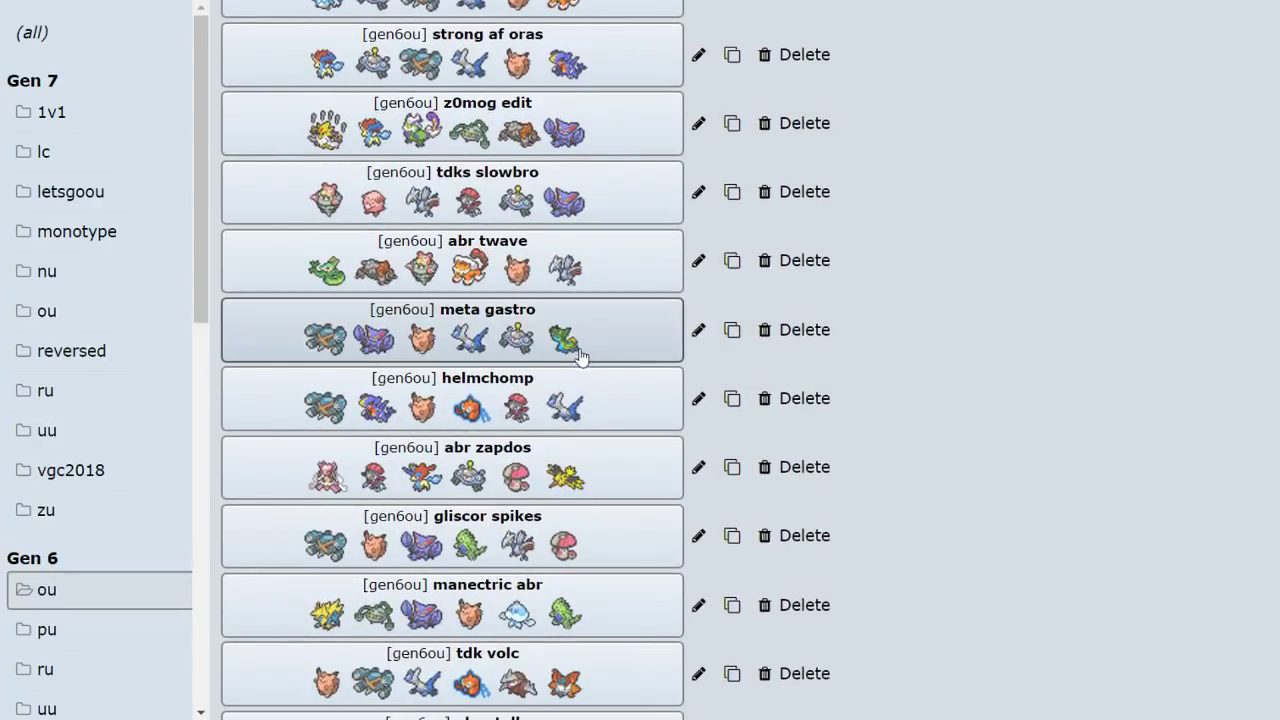
mouse_move(476, 478)
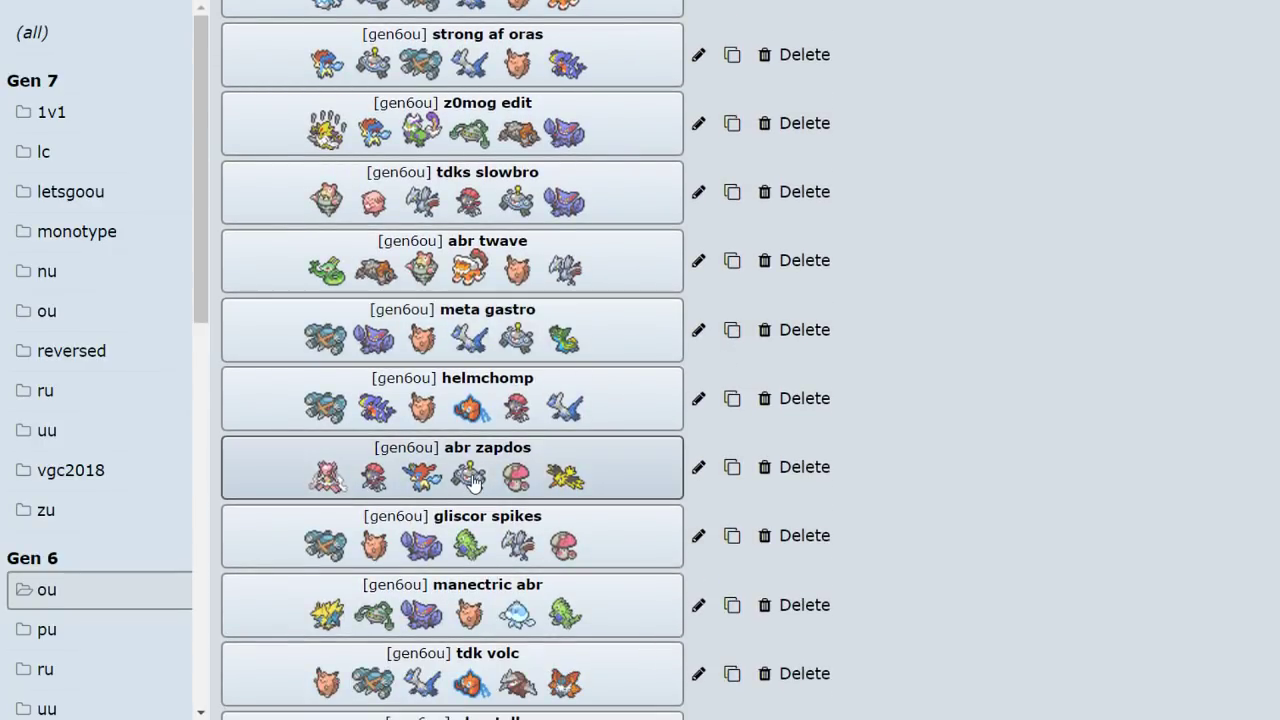
scroll(down, 3)
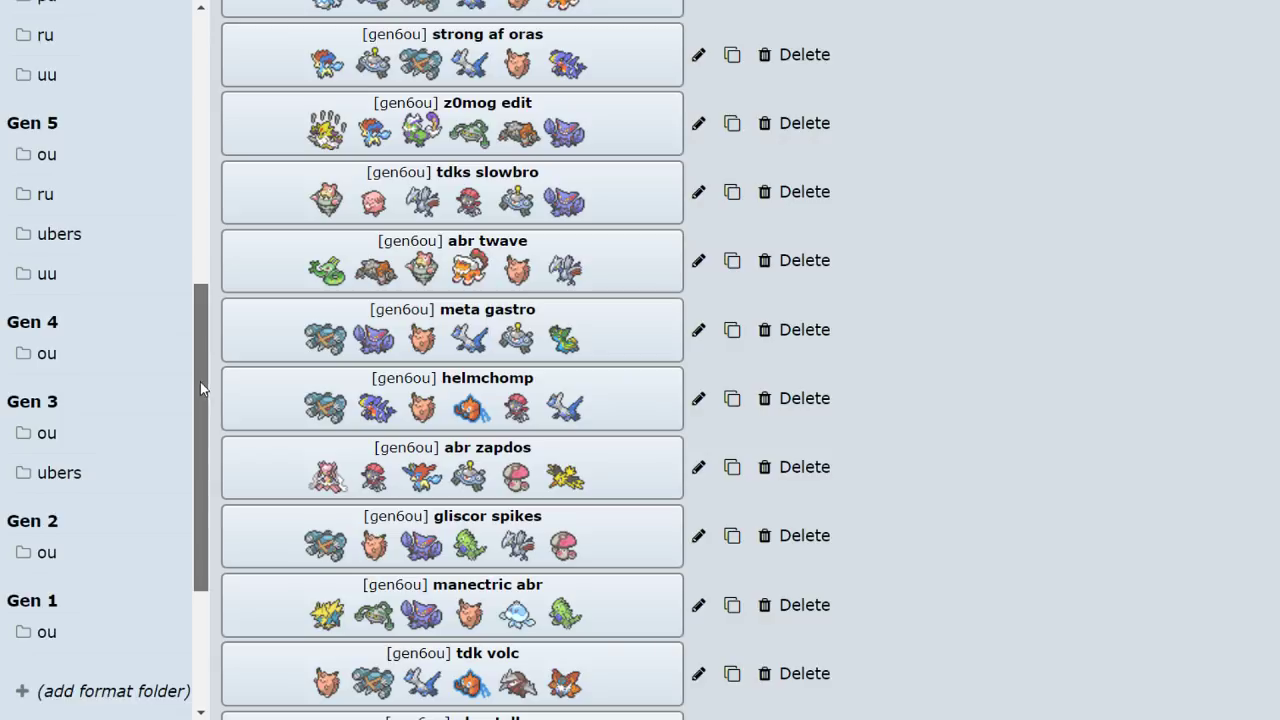
click(46, 154)
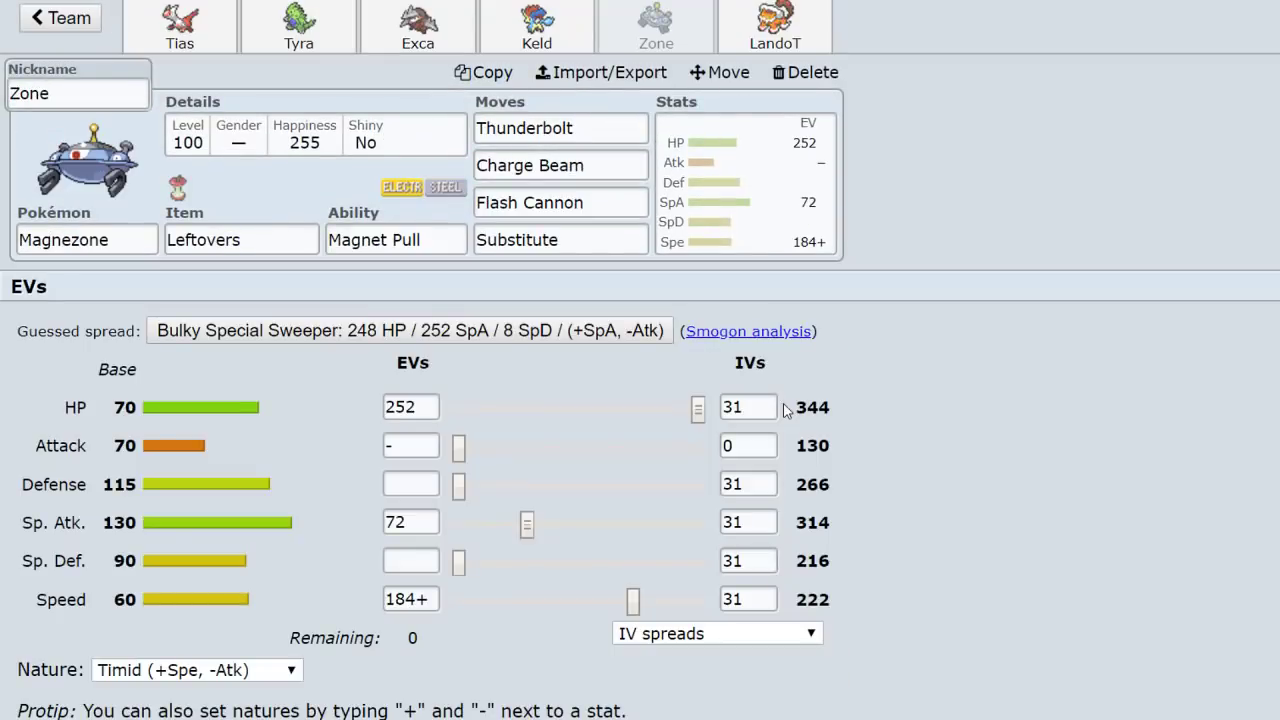
mouse_move(680, 236)
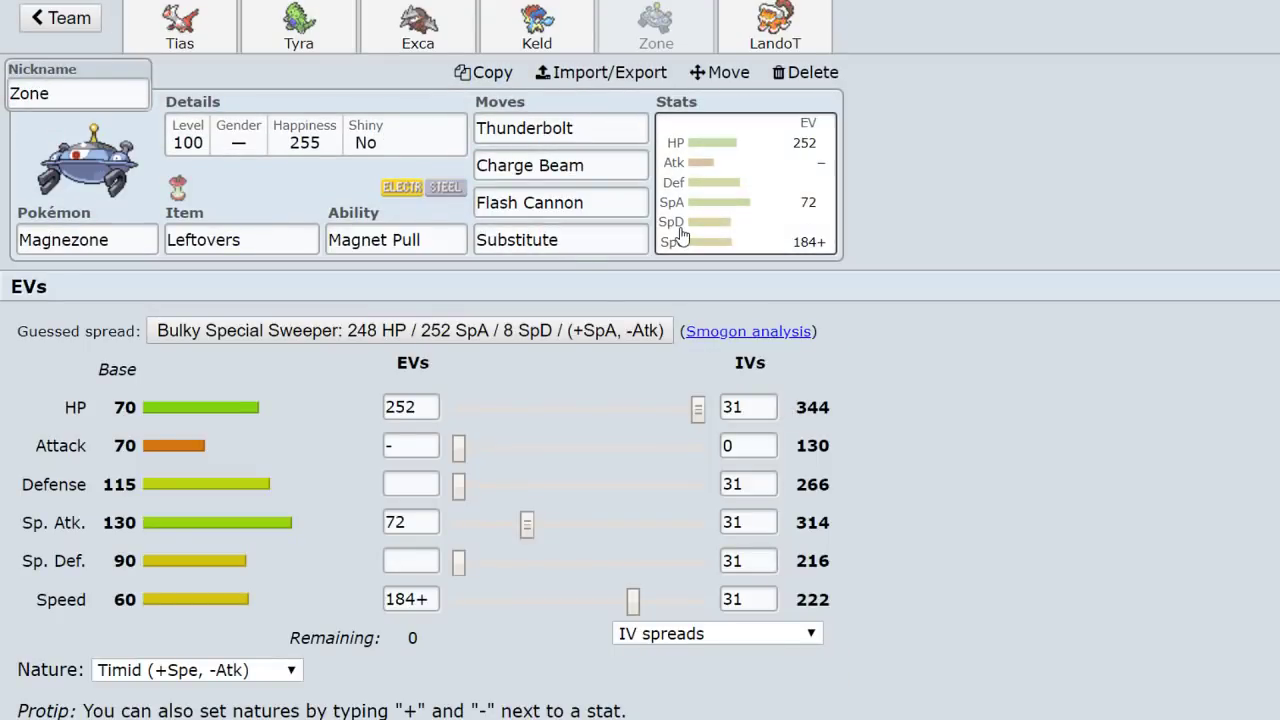
mouse_move(1072, 198)
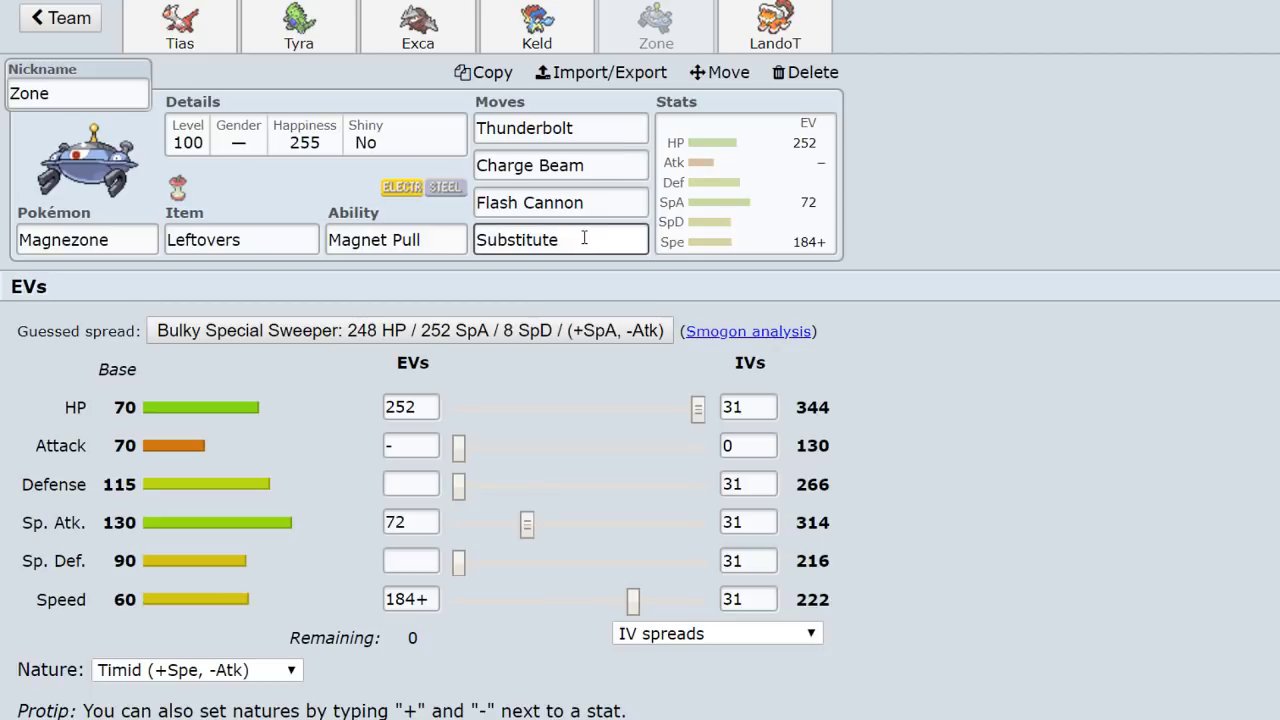
click(560, 202)
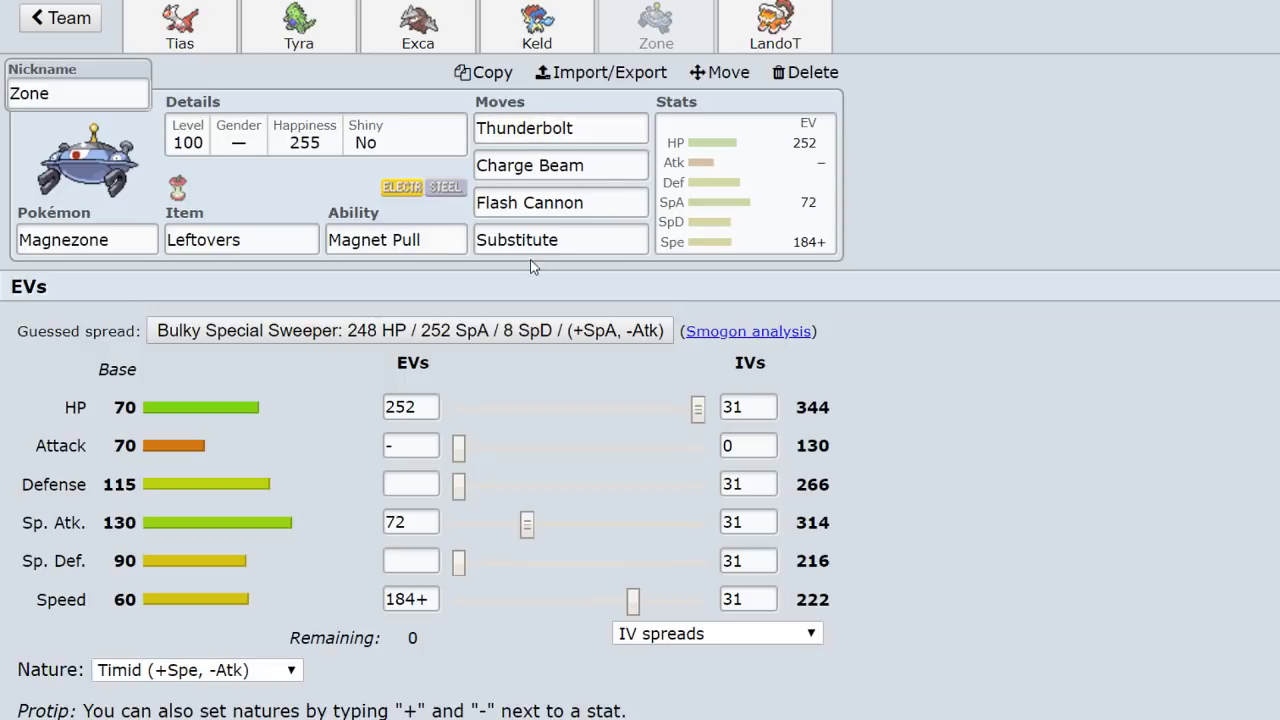
mouse_move(702, 188)
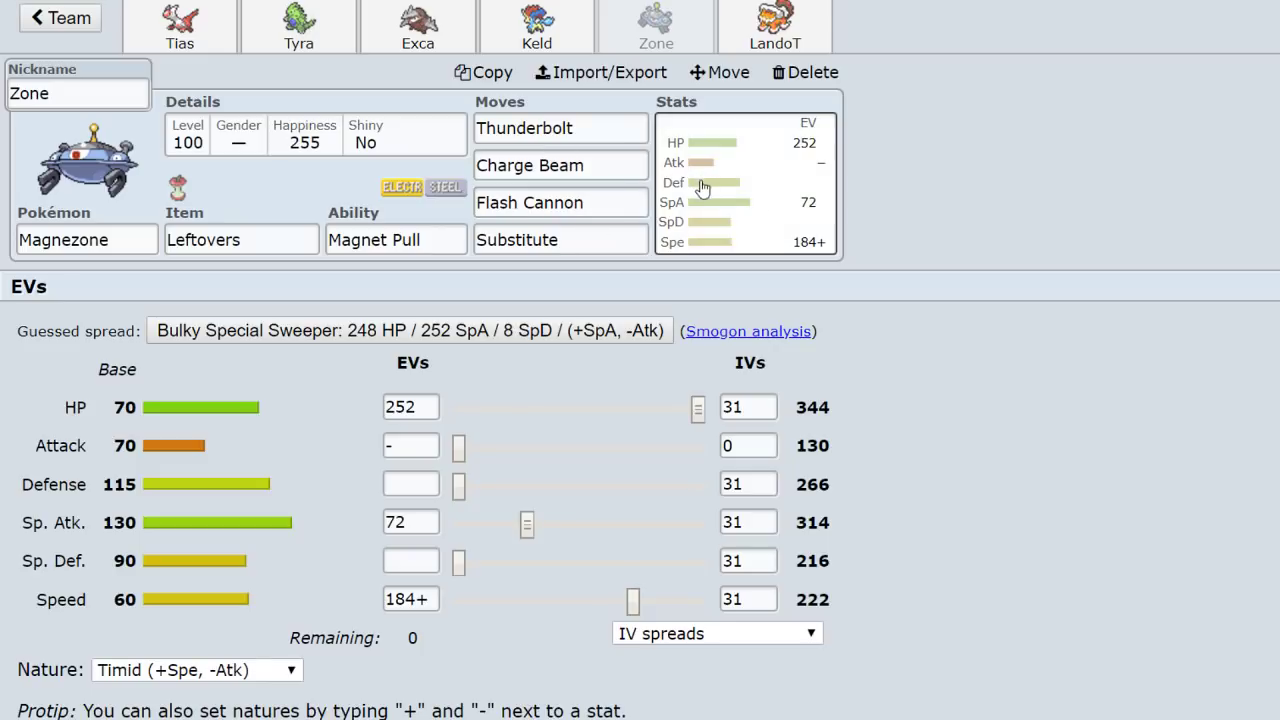
mouse_move(884, 266)
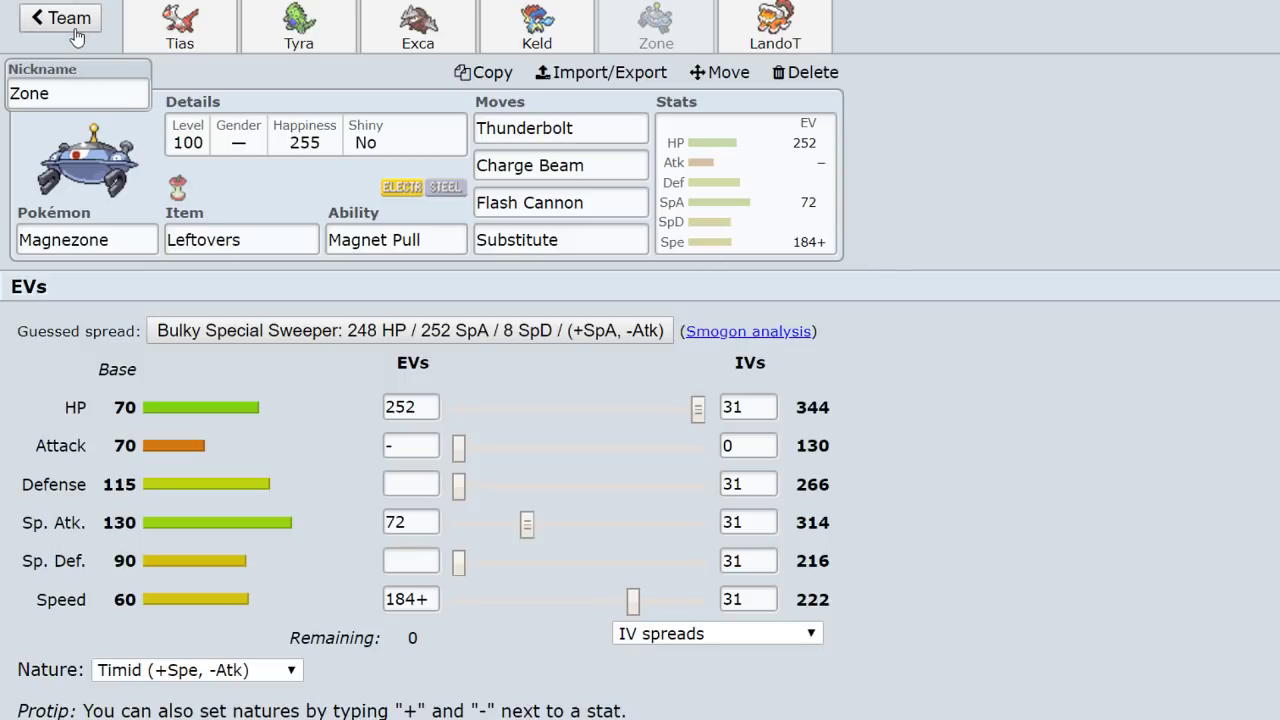
mouse_move(560, 190)
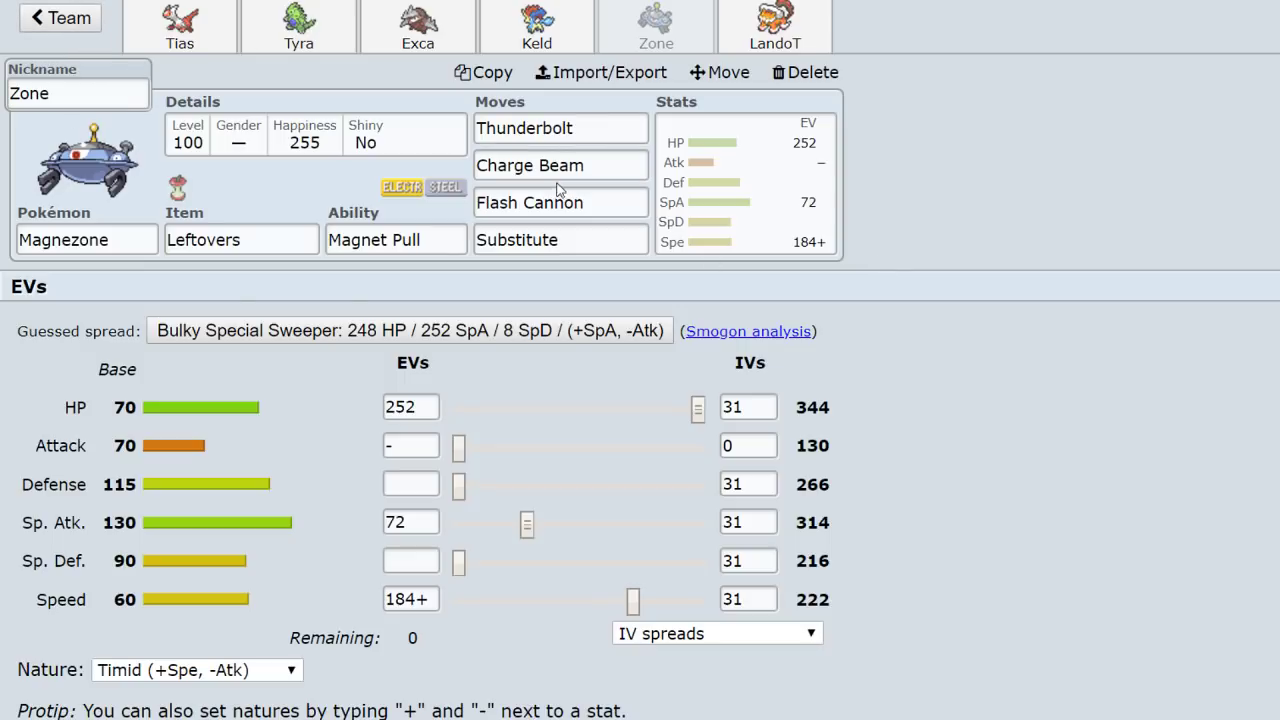
click(560, 164)
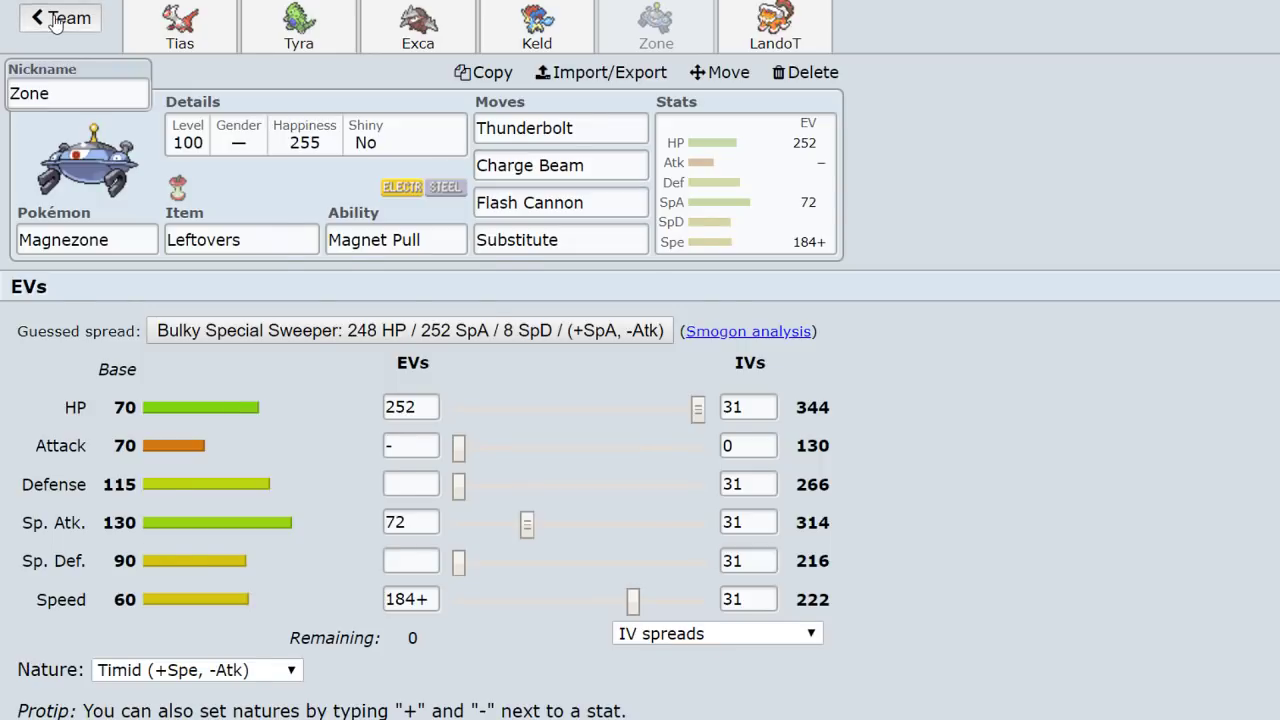
Go back to the gen5ou team list and scroll toward the Jirachi/Rotom-Wash team.
click(58, 18)
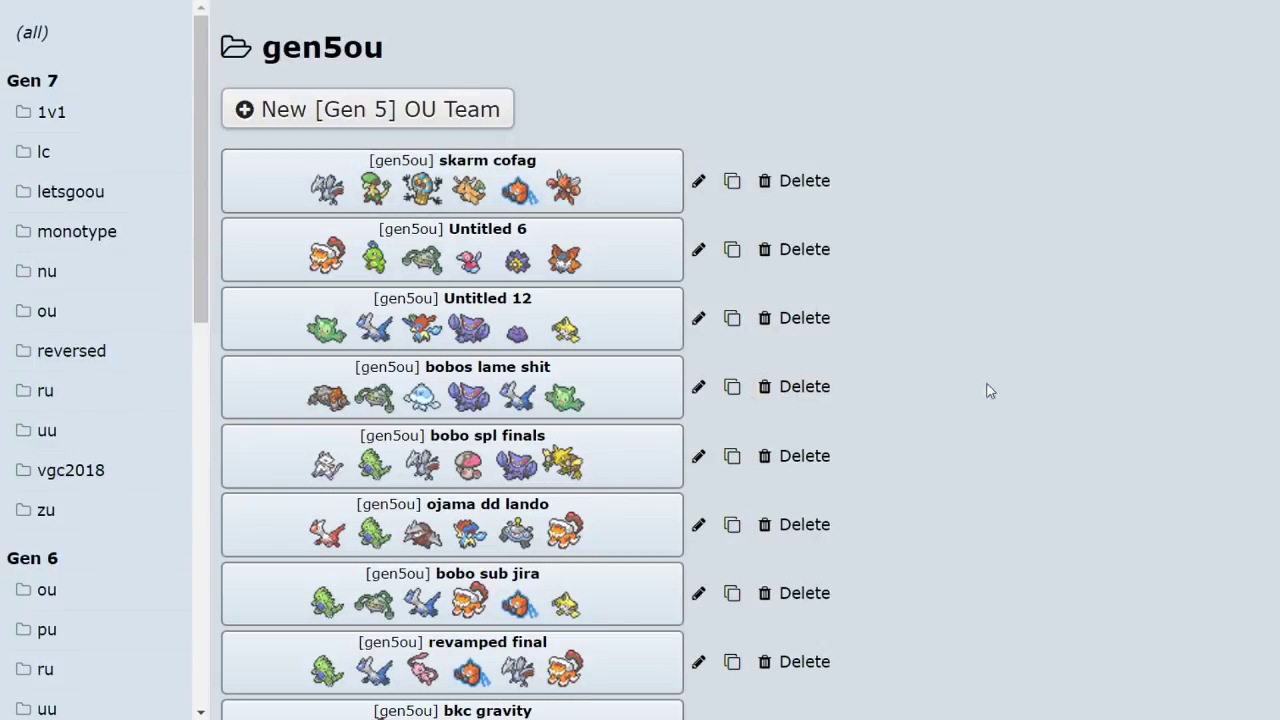
mouse_move(1112, 428)
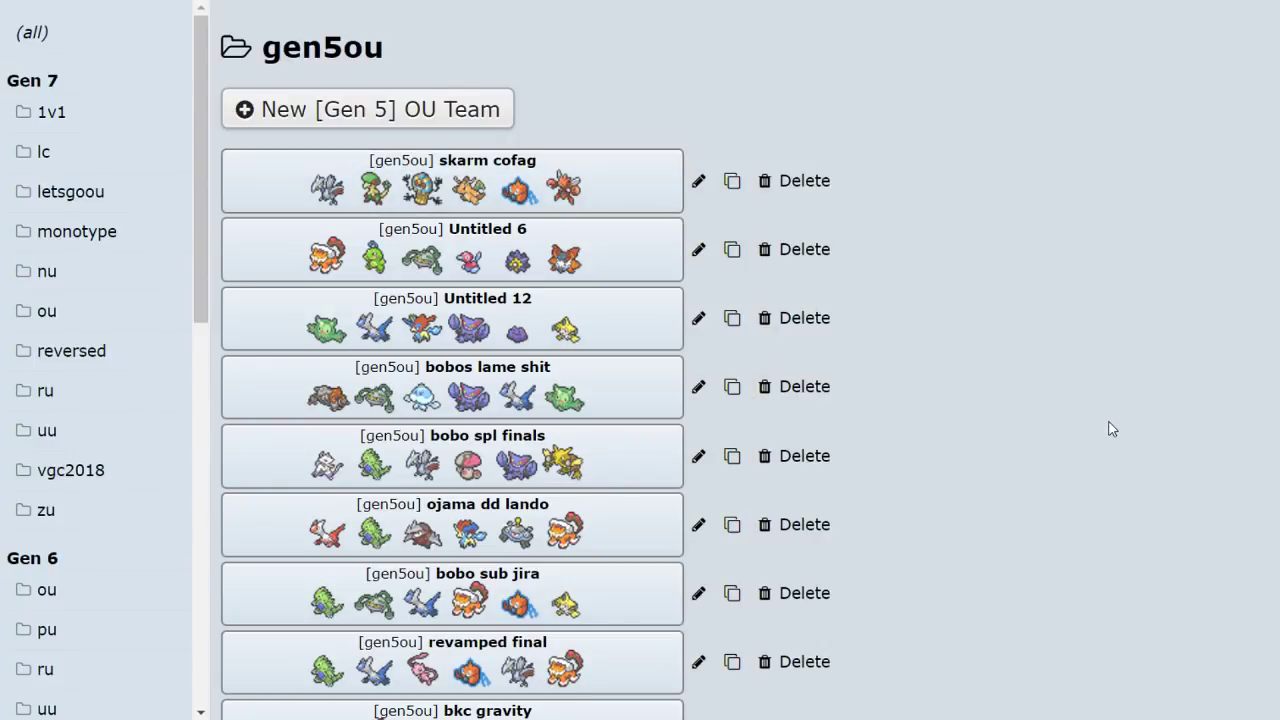
scroll(down, 3)
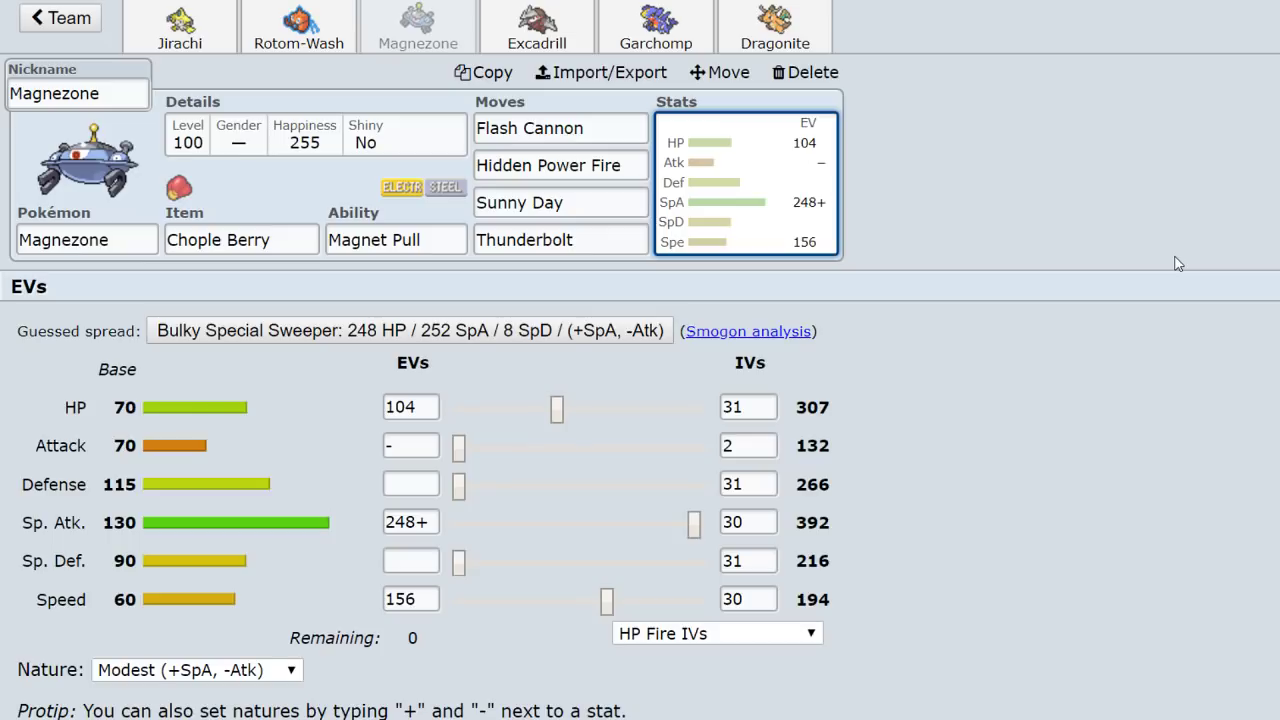
click(560, 202)
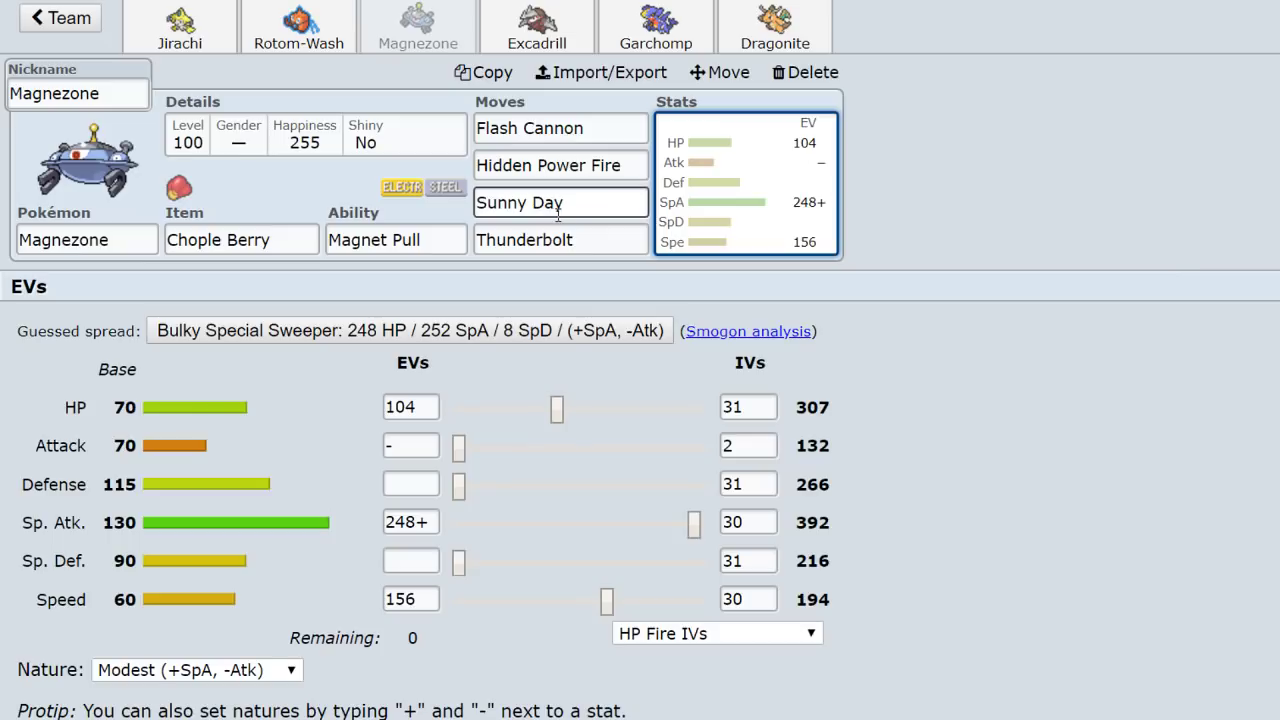
mouse_move(600, 190)
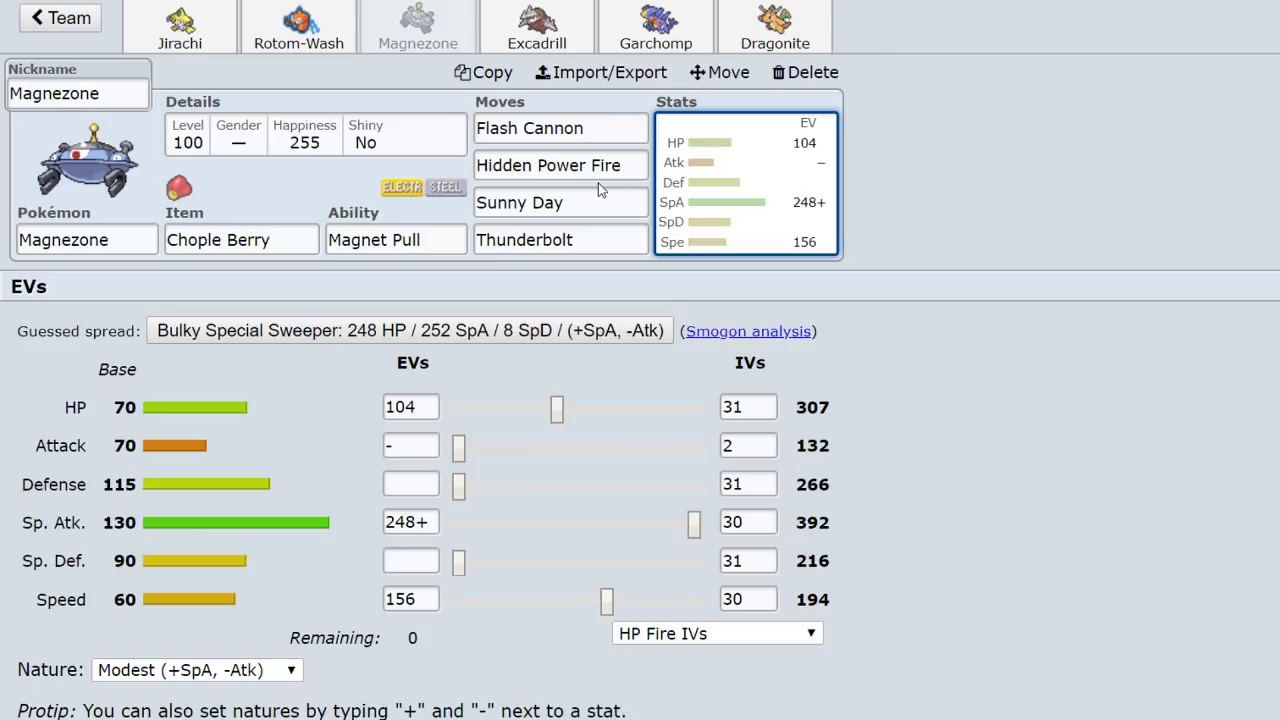
mouse_move(928, 278)
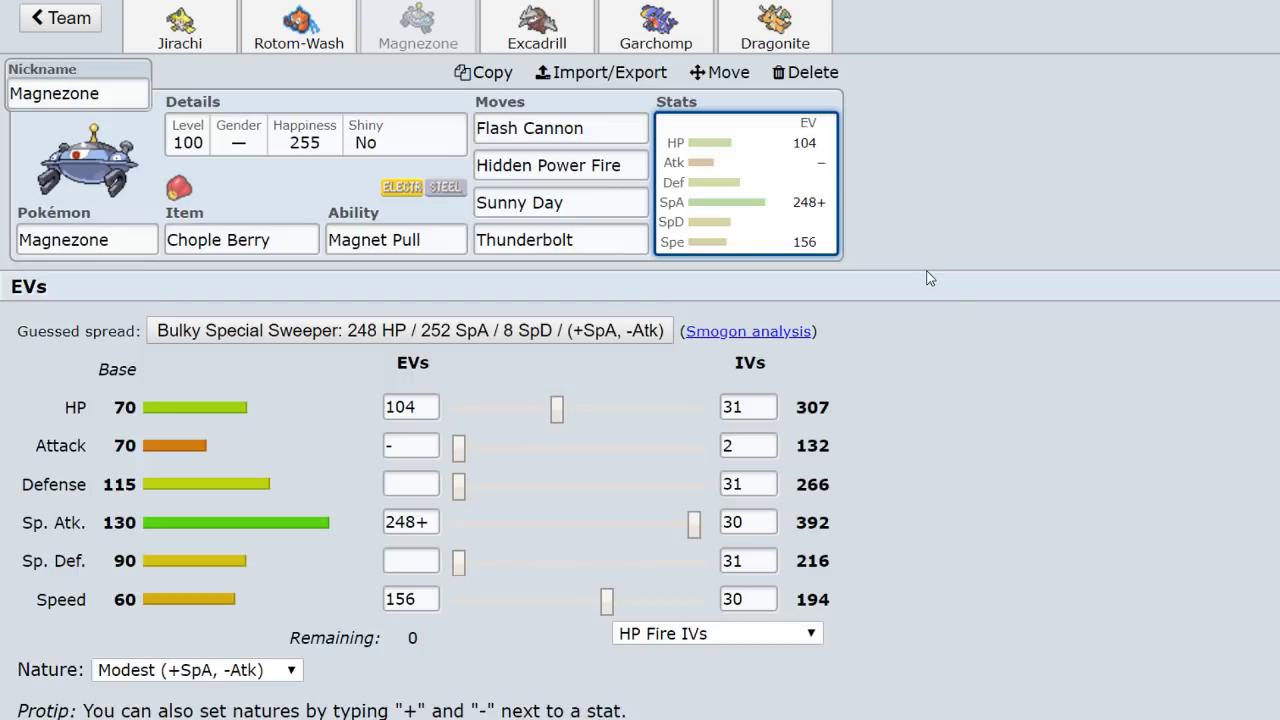
click(560, 202)
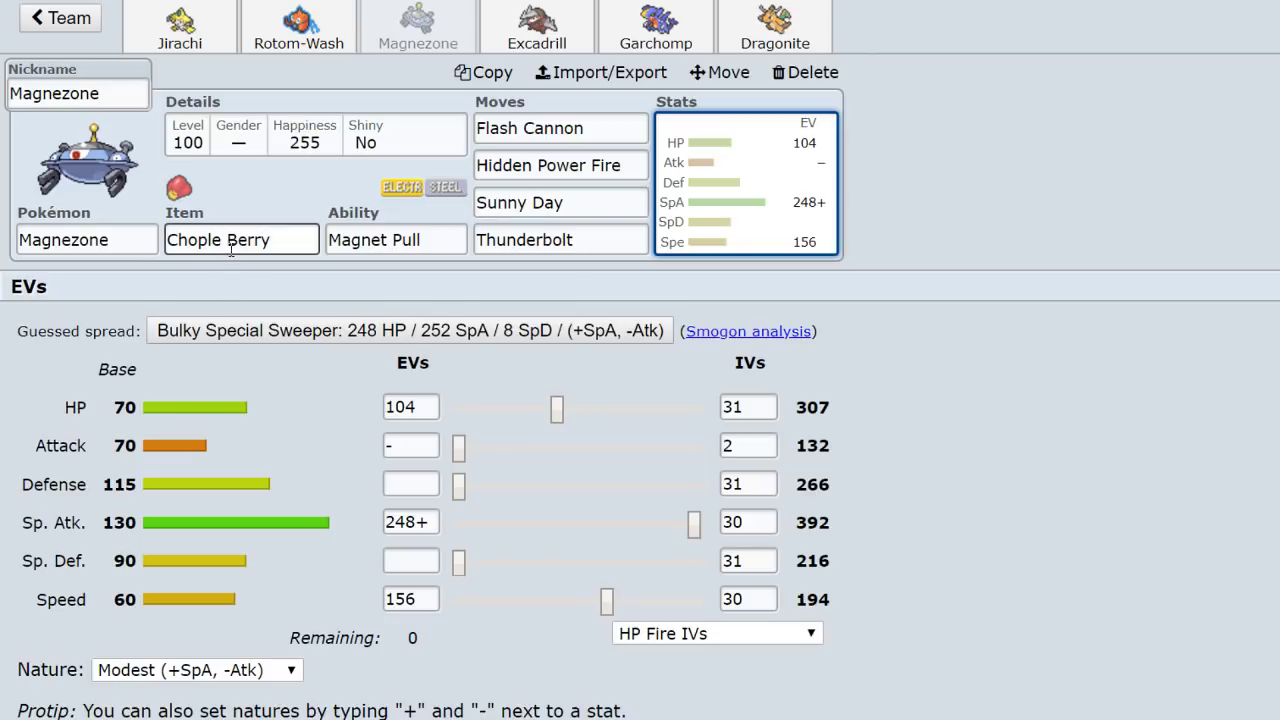
click(560, 202)
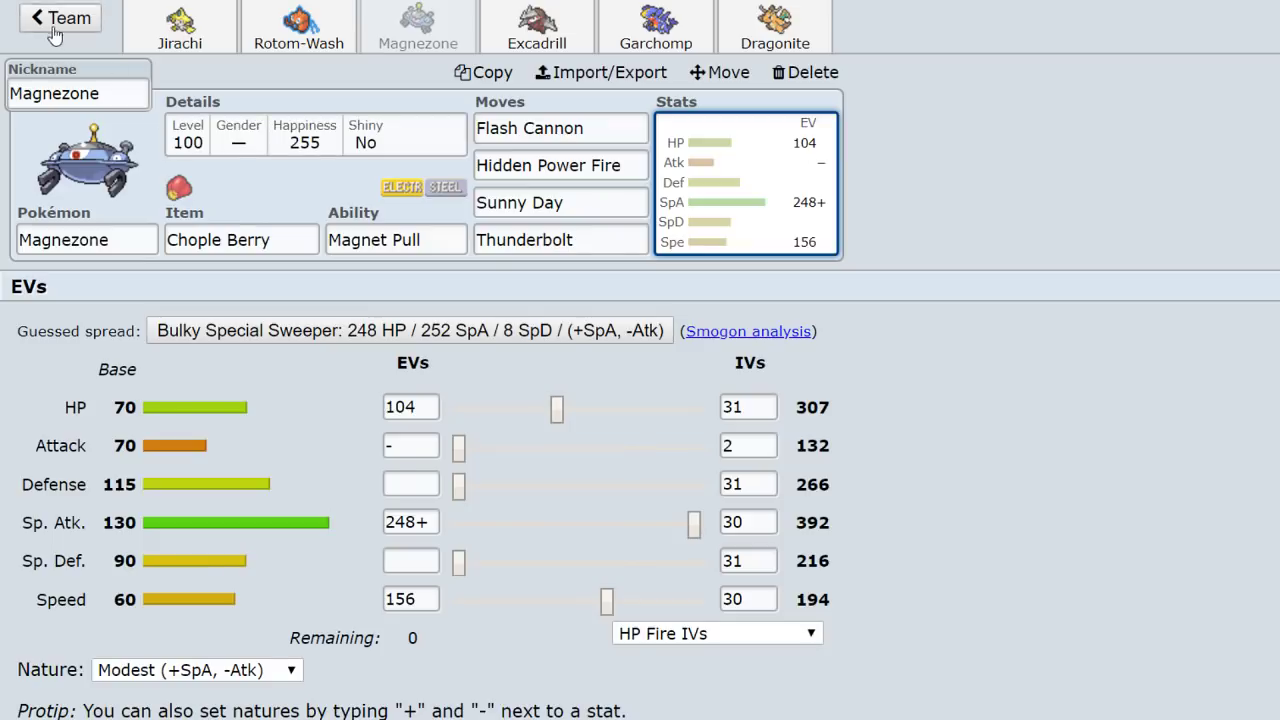
Return to the gen5ou team list and view the 'phil np cele sand' team.
click(60, 18)
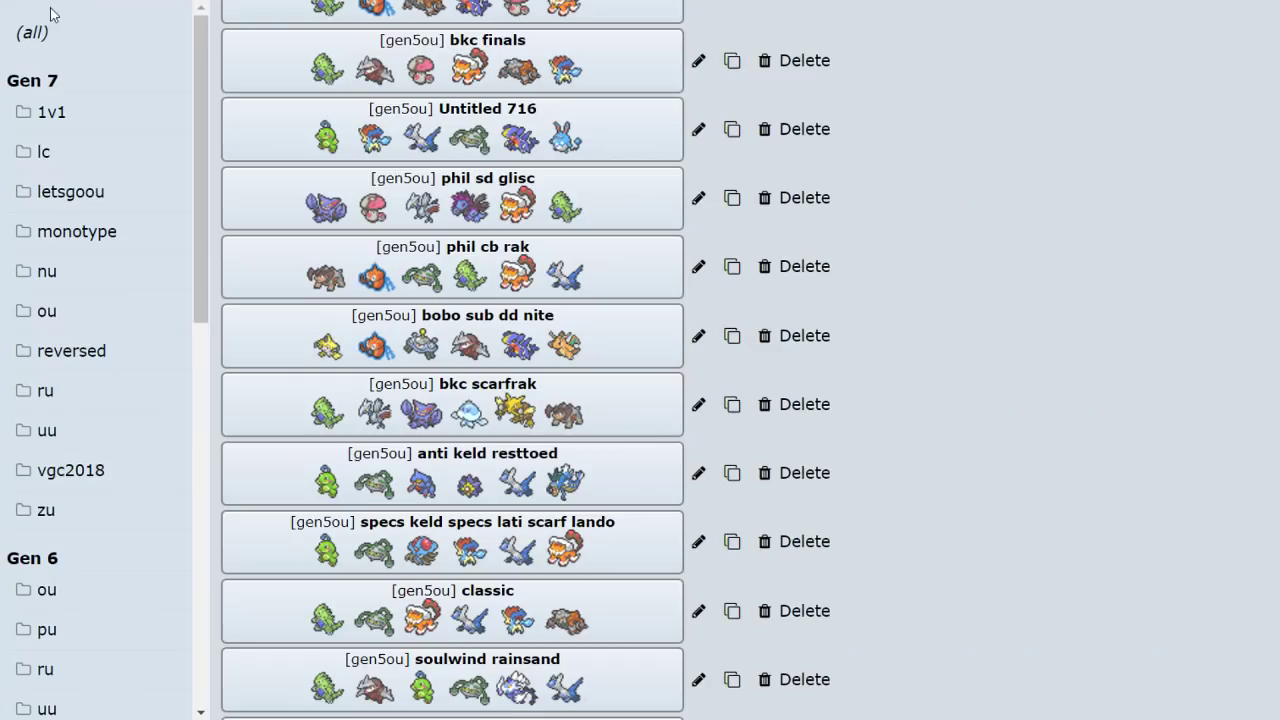
mouse_move(372, 344)
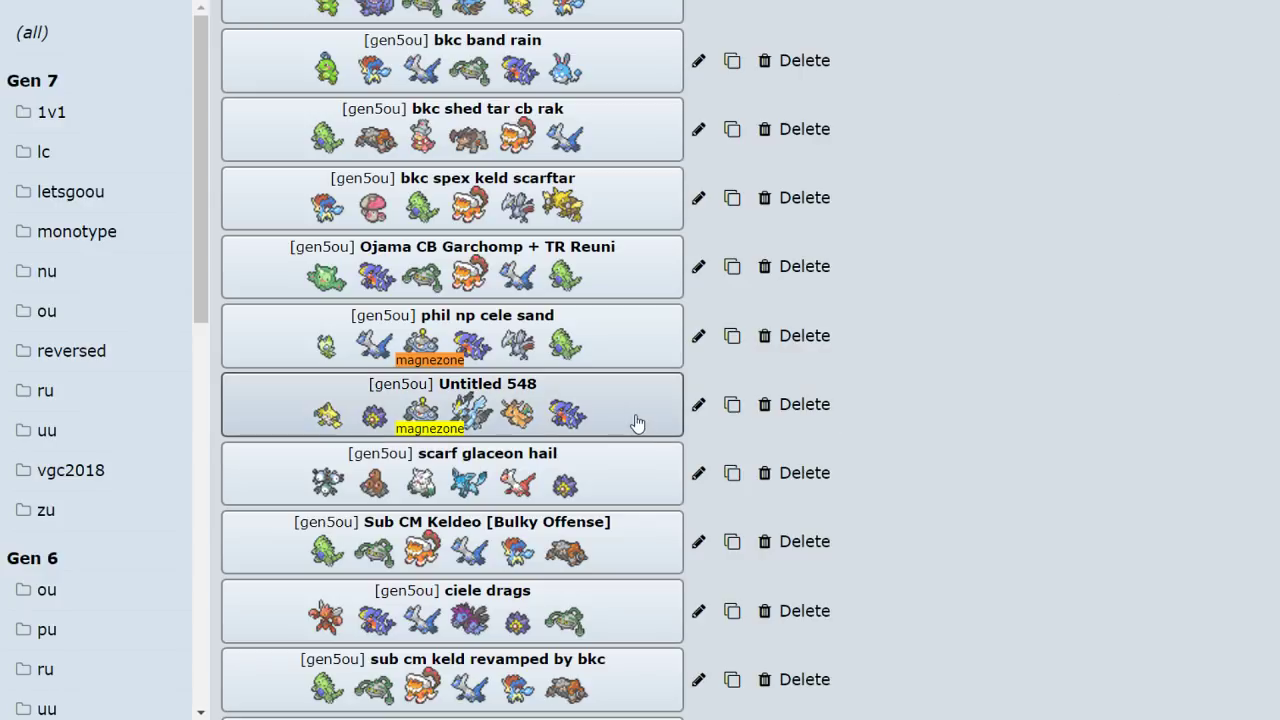
click(488, 384)
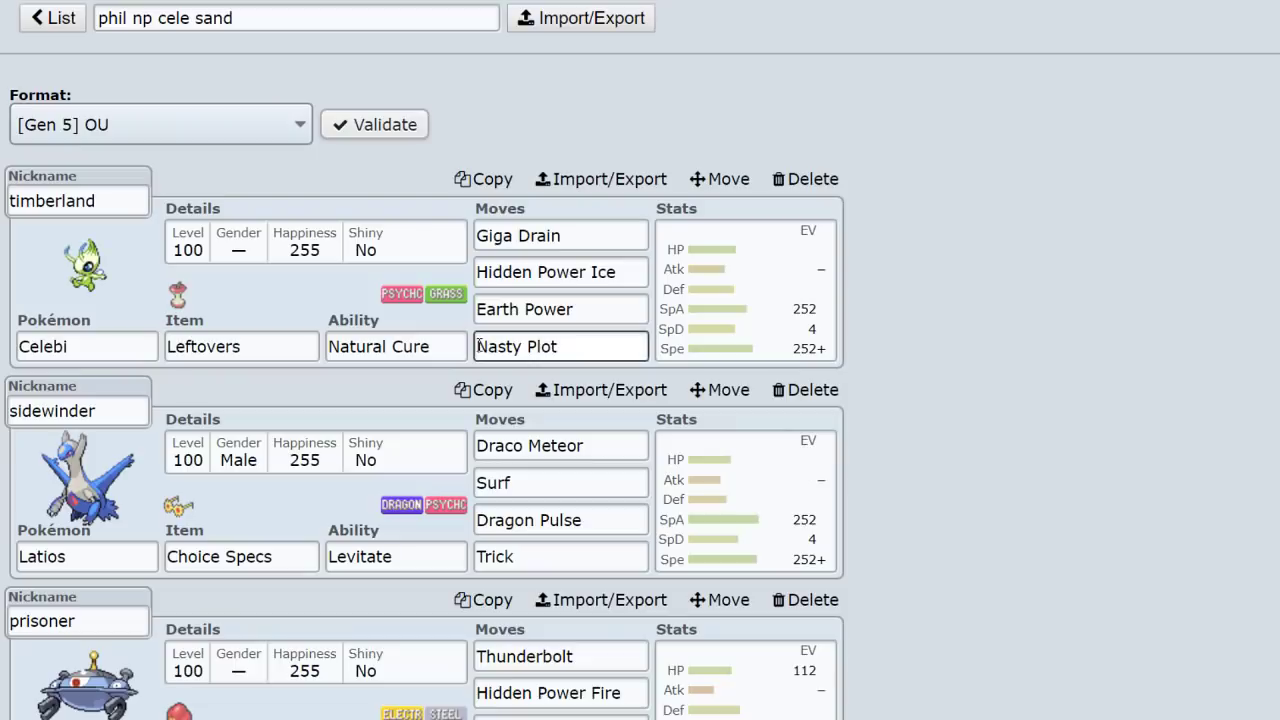
scroll(down, 3)
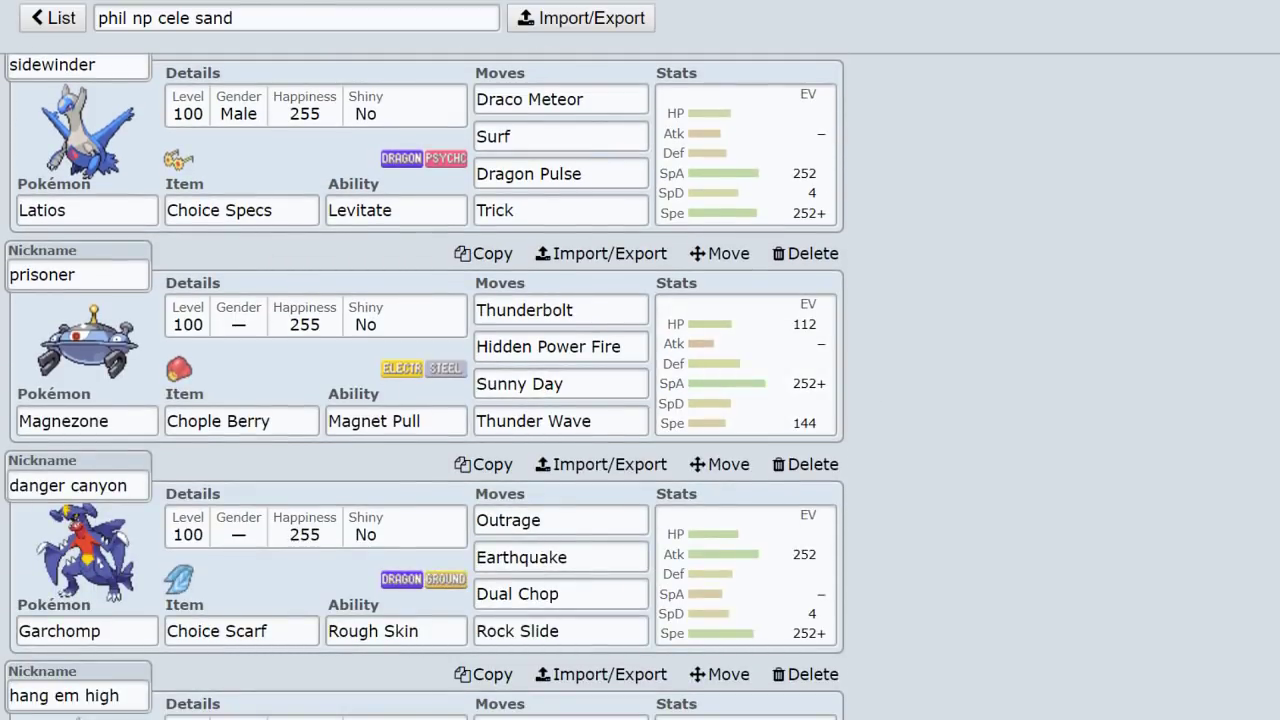
Back in the list, load 'subtox scor + acid armor reuni' with its Choice Specs Volt Switch Magnezone.
click(52, 18)
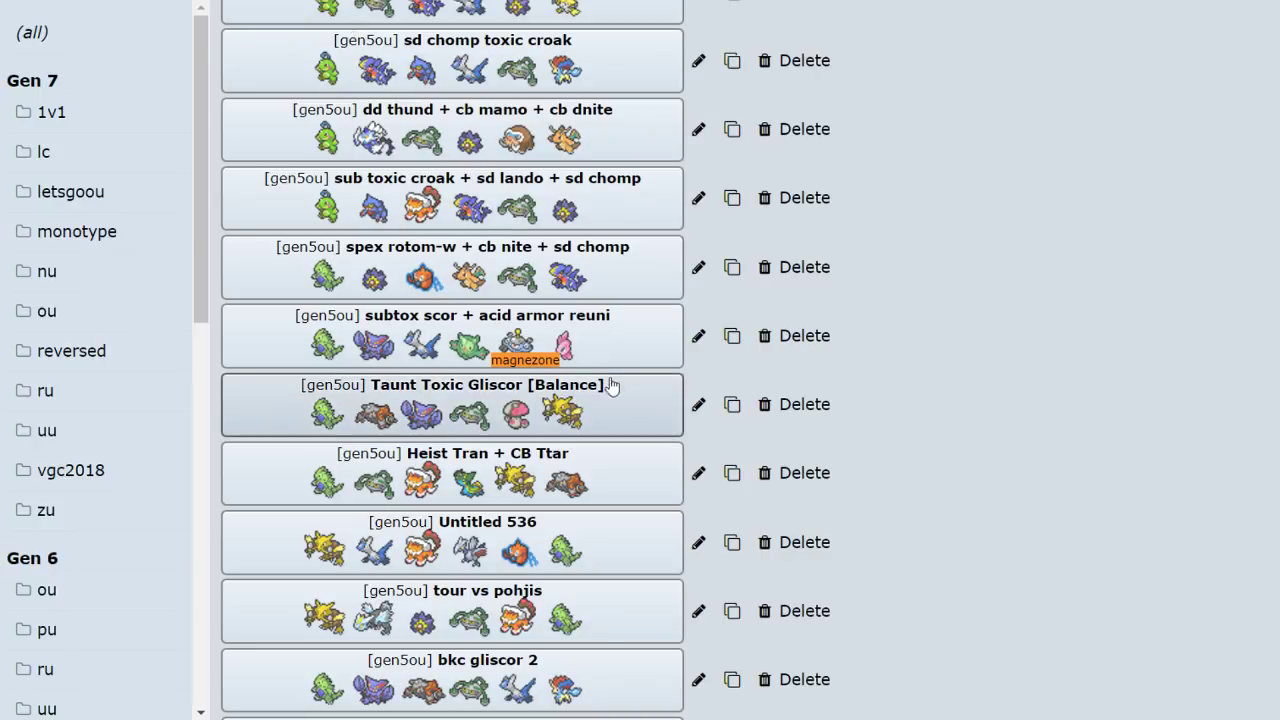
click(452, 316)
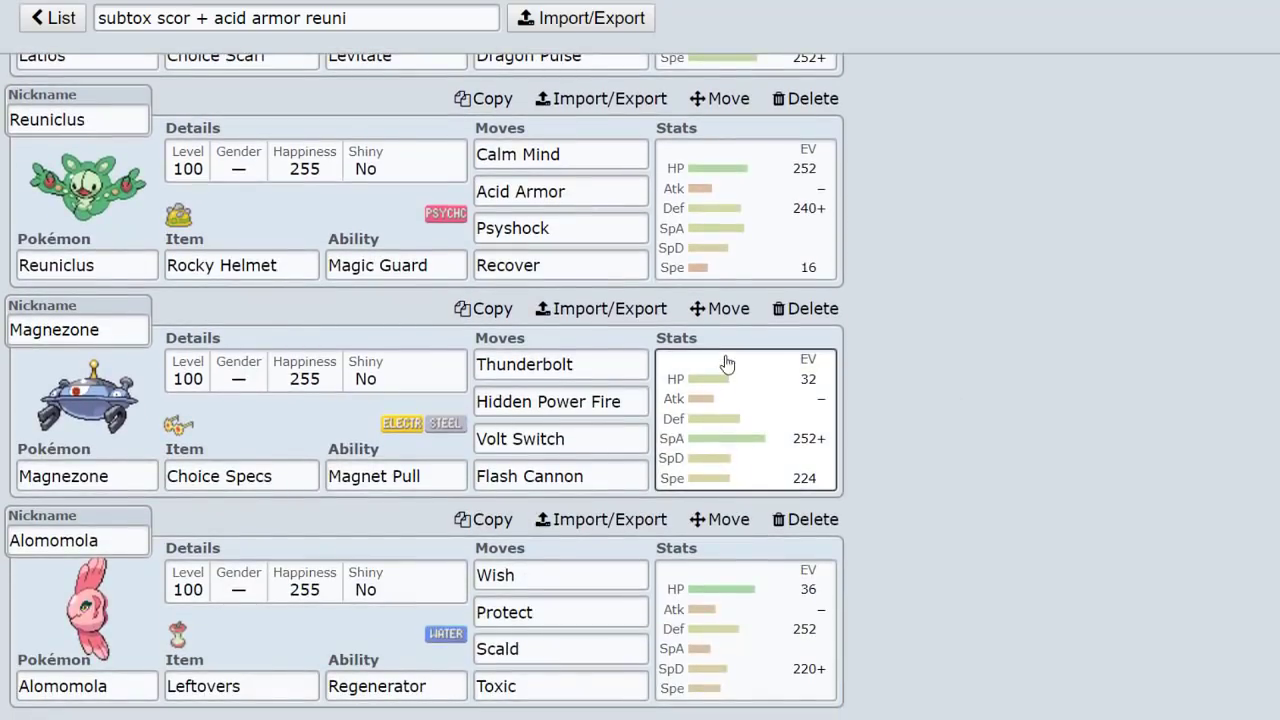
From home via Teambuilder, load the gen7ou Magnezone team with its Electrium Z Substitute set.
click(52, 18)
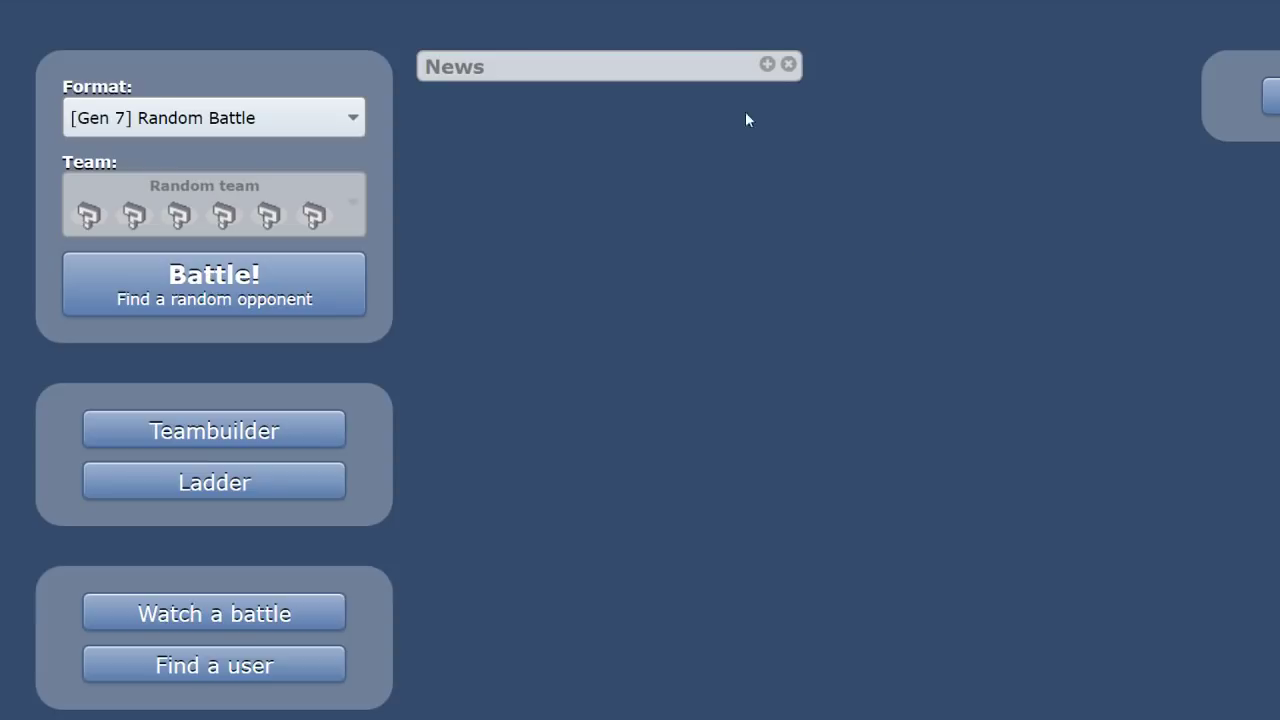
click(212, 430)
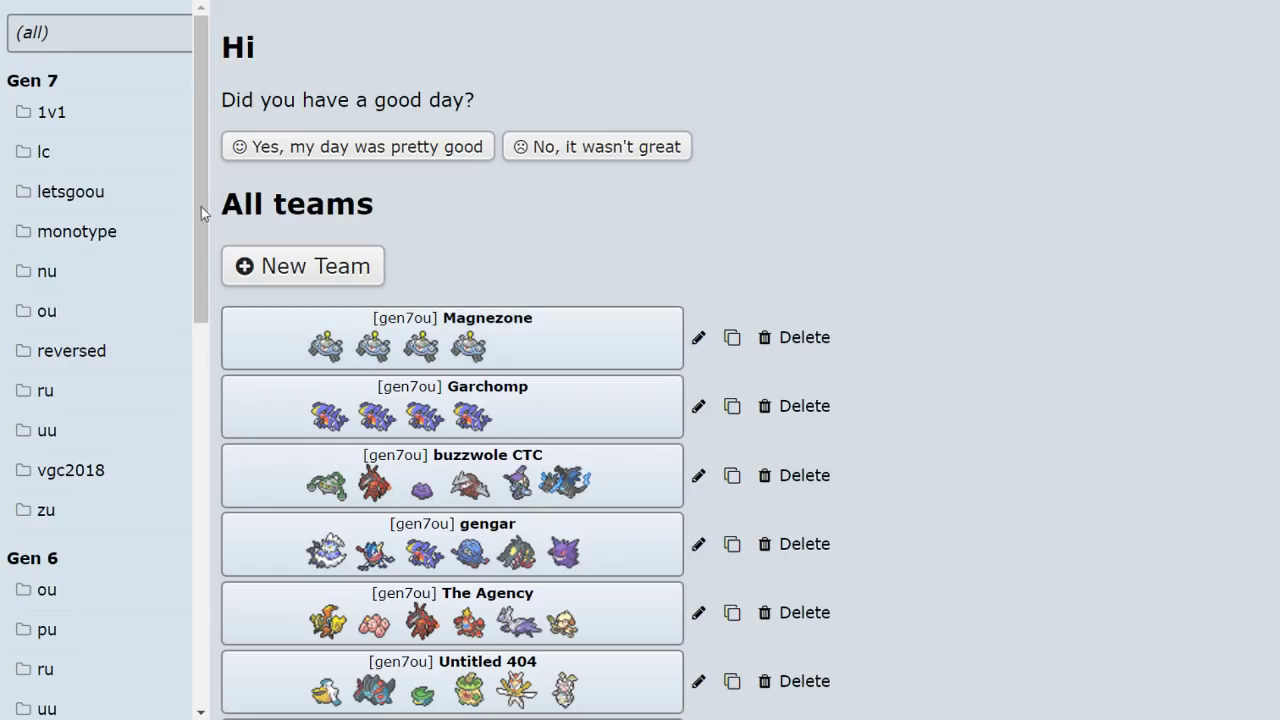
click(698, 336)
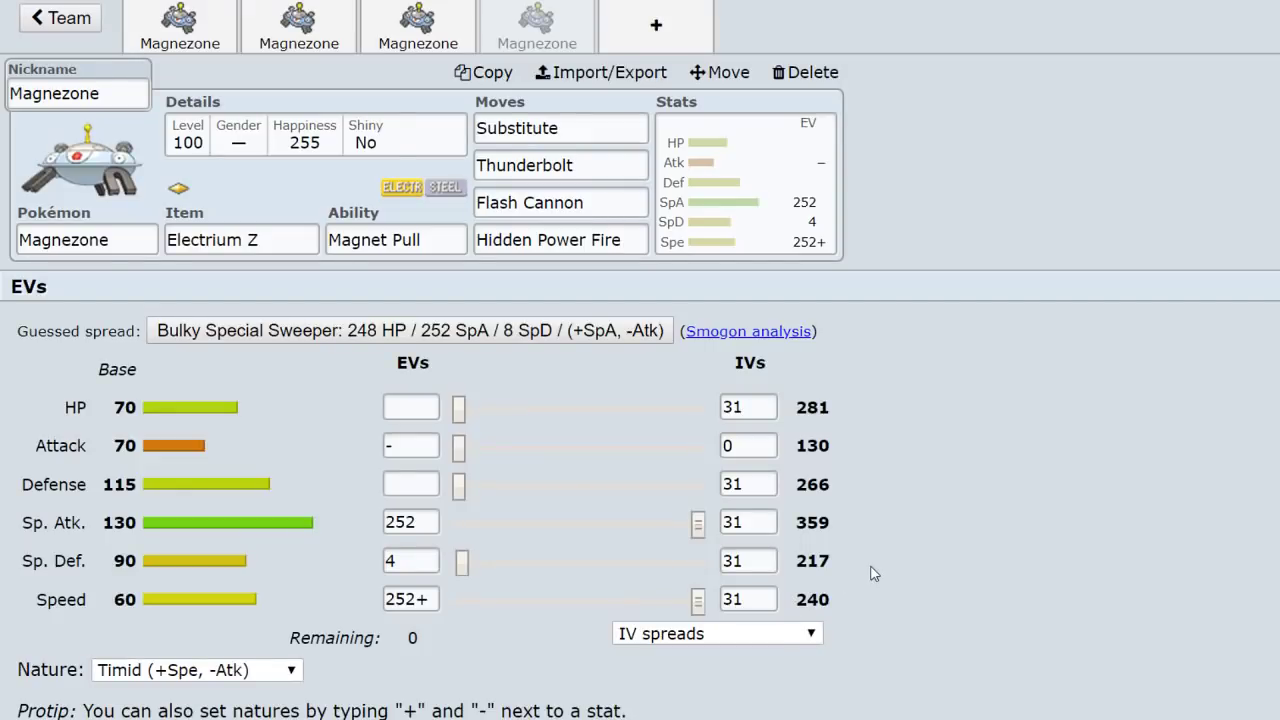
mouse_move(620, 104)
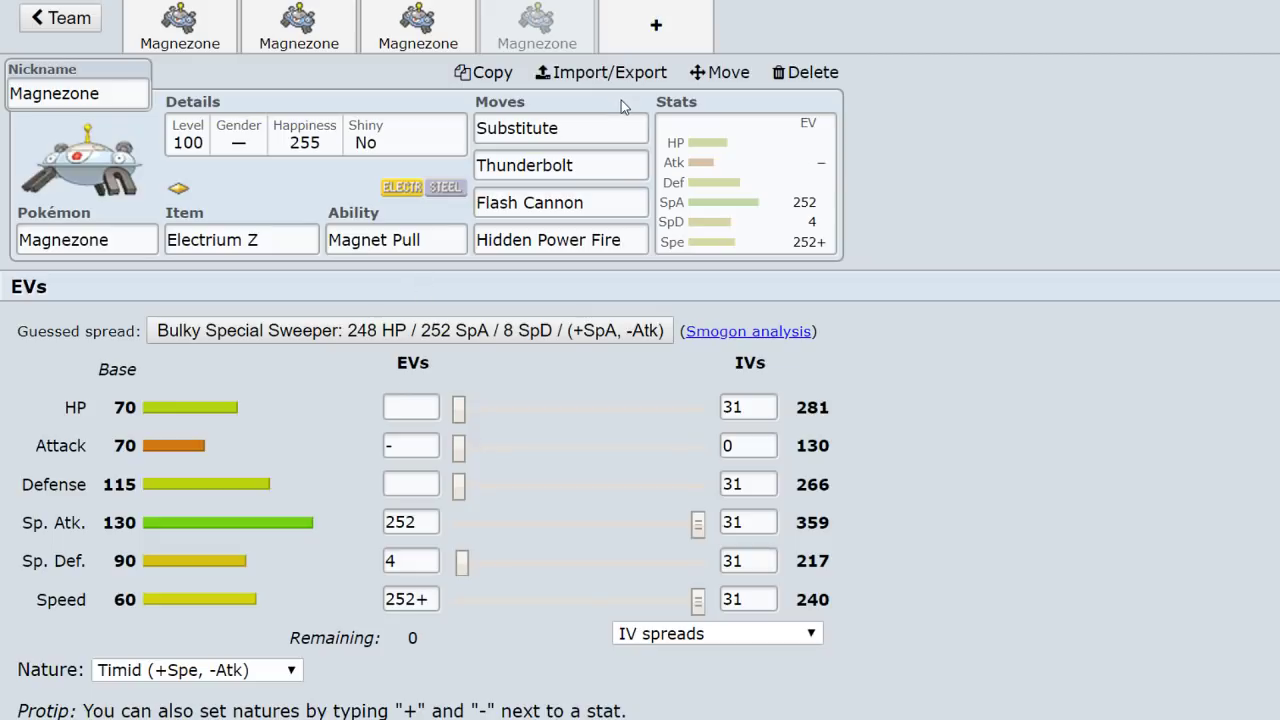
mouse_move(458, 12)
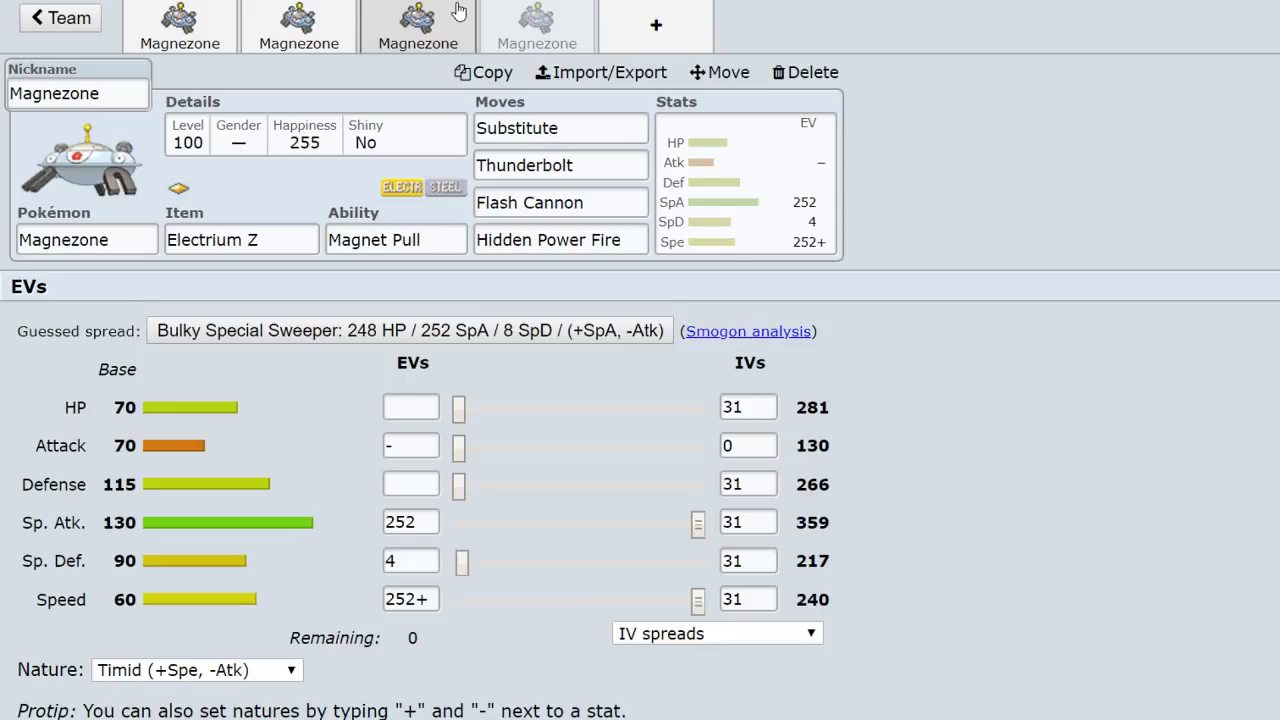
mouse_move(472, 642)
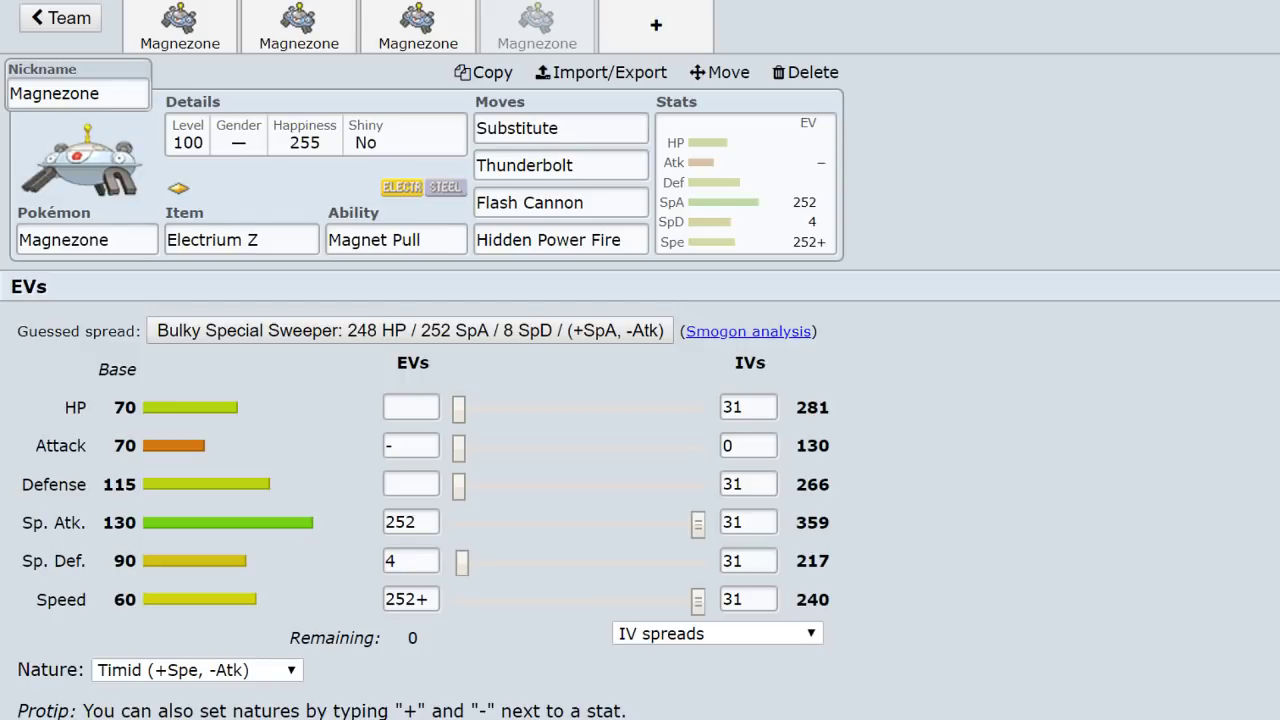
mouse_move(912, 476)
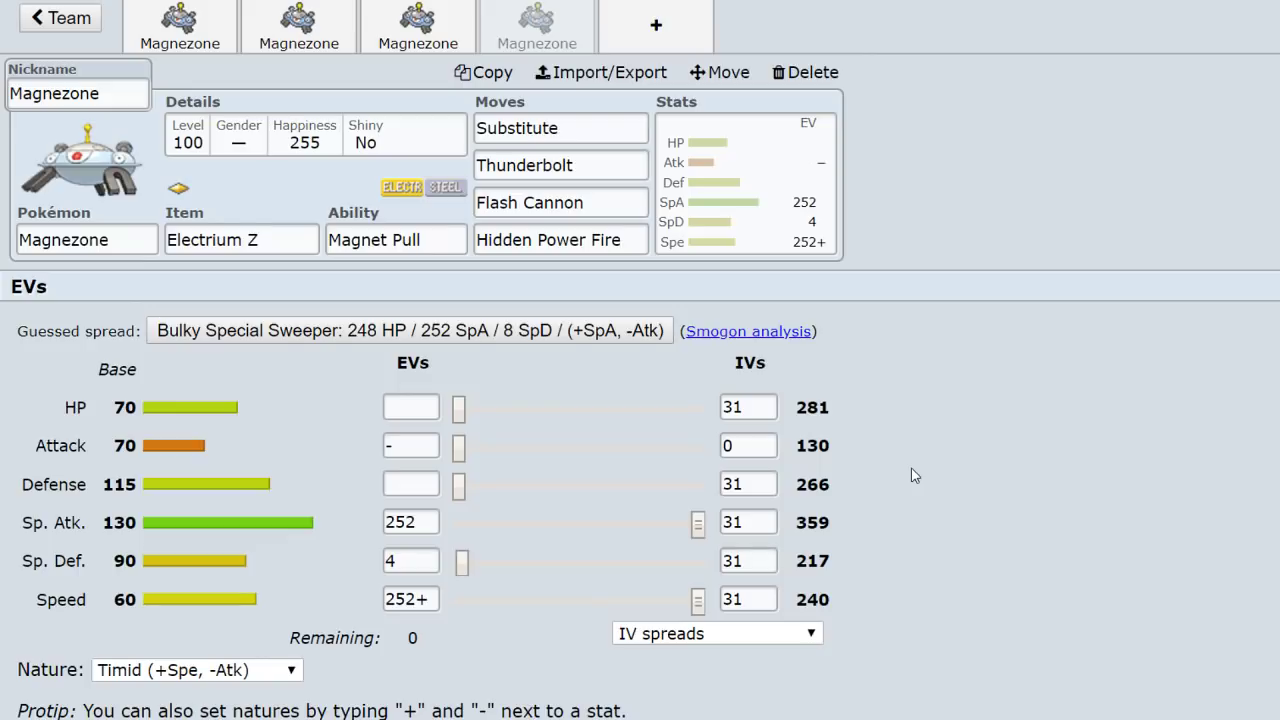
mouse_move(350, 556)
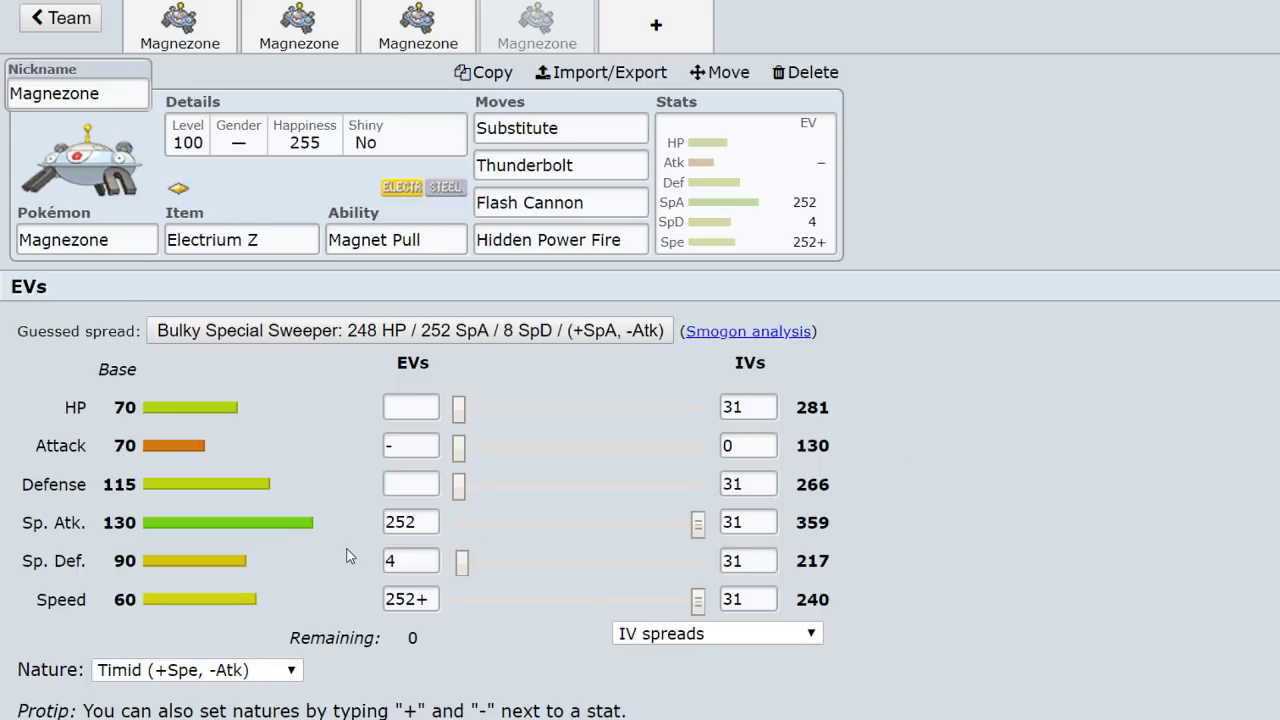
mouse_move(1020, 340)
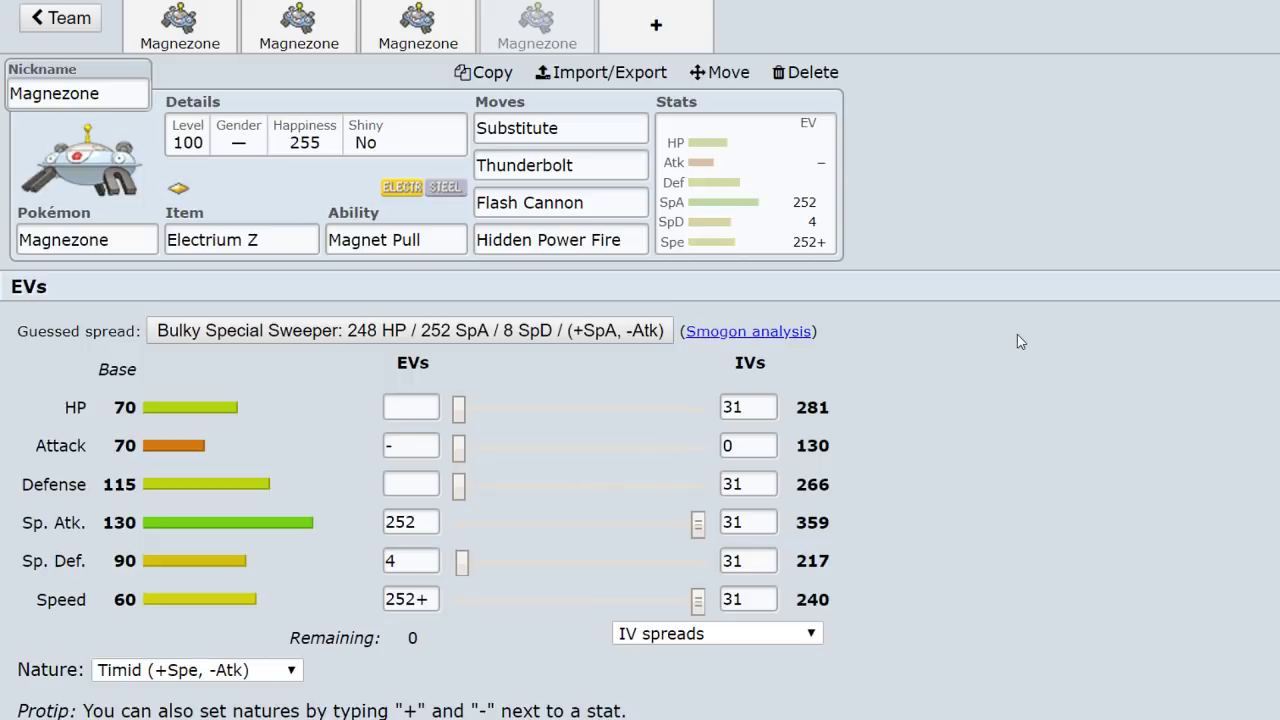